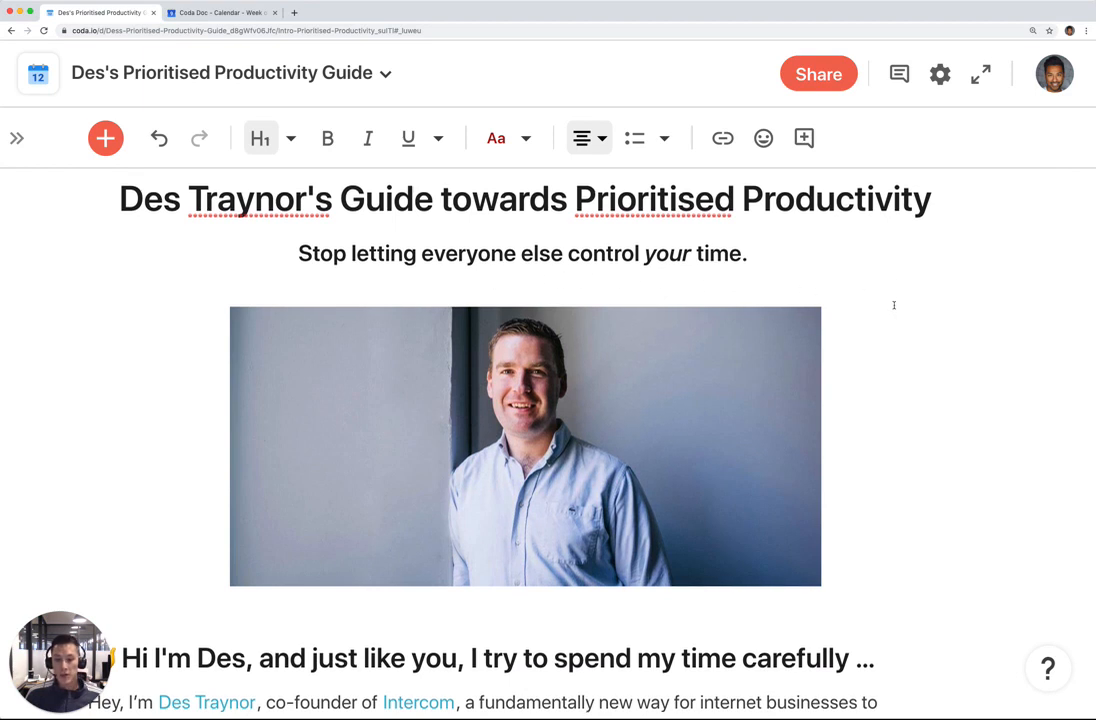
Browse the doc and go to the Set up your To Do List page
scroll(down, 3)
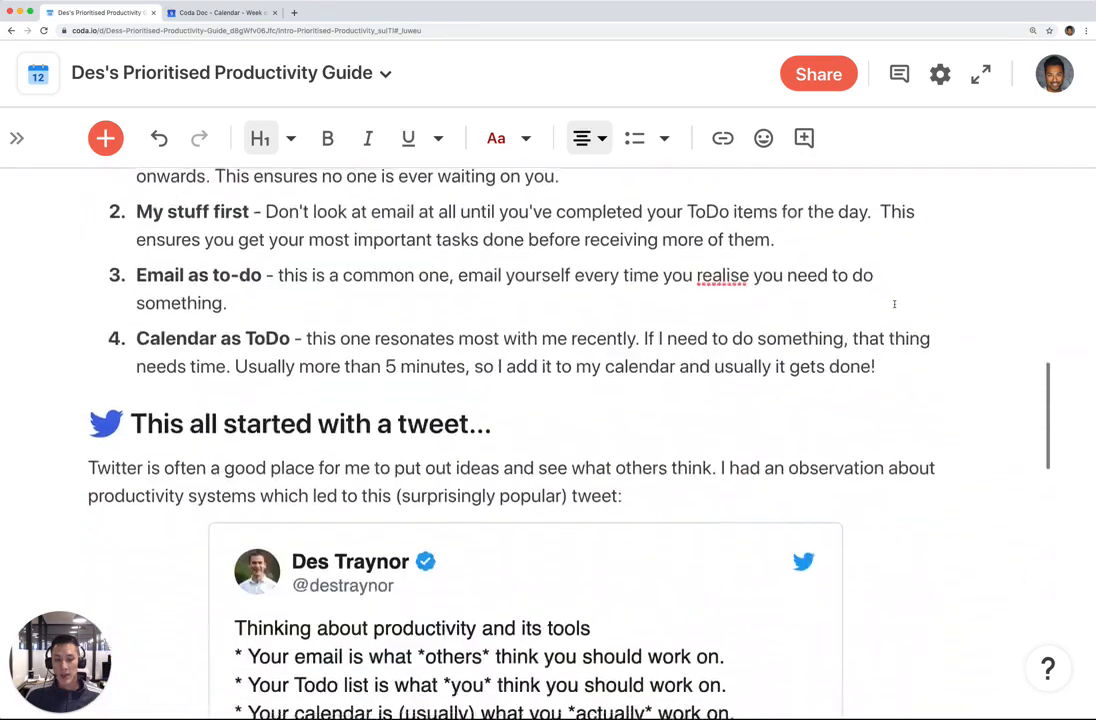
scroll(down, 3)
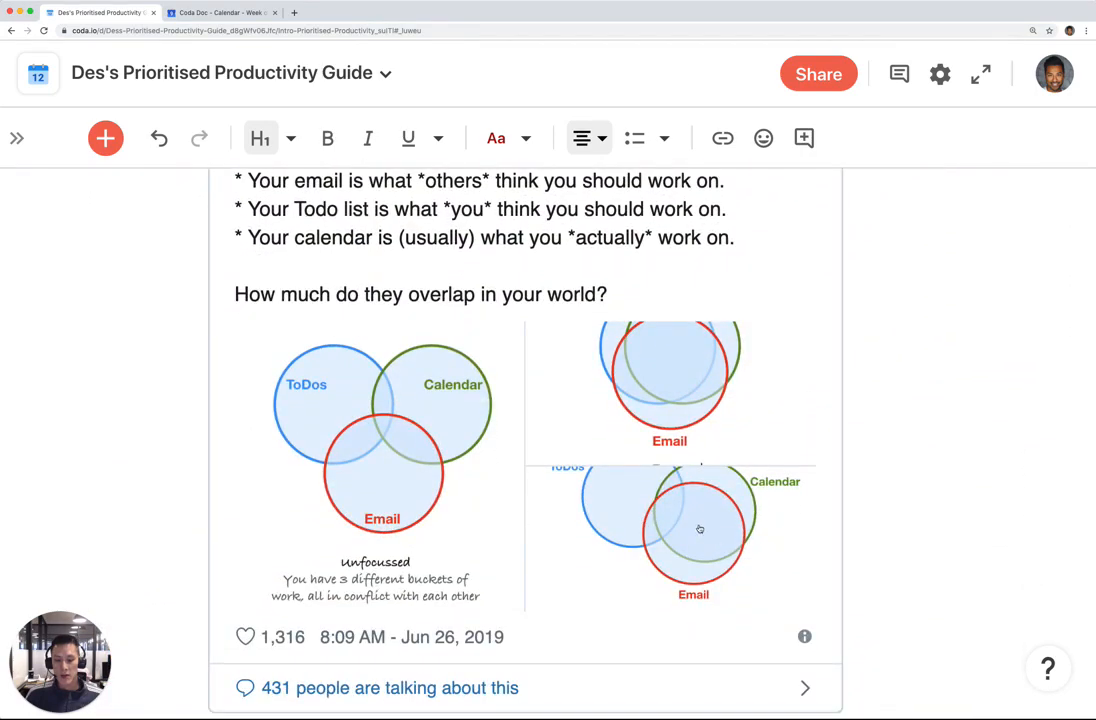
scroll(up, 3)
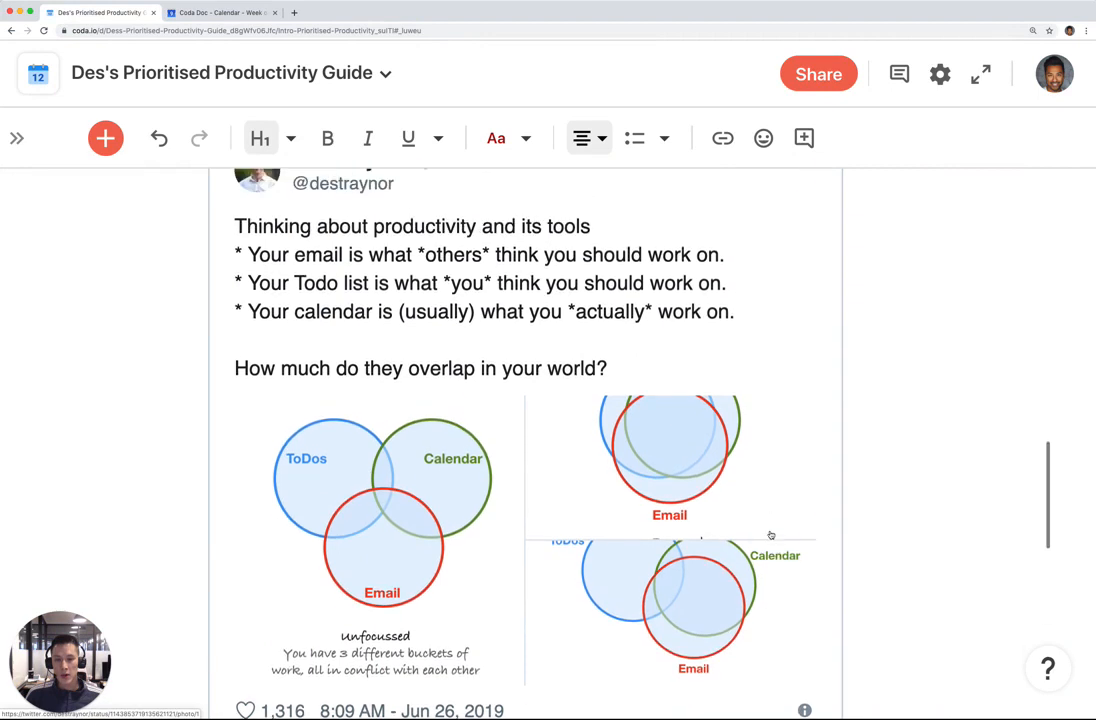
scroll(up, 3)
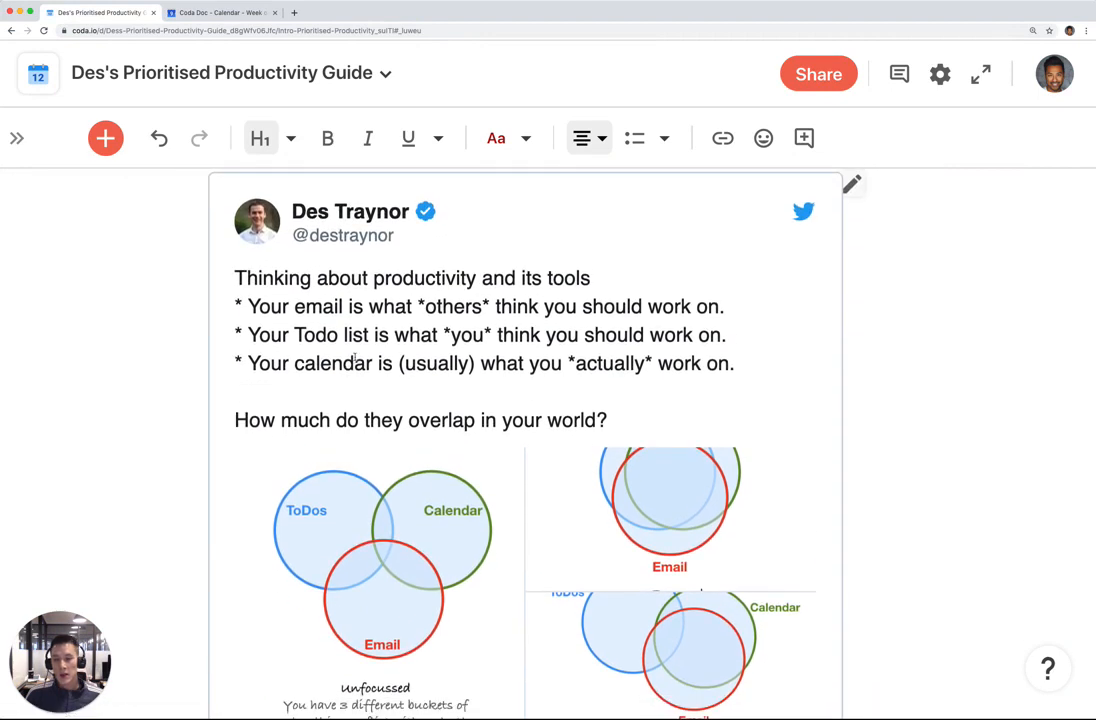
scroll(down, 3)
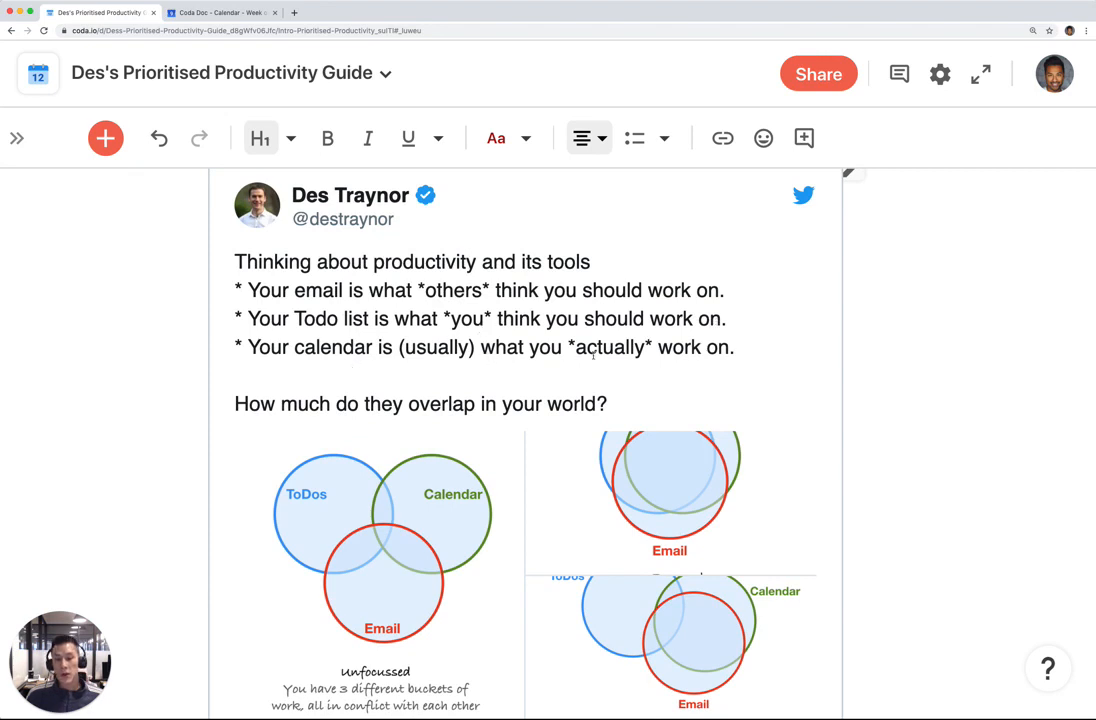
mouse_move(652, 380)
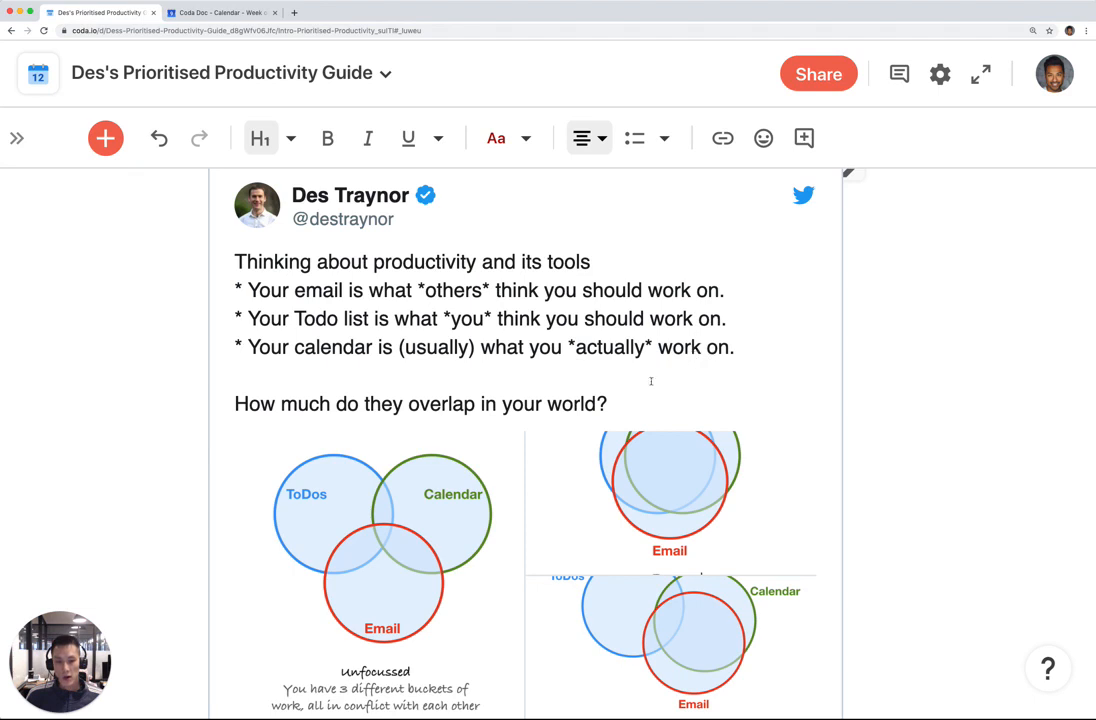
mouse_move(628, 396)
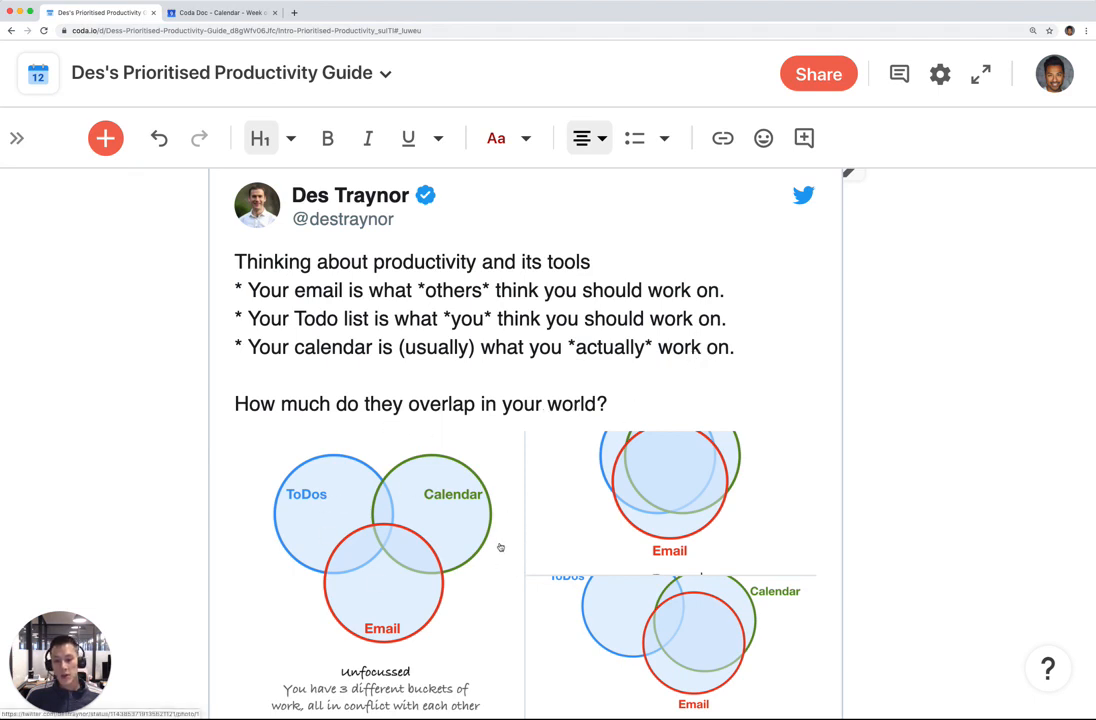
mouse_move(456, 448)
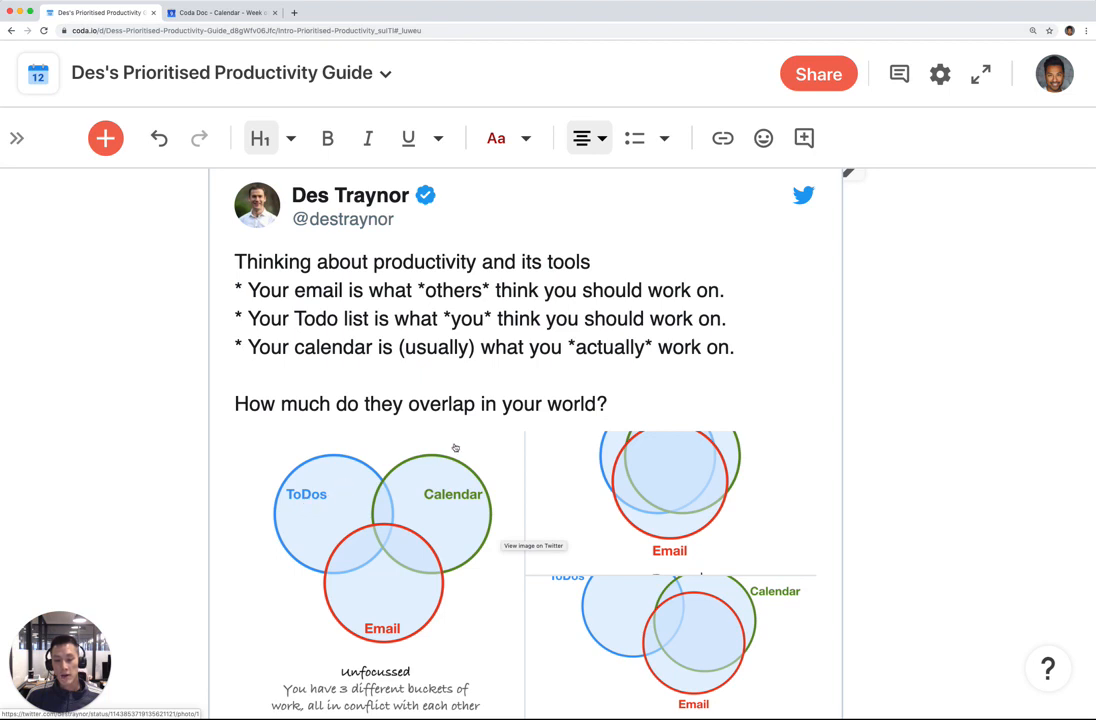
mouse_move(750, 456)
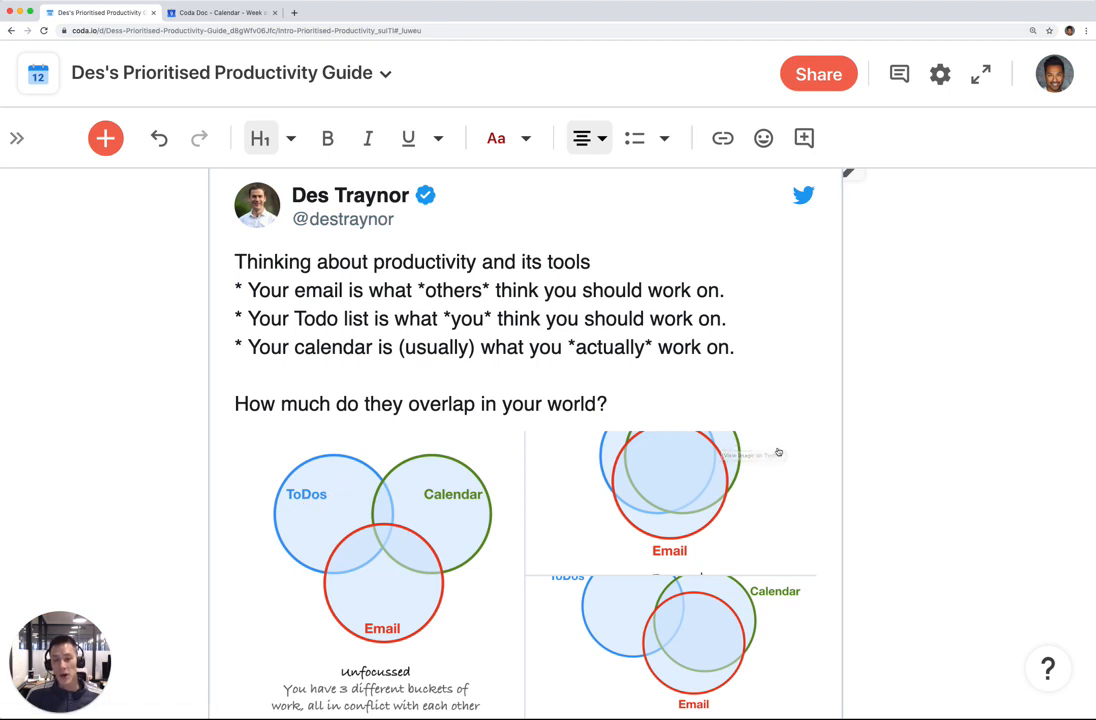
mouse_move(864, 490)
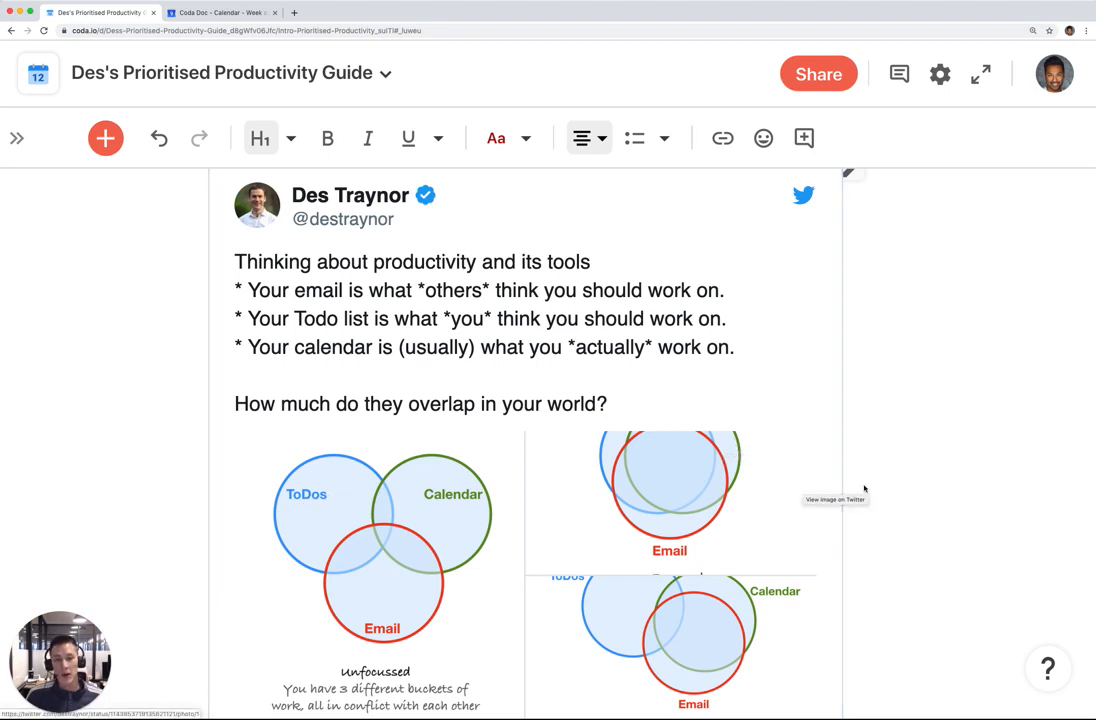
mouse_move(864, 488)
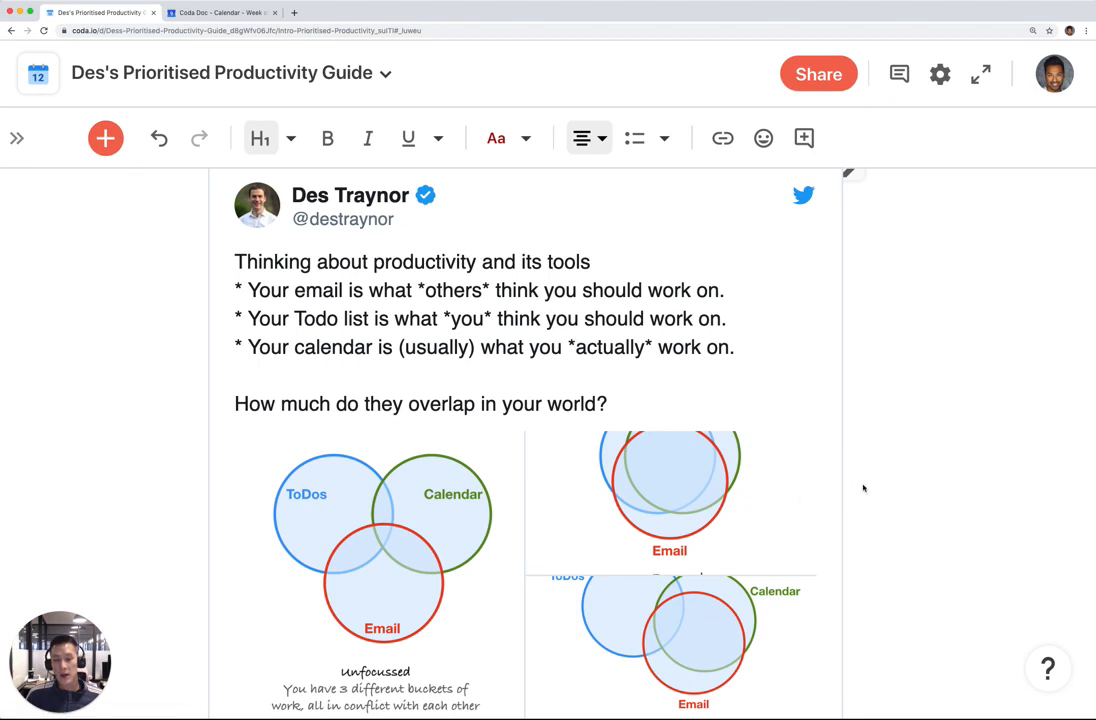
mouse_move(524, 354)
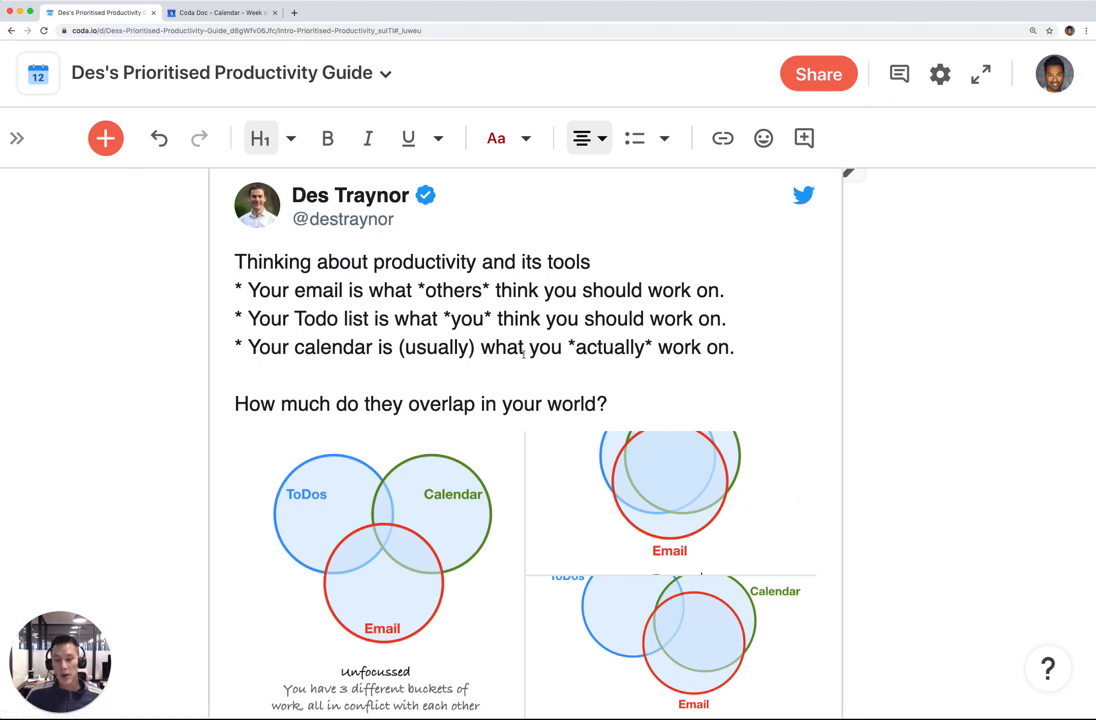
mouse_move(800, 376)
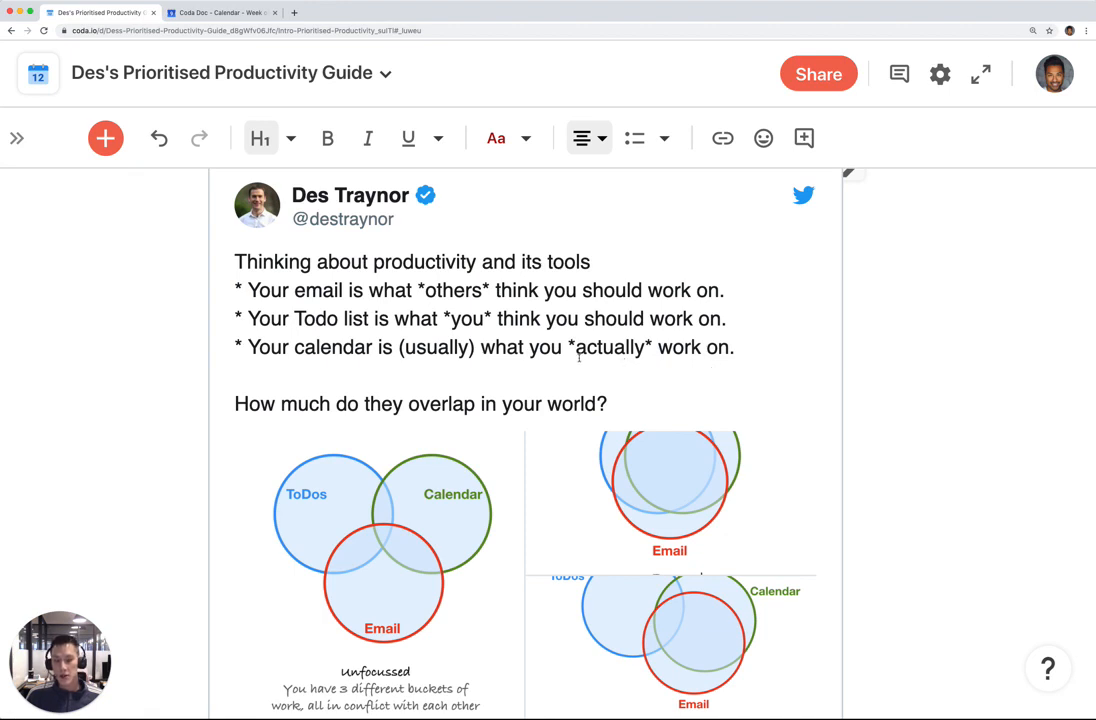
mouse_move(332, 520)
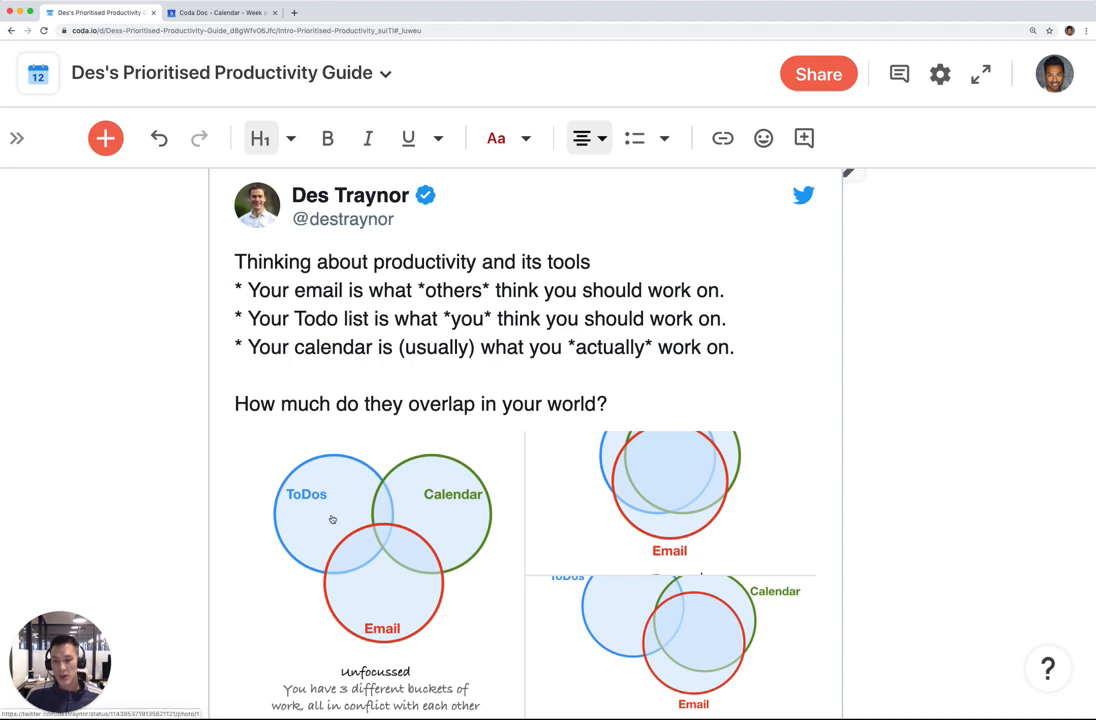
mouse_move(476, 524)
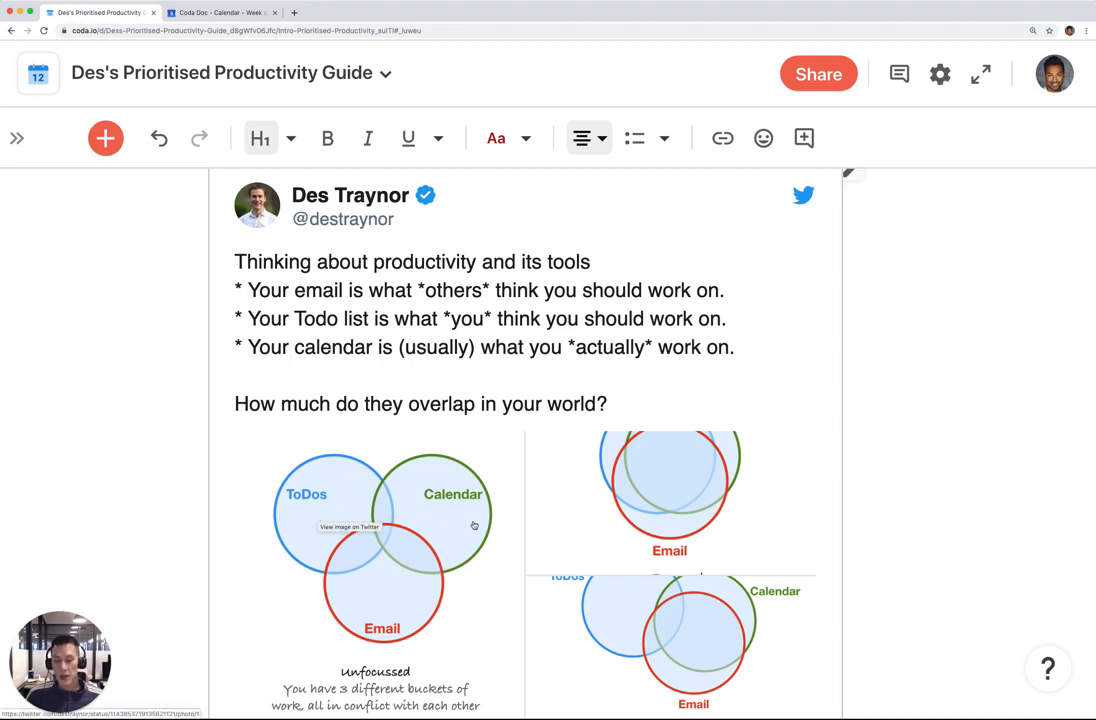
mouse_move(724, 552)
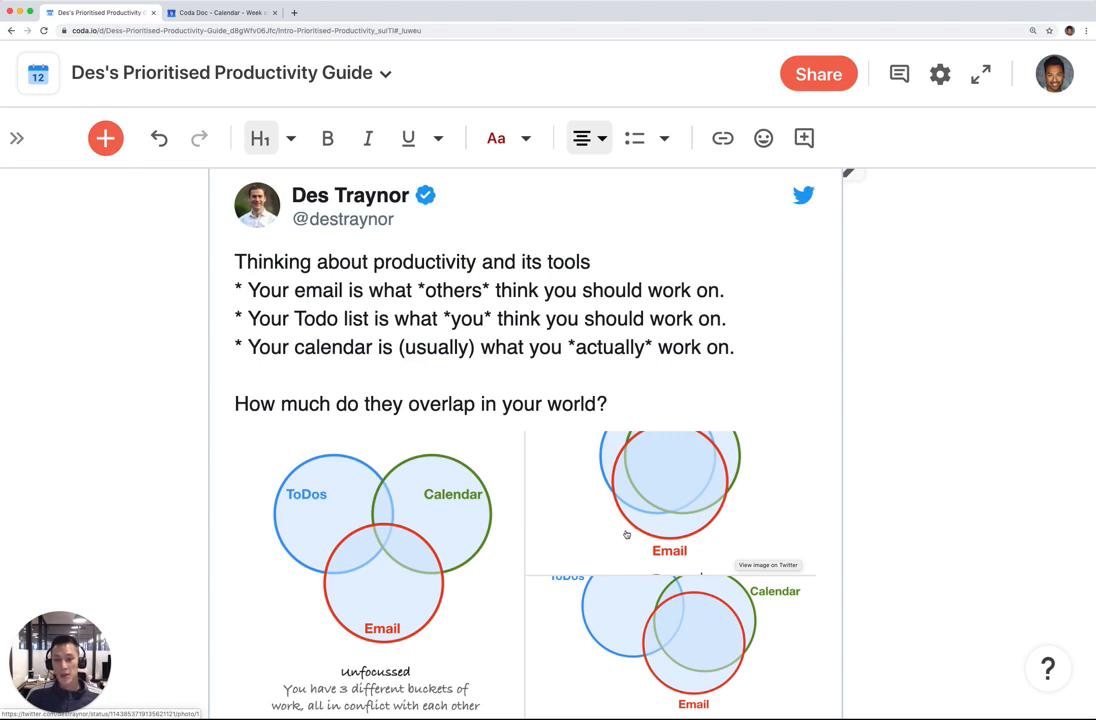
mouse_move(624, 412)
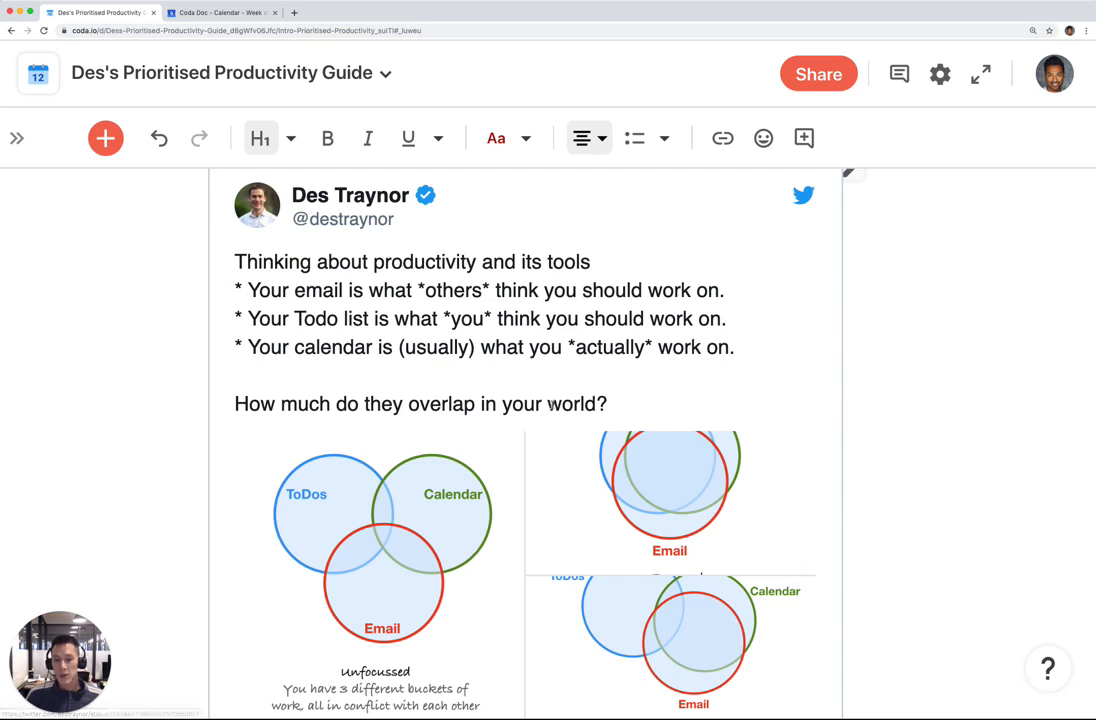
mouse_move(500, 424)
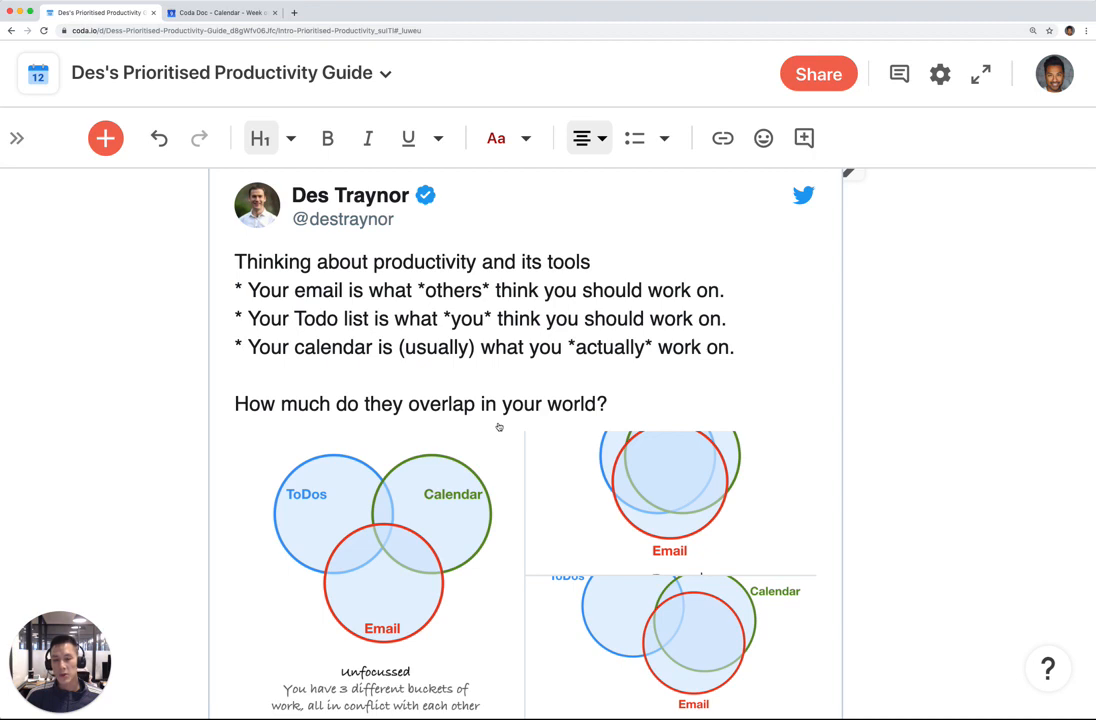
mouse_move(290, 292)
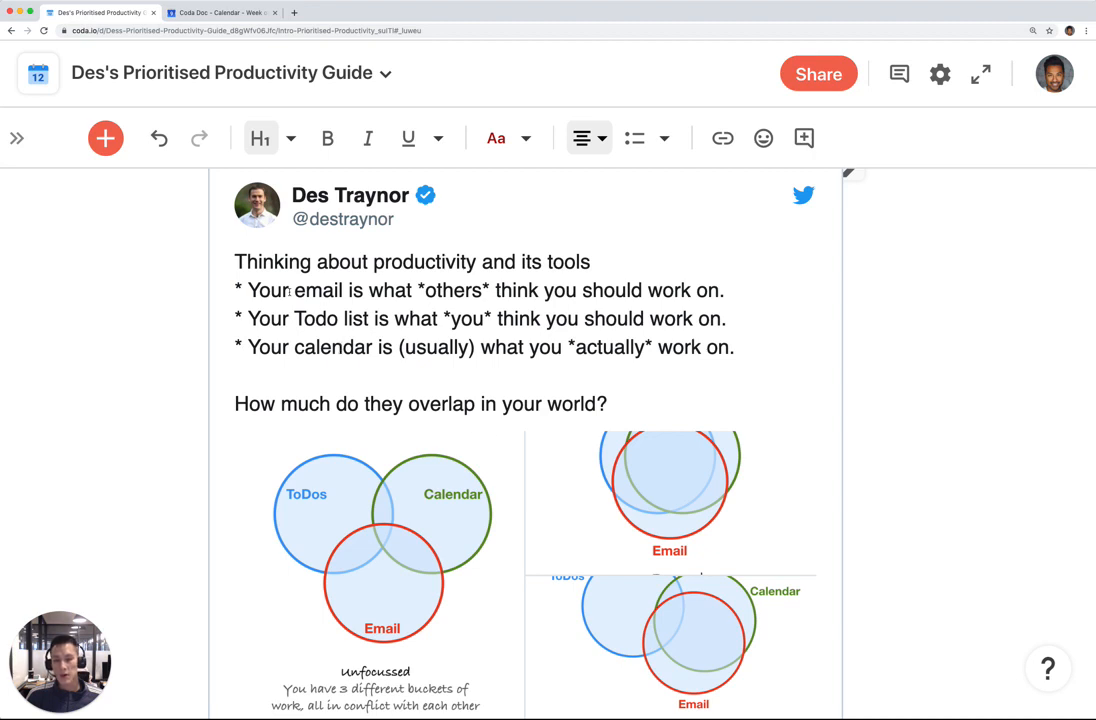
click(16, 138)
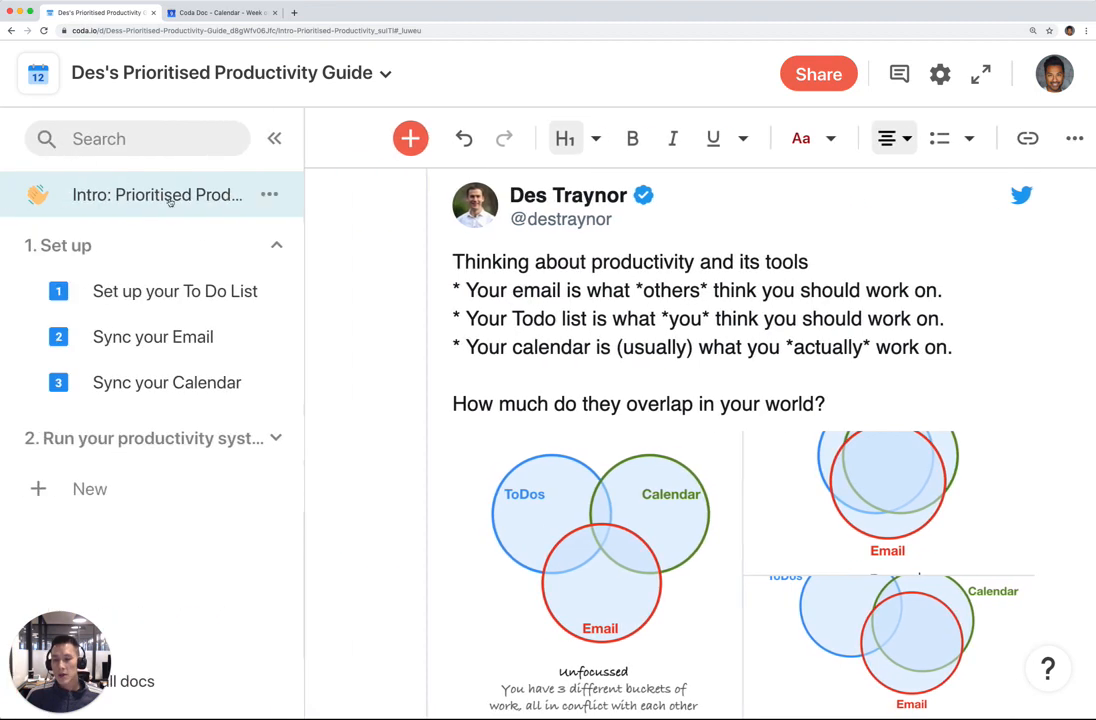
click(174, 292)
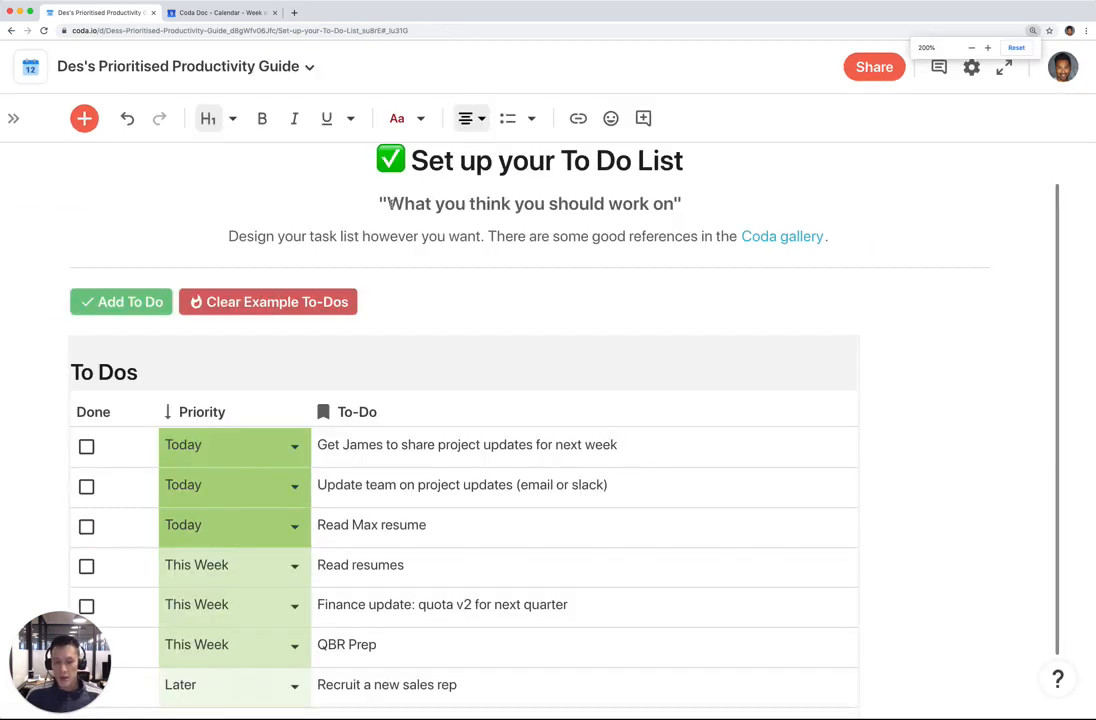
scroll(down, 3)
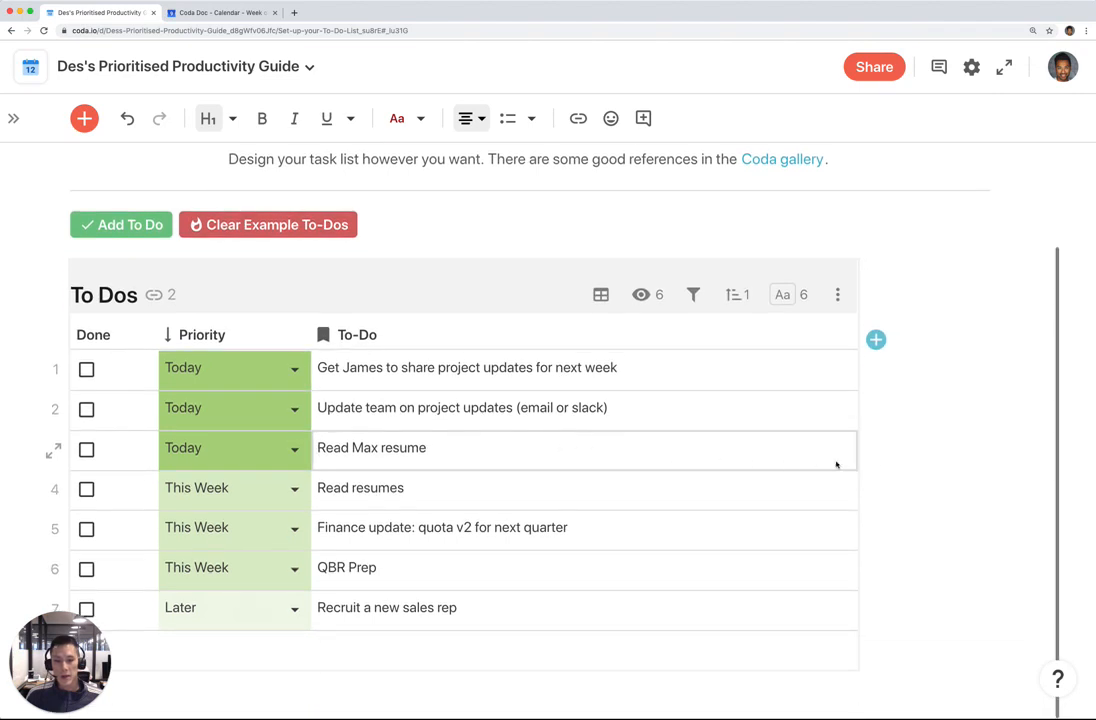
scroll(up, 3)
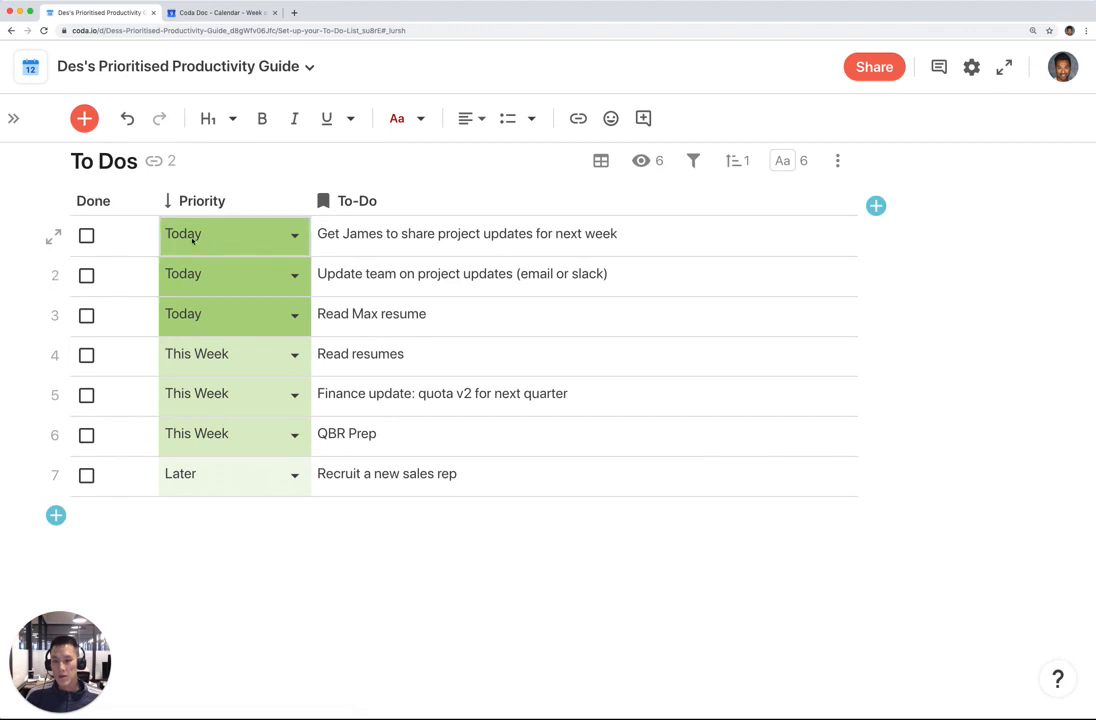
scroll(up, 3)
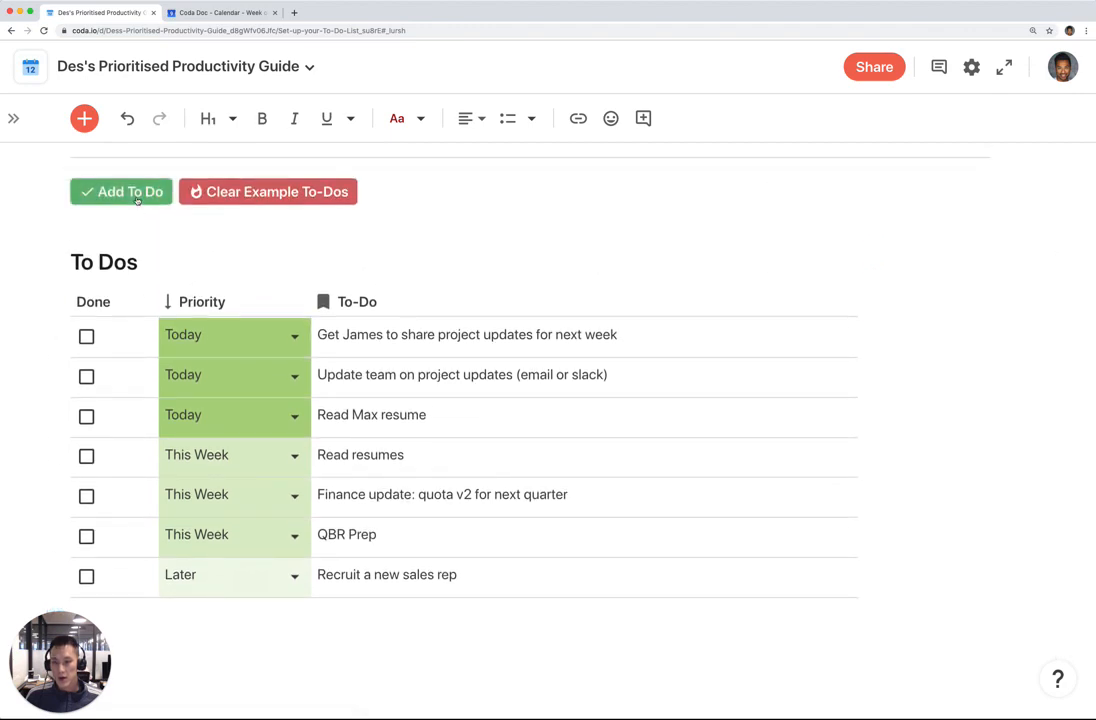
Add a new To Dos row reading 'Create marketing plan', then head to Sync your Email
click(120, 192)
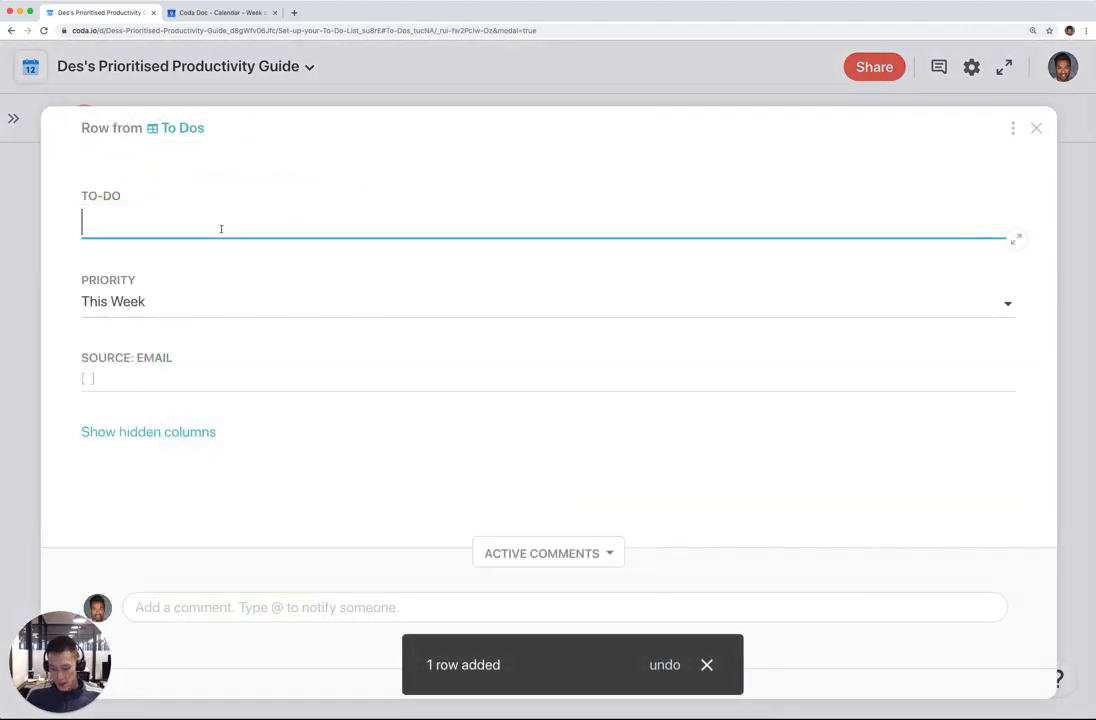
text(Create marketing plan)
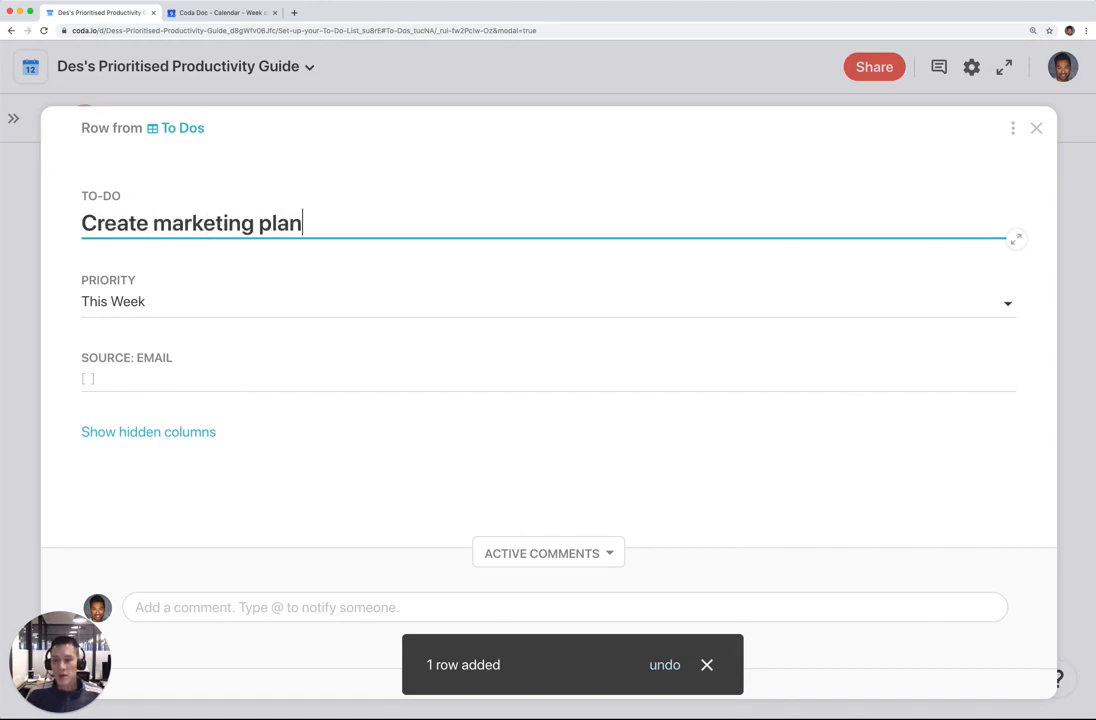
click(548, 300)
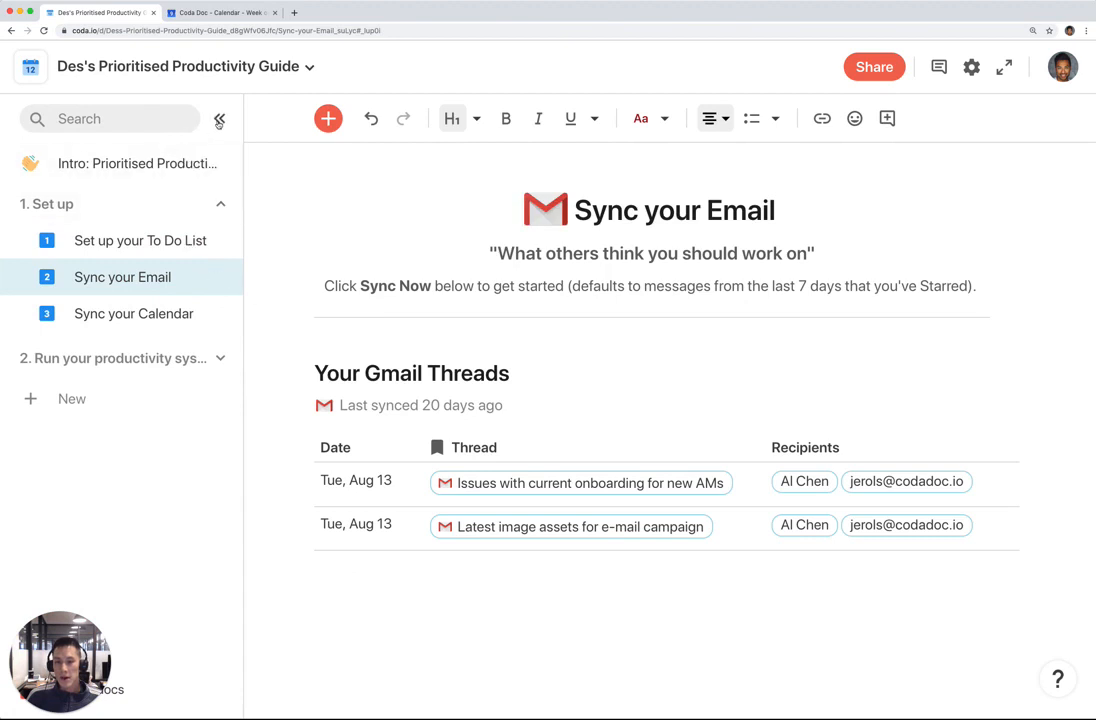
Connect a Gmail account in the Gmail Threads table's sync settings
click(220, 120)
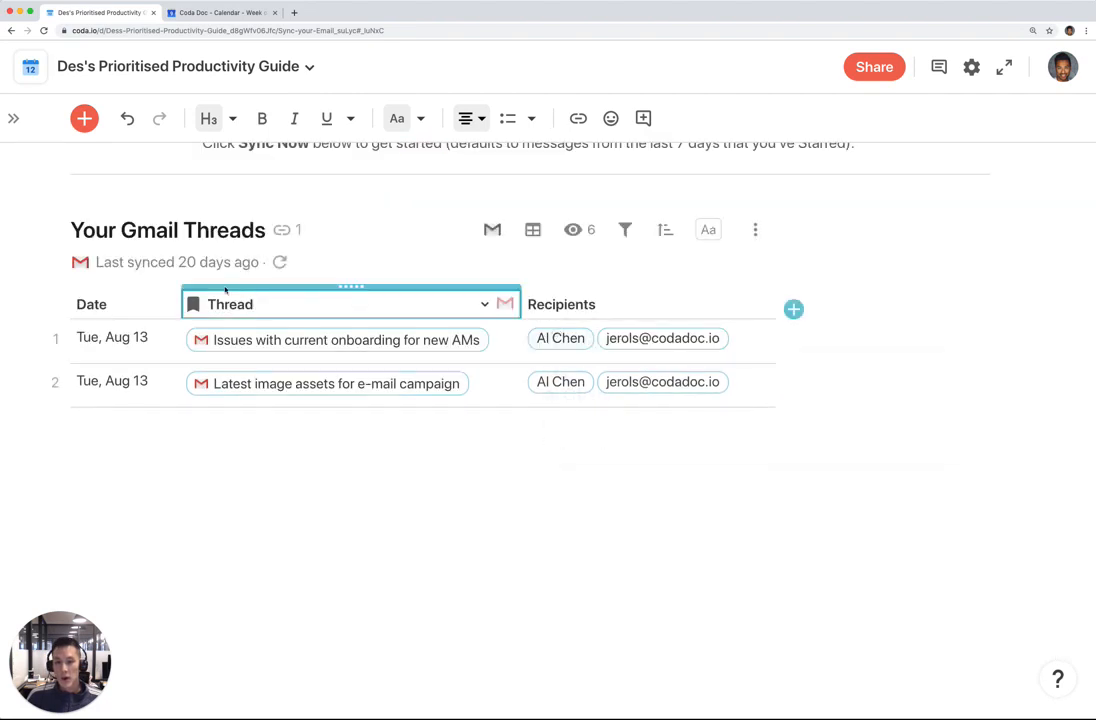
click(280, 262)
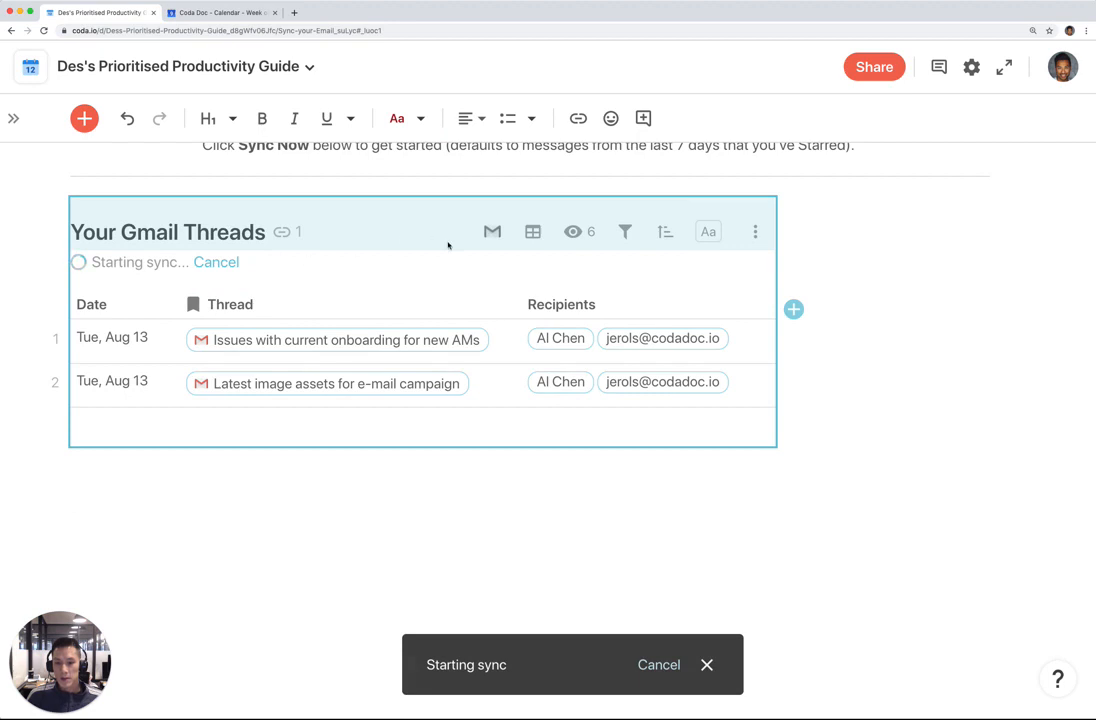
mouse_move(496, 356)
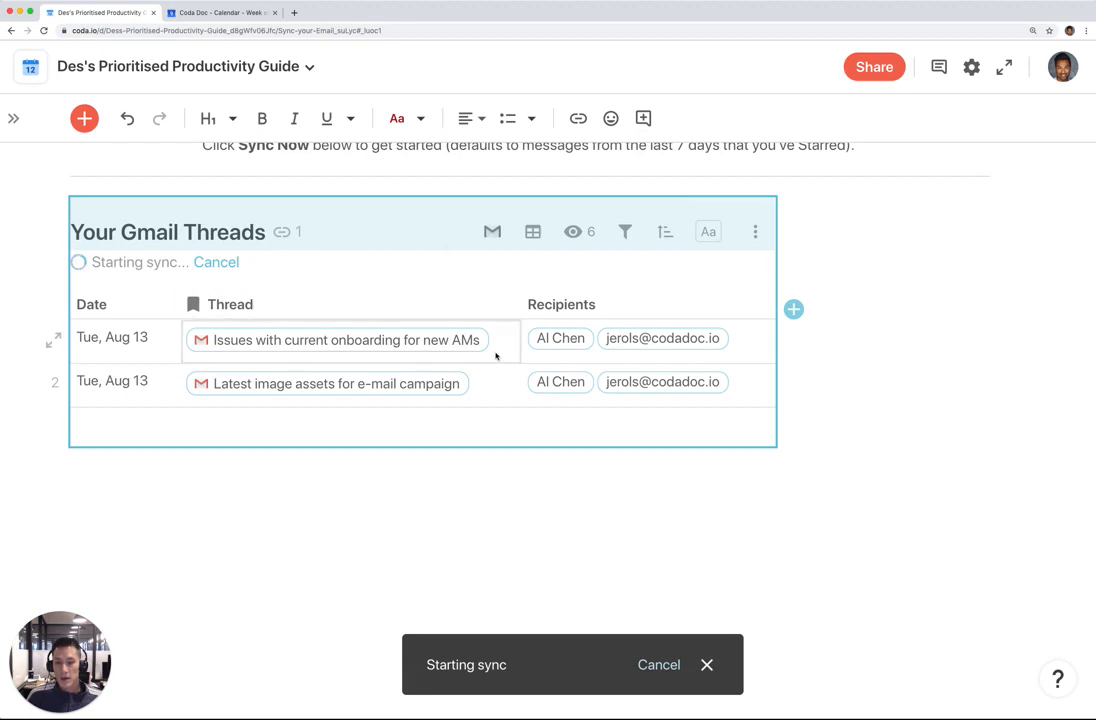
click(340, 340)
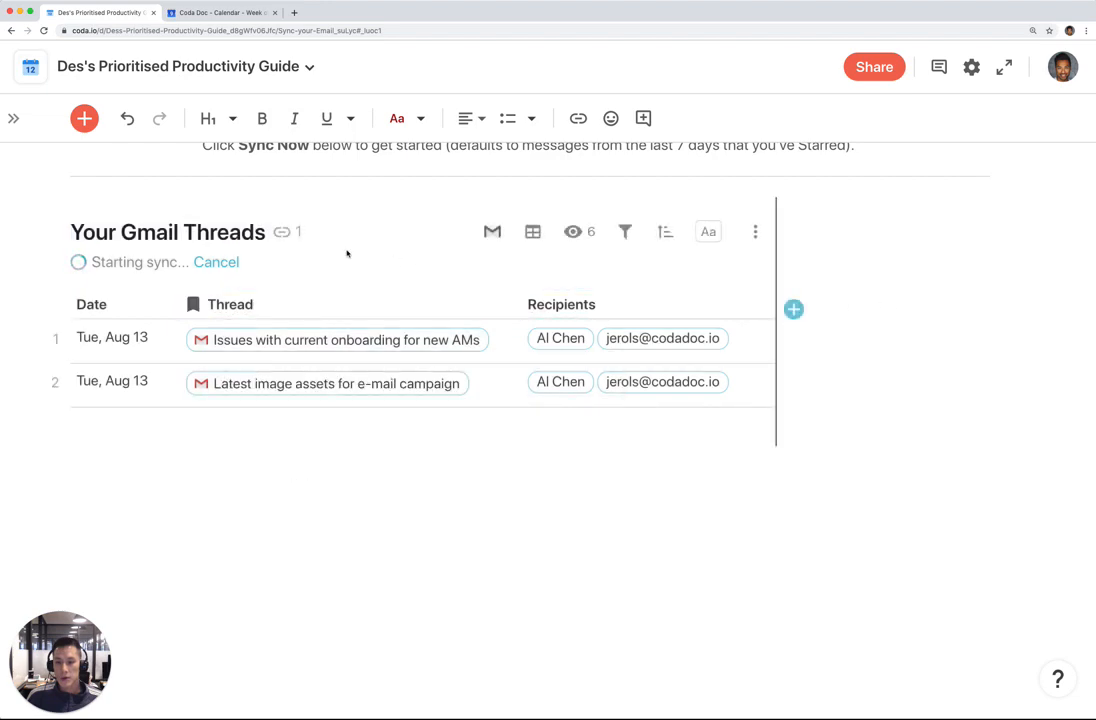
click(492, 232)
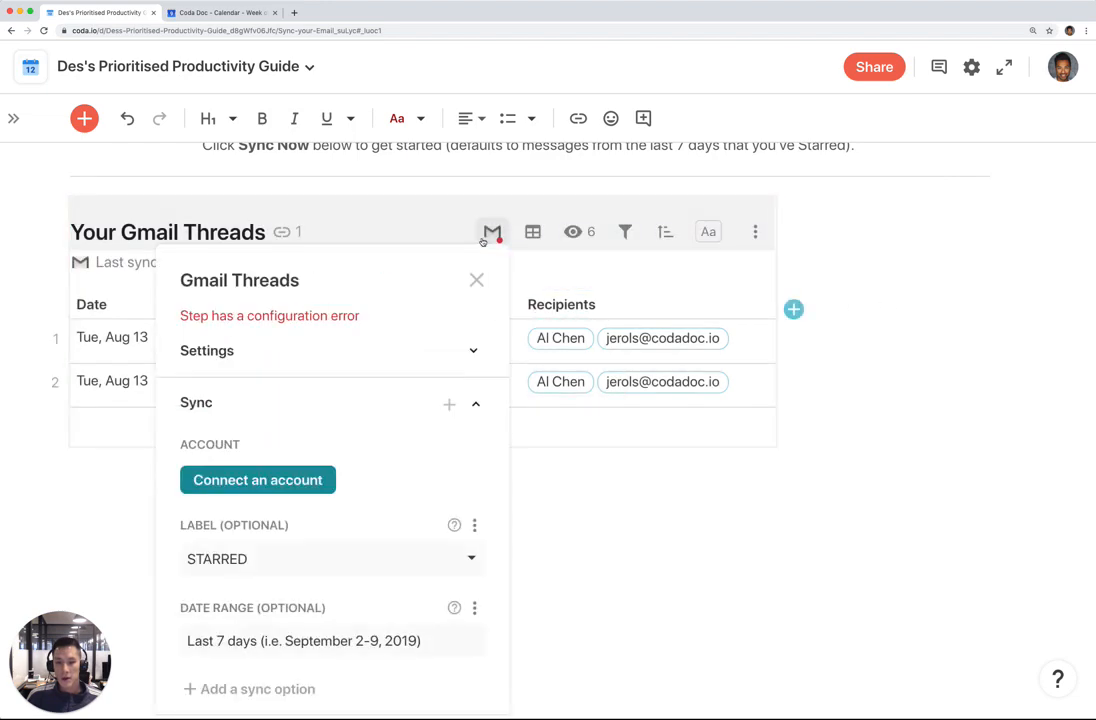
click(256, 480)
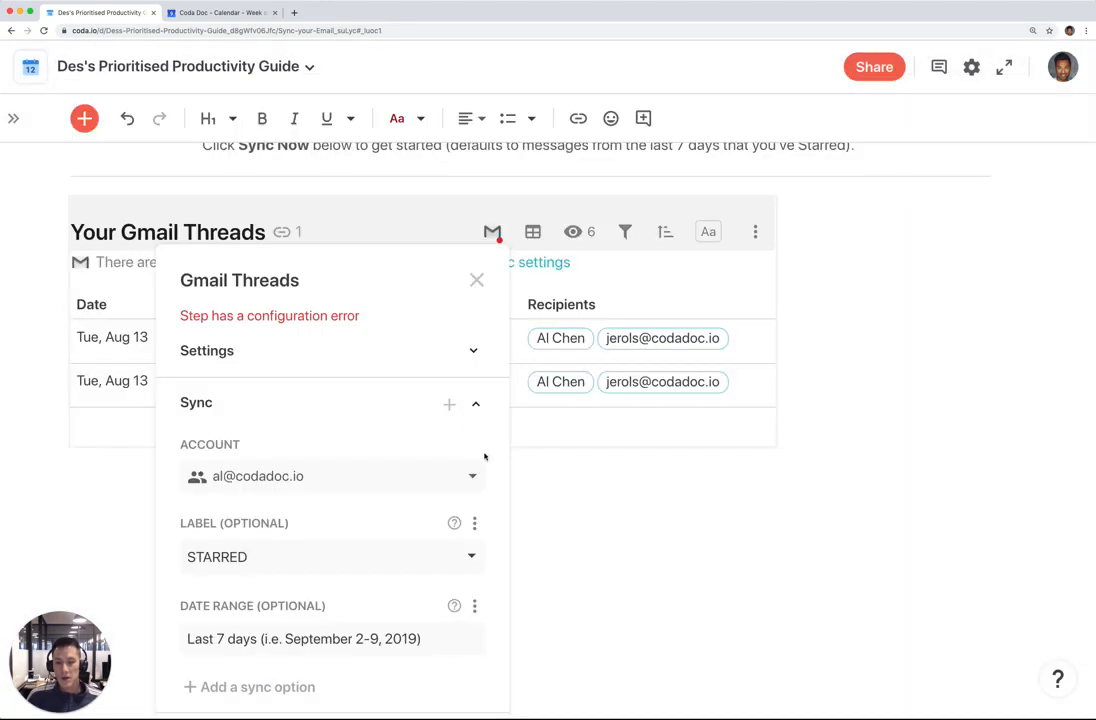
Sync now so the three starred Sep 9 threads appear, and select New candidate resumes
scroll(down, 3)
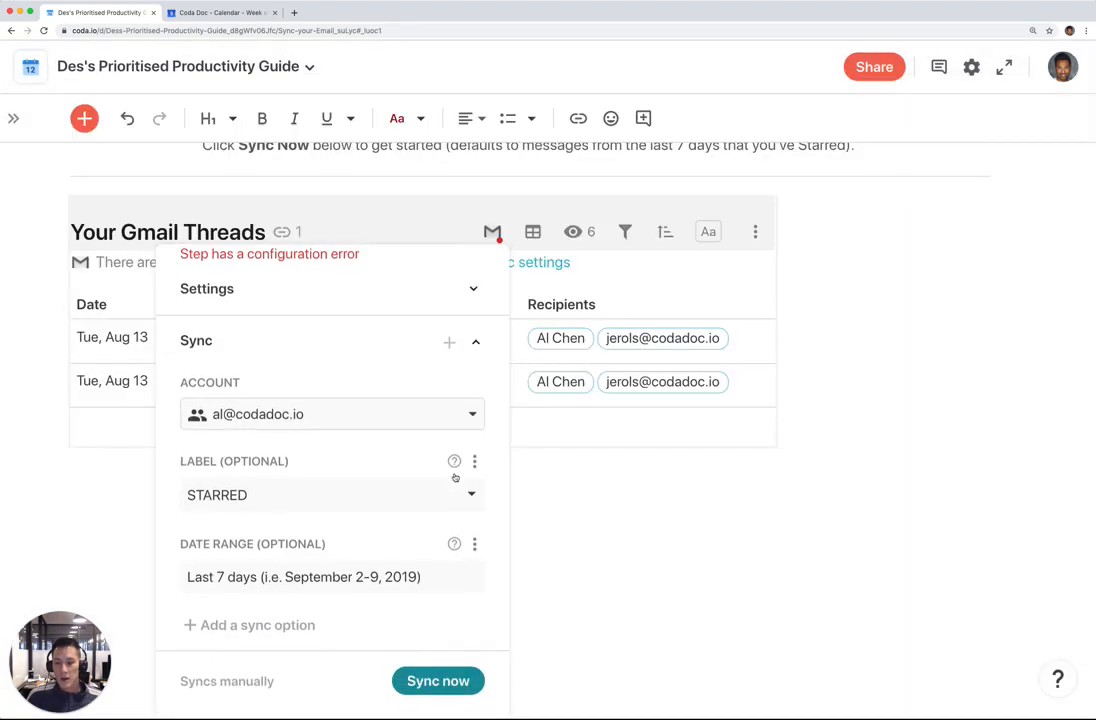
click(438, 680)
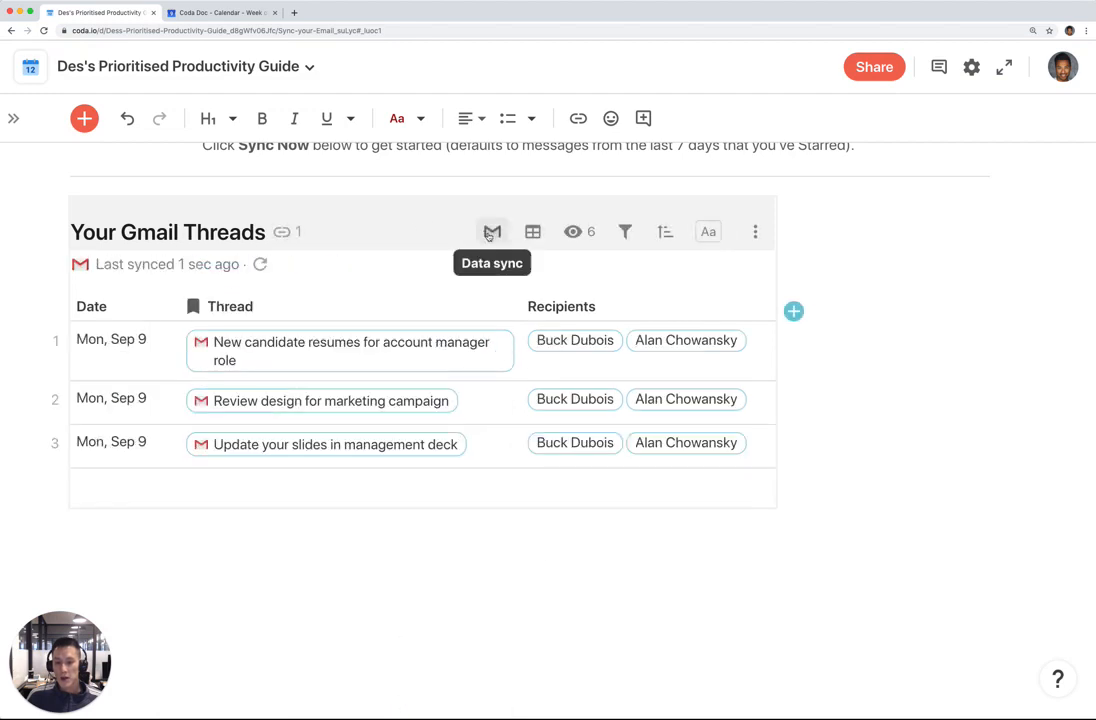
click(492, 232)
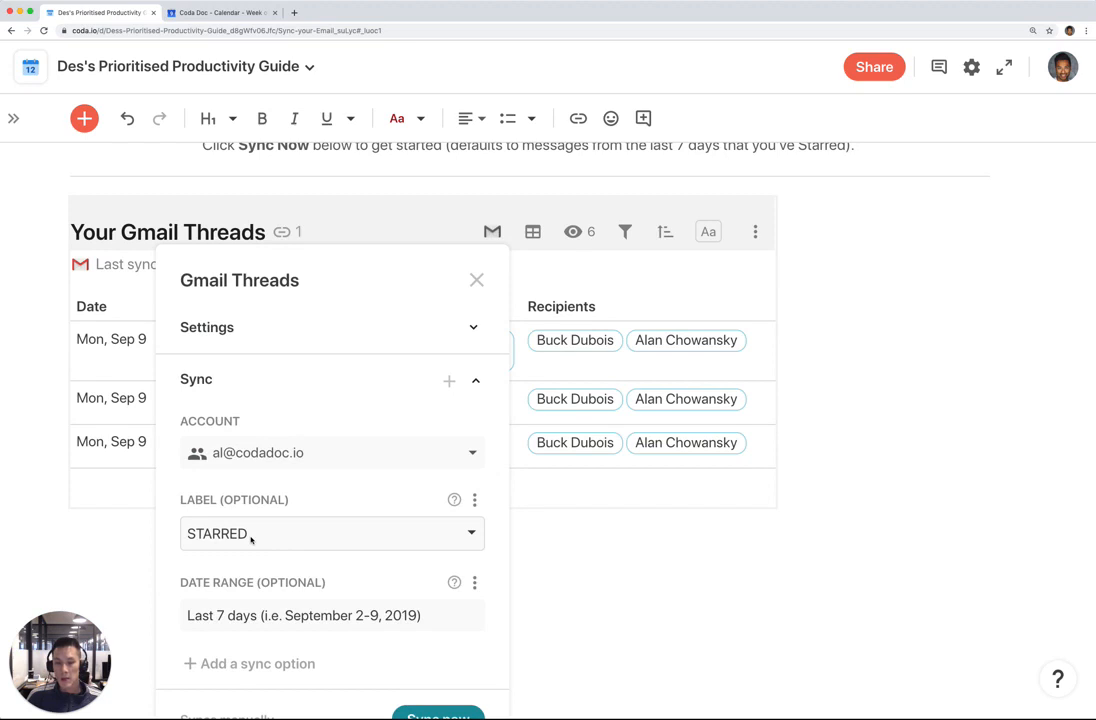
click(476, 280)
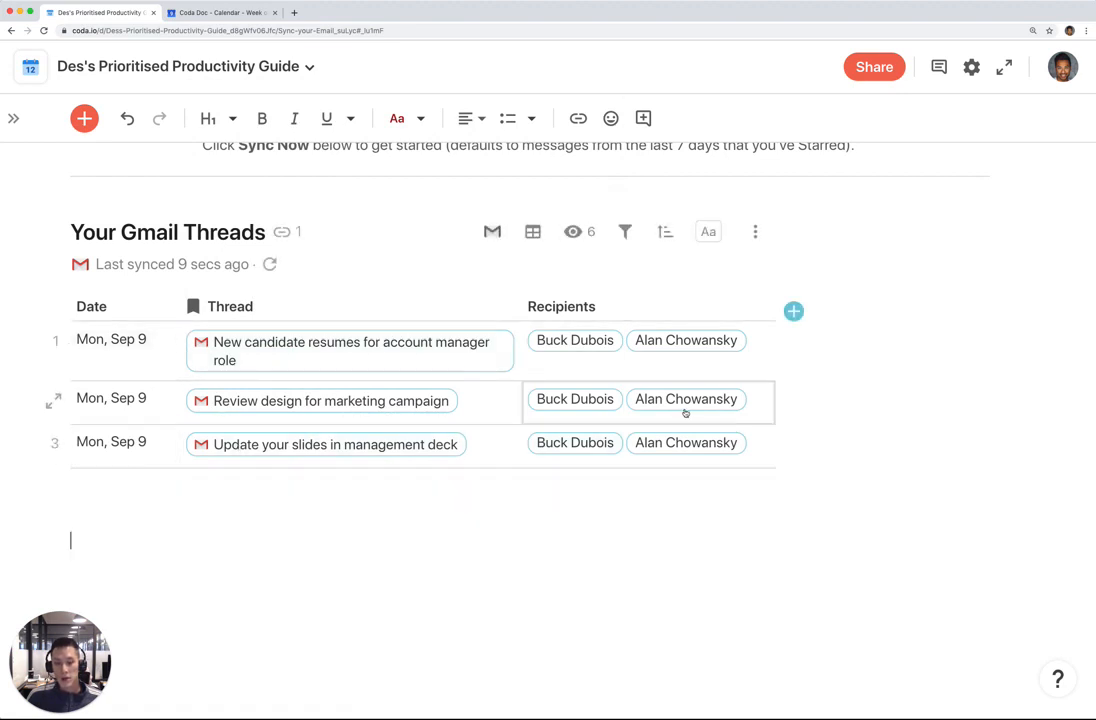
mouse_move(724, 366)
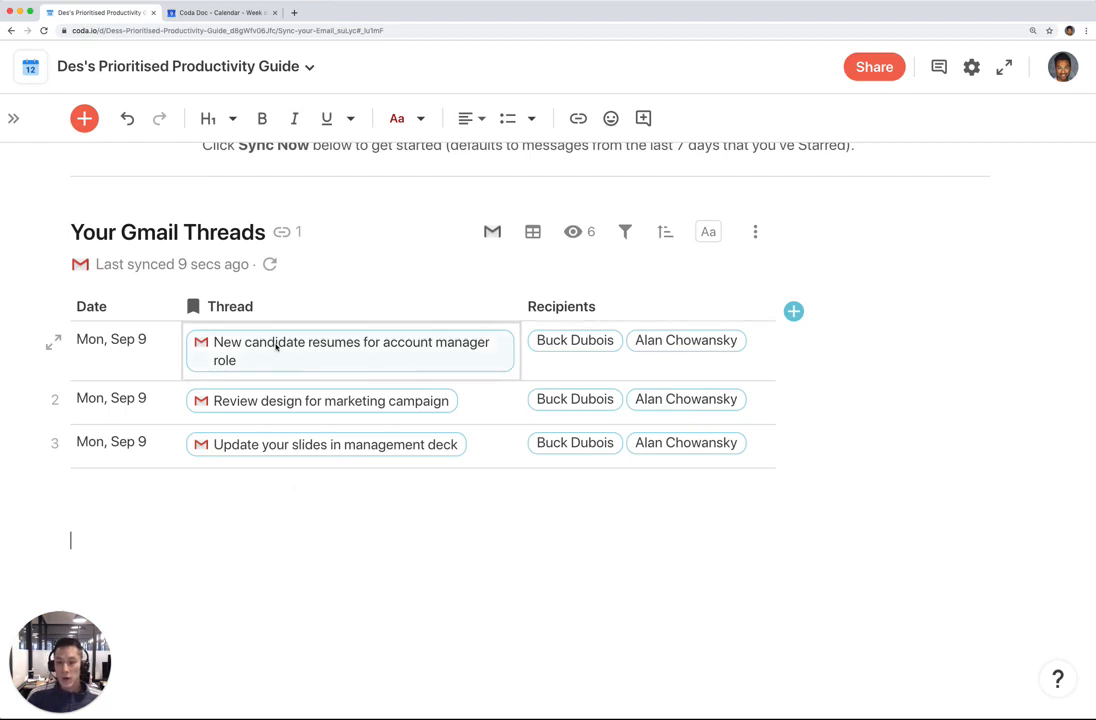
click(350, 350)
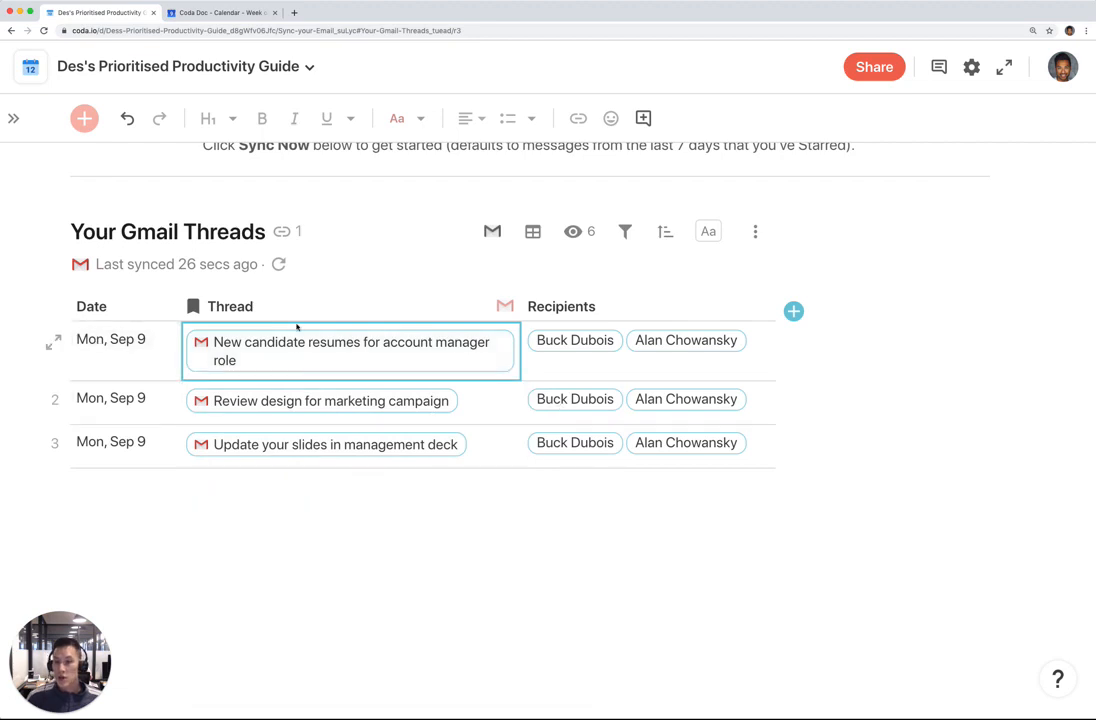
On Sync your Calendar, connect a Google Calendar account and sync the September events
click(12, 118)
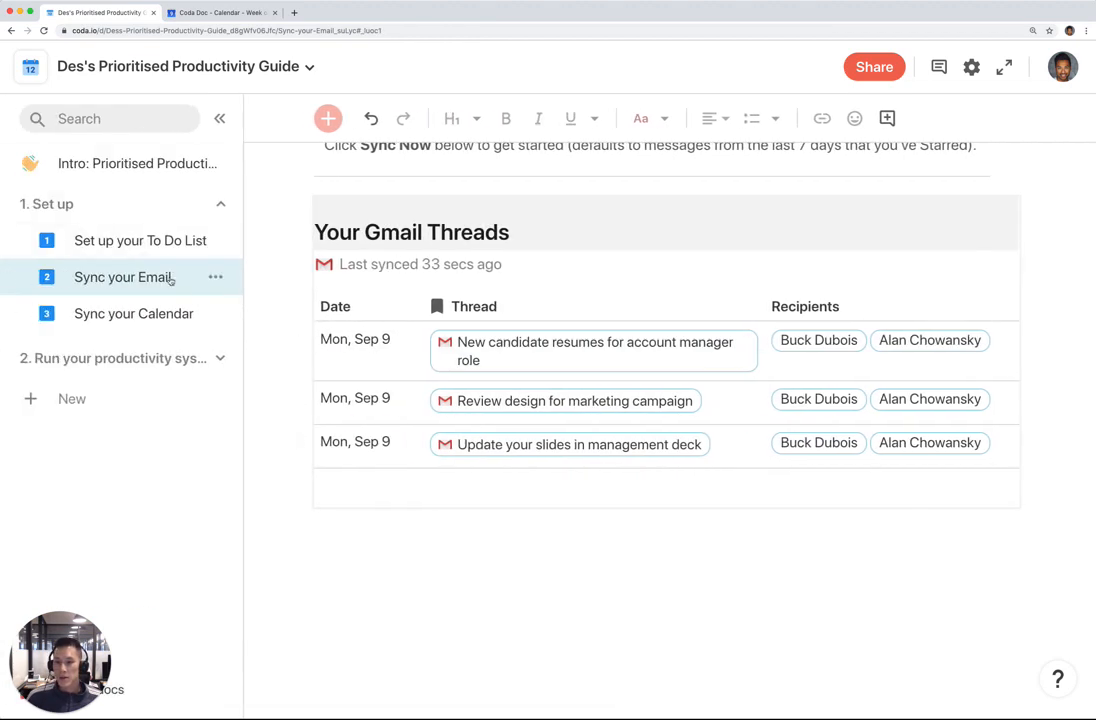
click(132, 312)
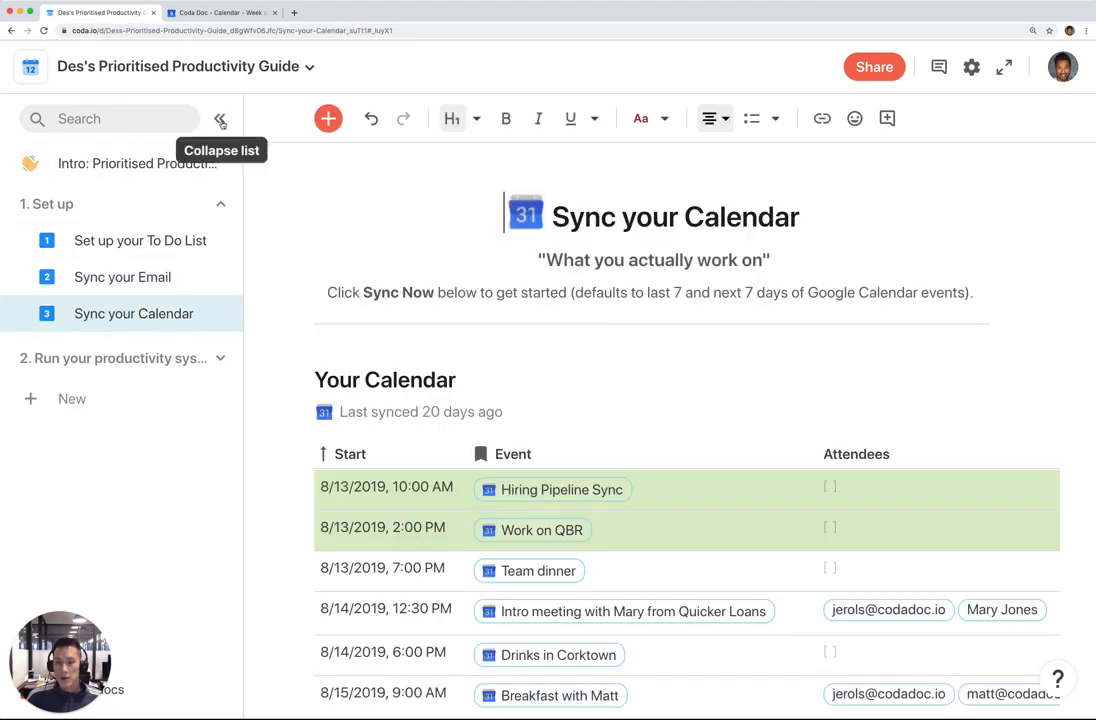
click(220, 118)
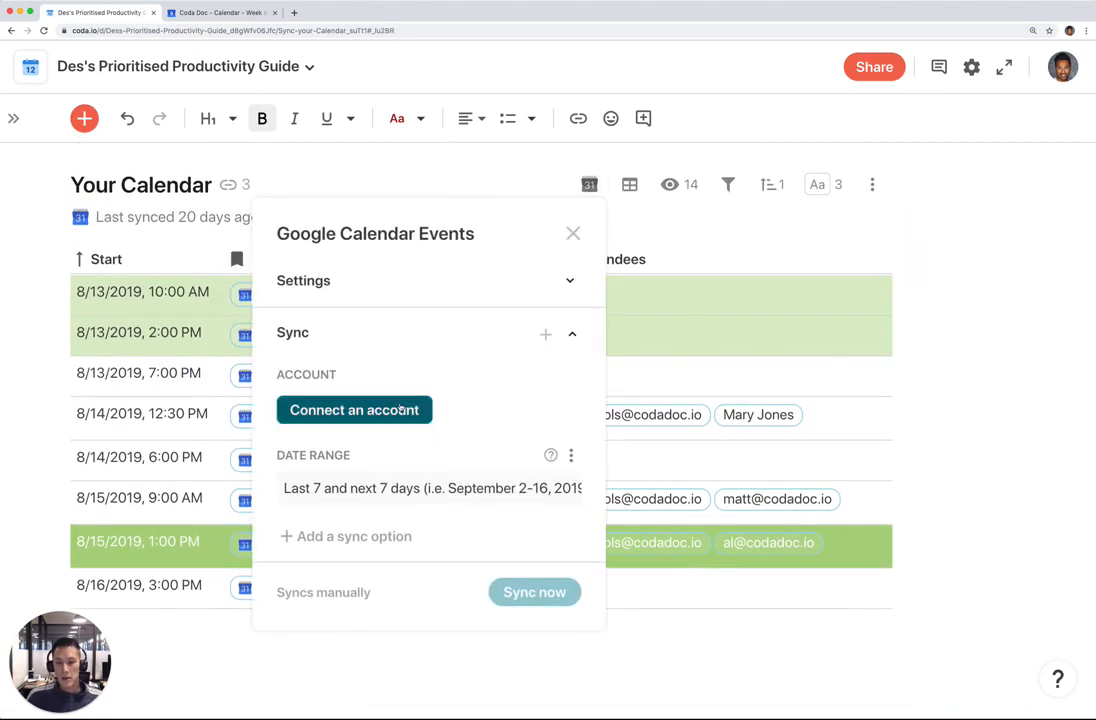
click(354, 410)
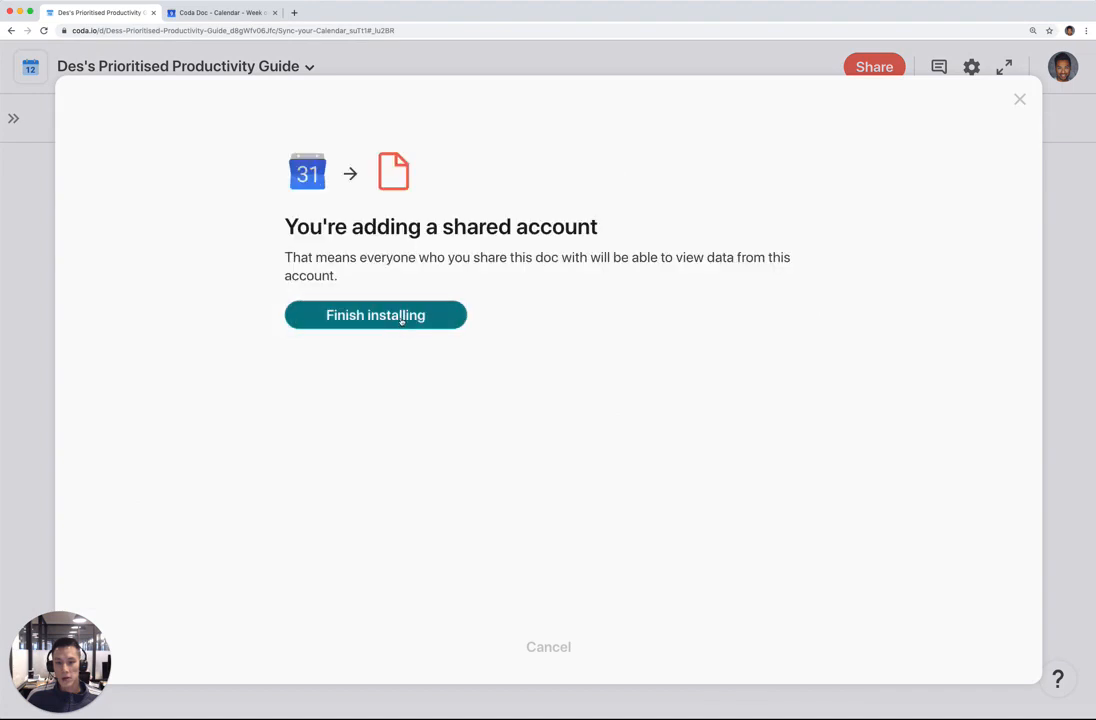
click(376, 316)
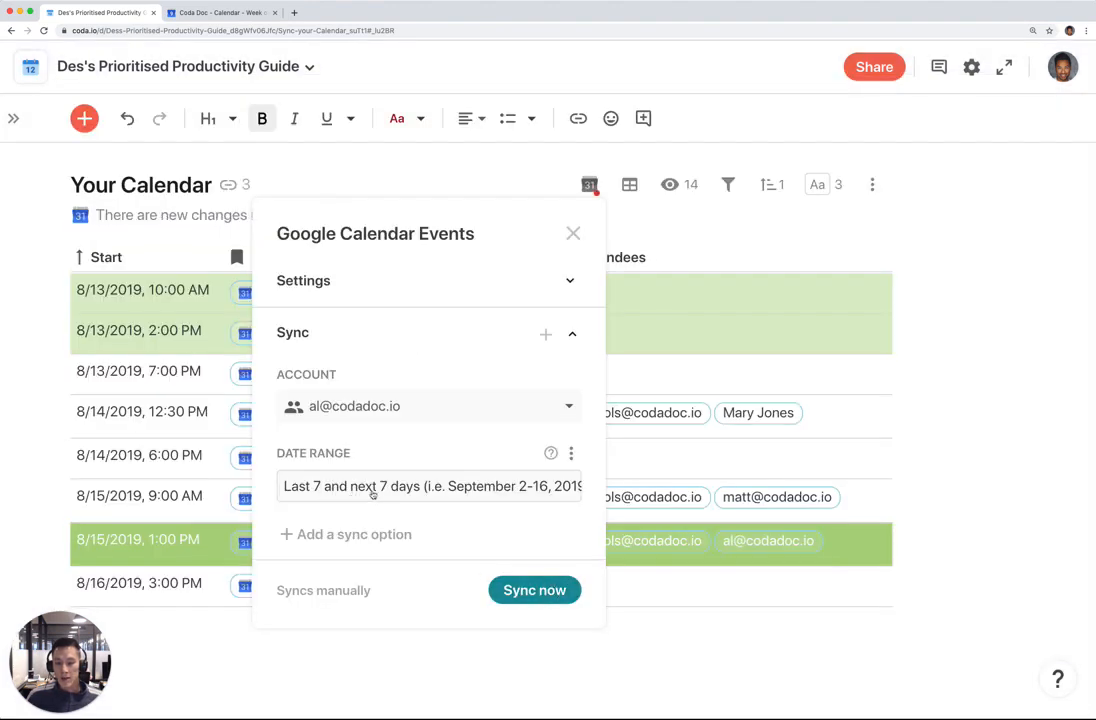
mouse_move(448, 504)
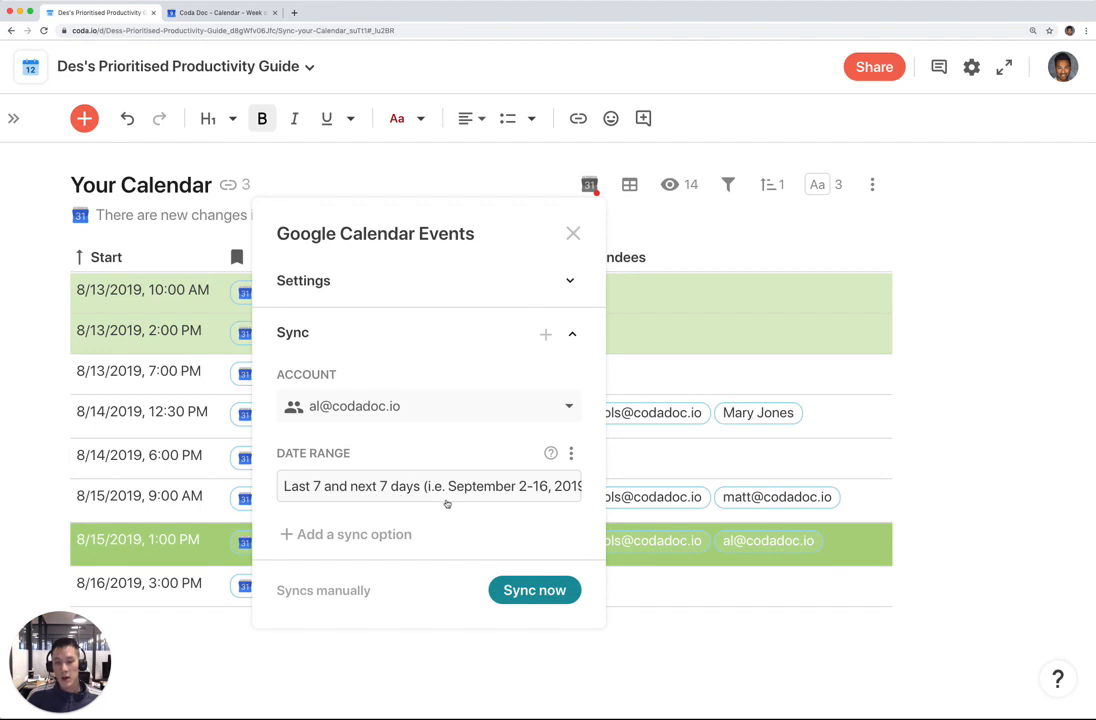
click(534, 588)
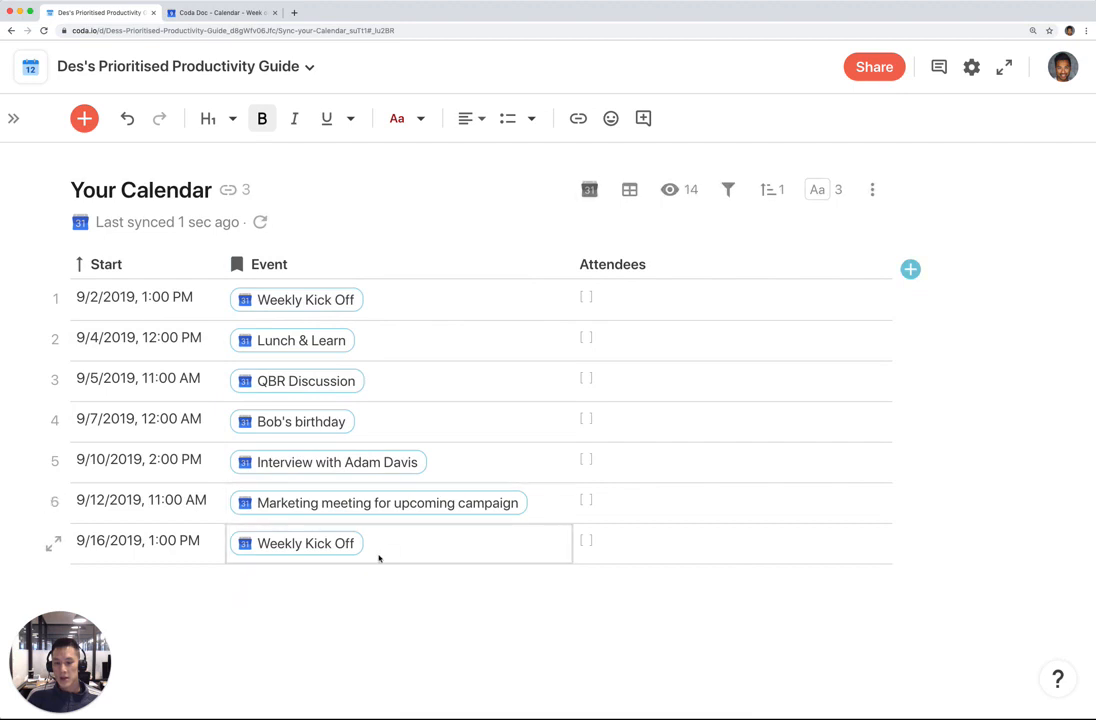
mouse_move(332, 540)
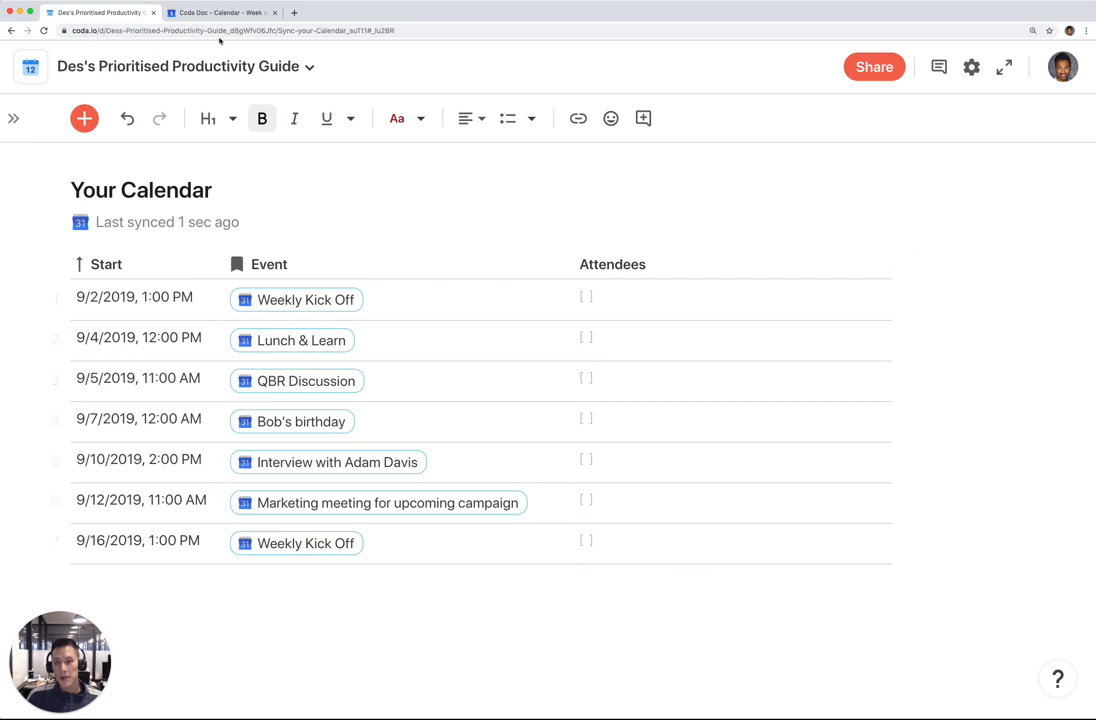
Compare against the previous week in Google Calendar
click(220, 12)
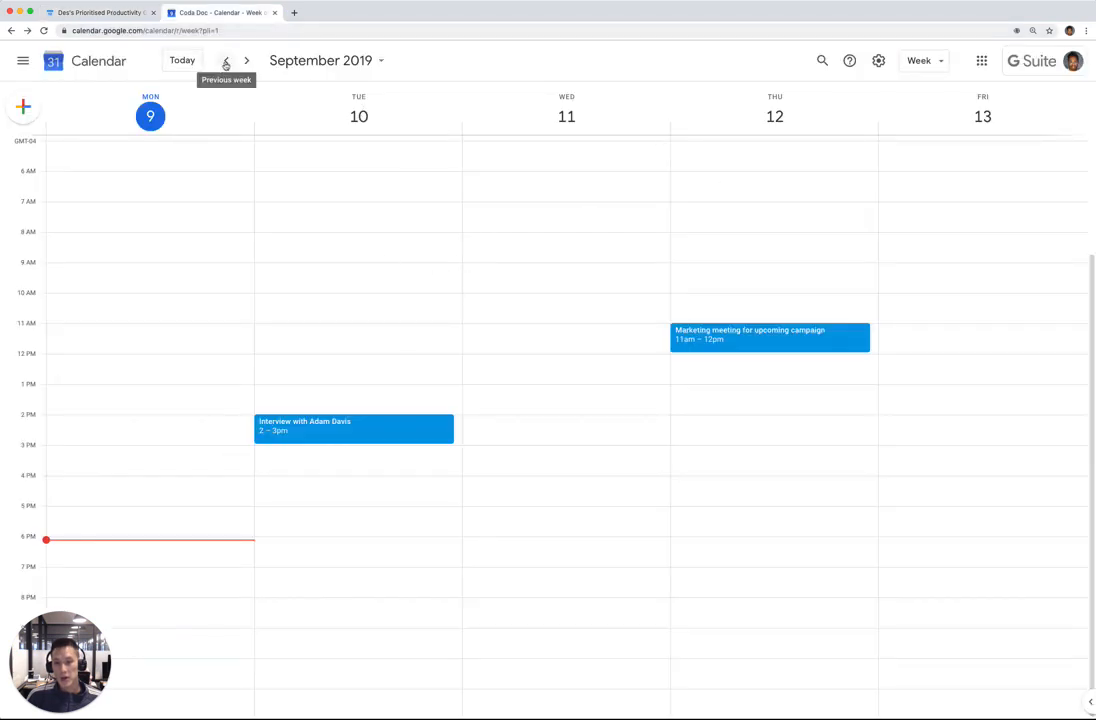
click(246, 60)
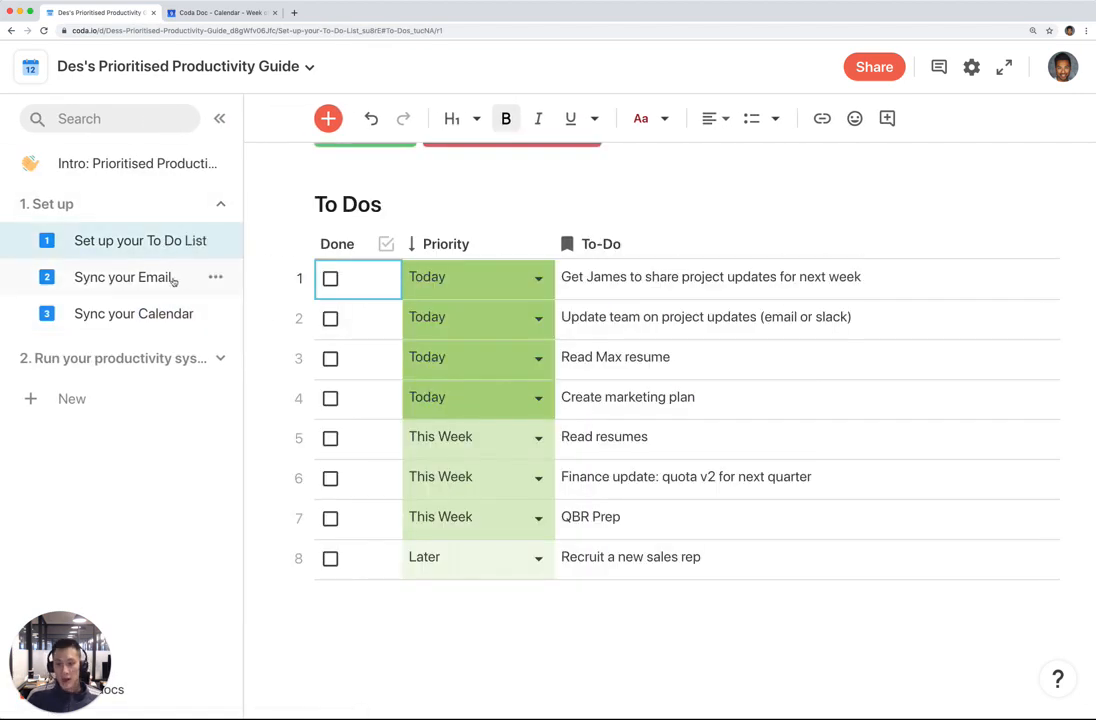
Navigate to the Clear your inbox page and view the New candidate resumes thread
click(122, 276)
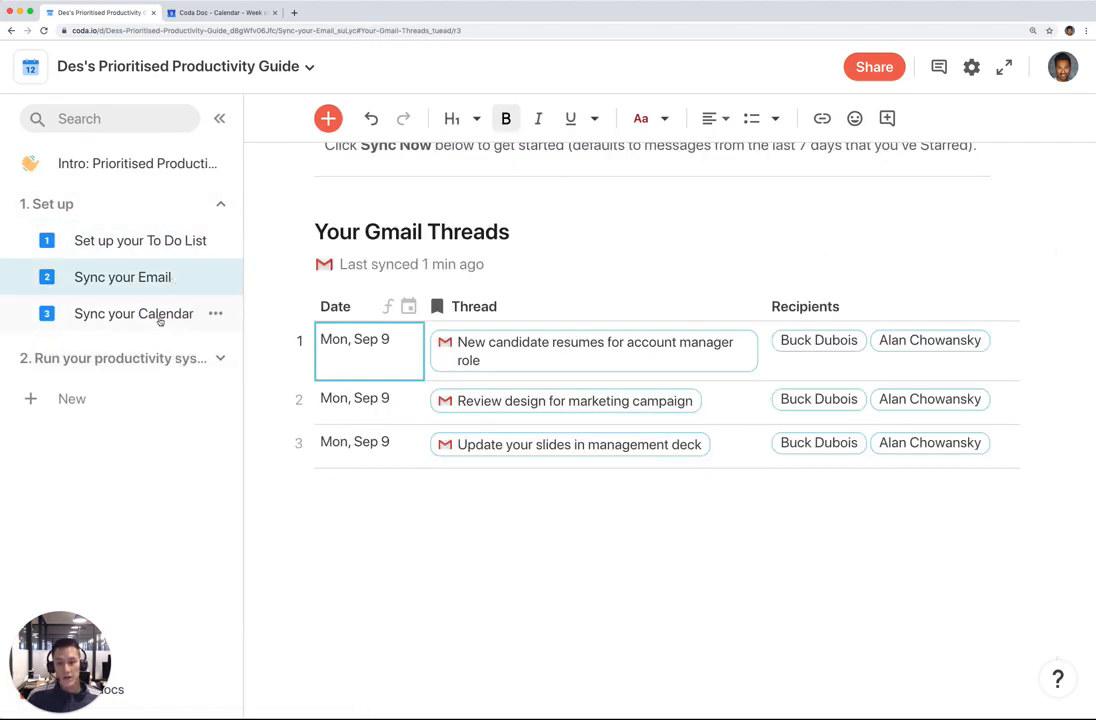
click(132, 312)
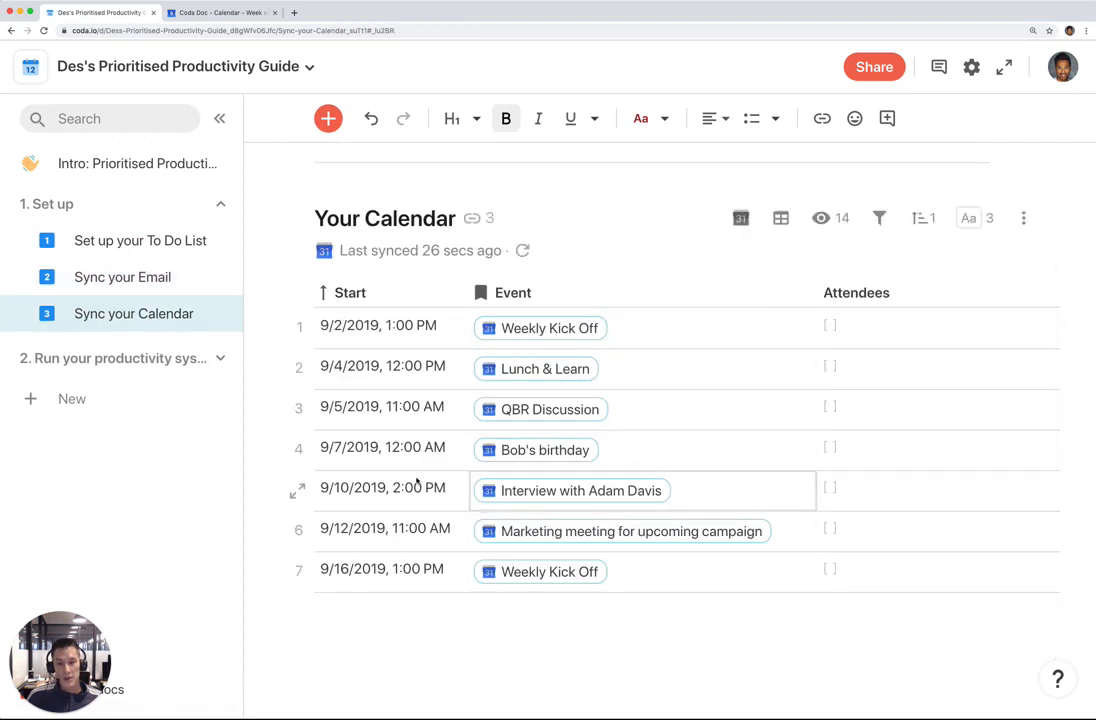
click(220, 358)
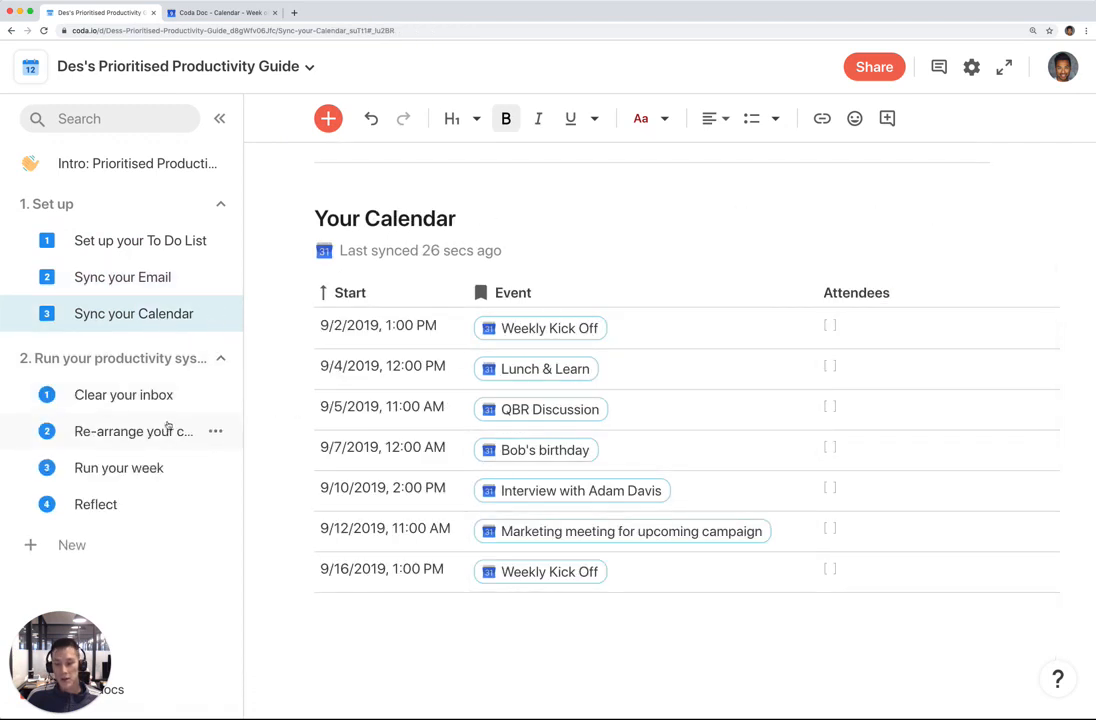
click(124, 394)
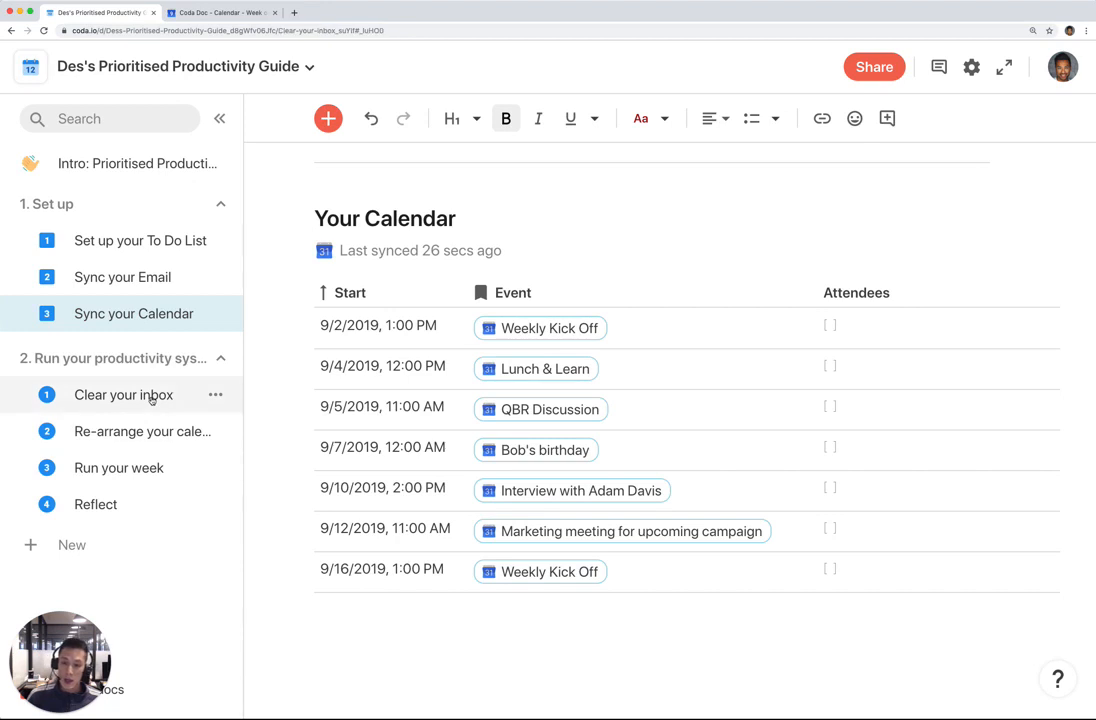
click(124, 394)
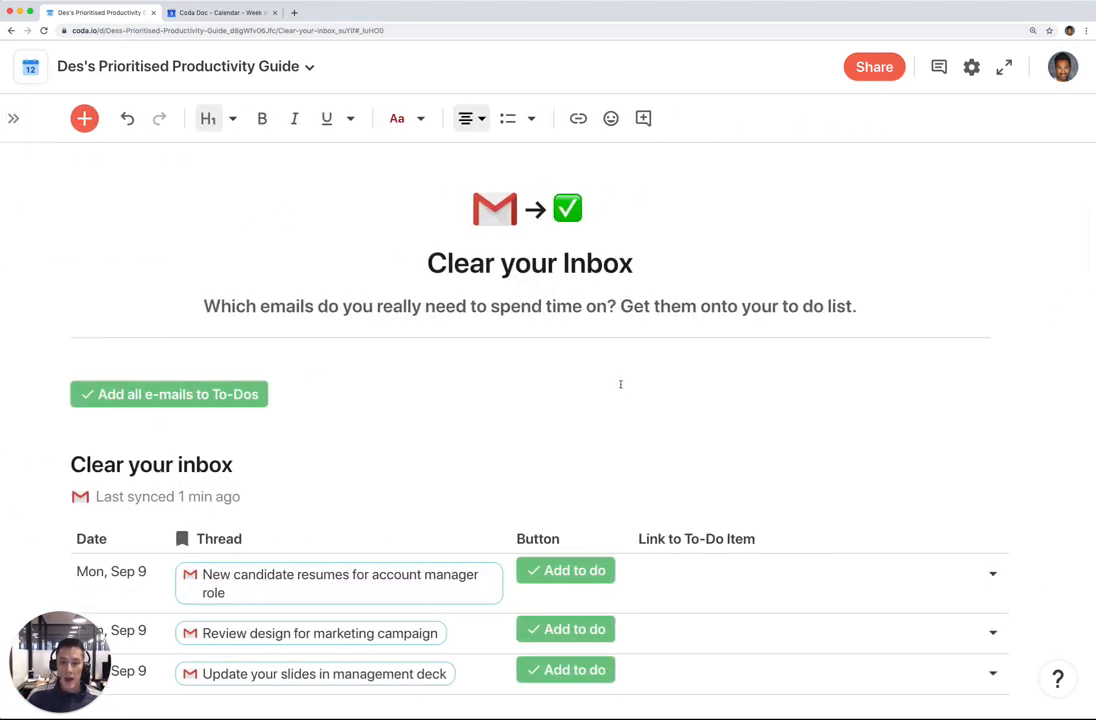
scroll(down, 3)
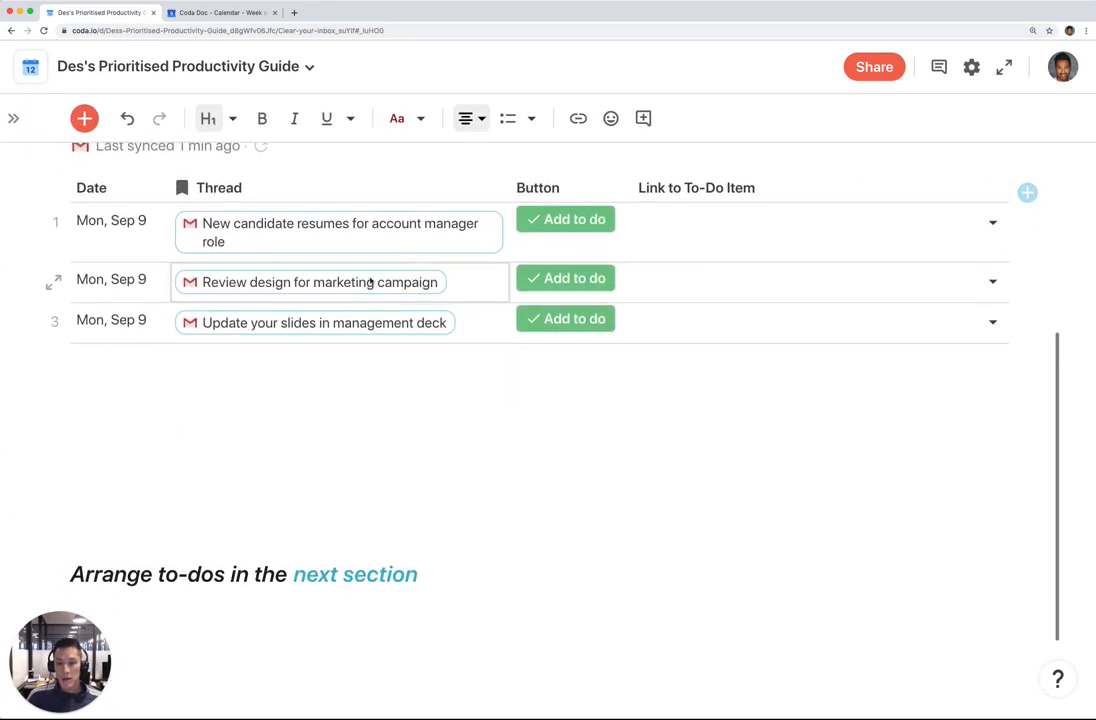
click(818, 282)
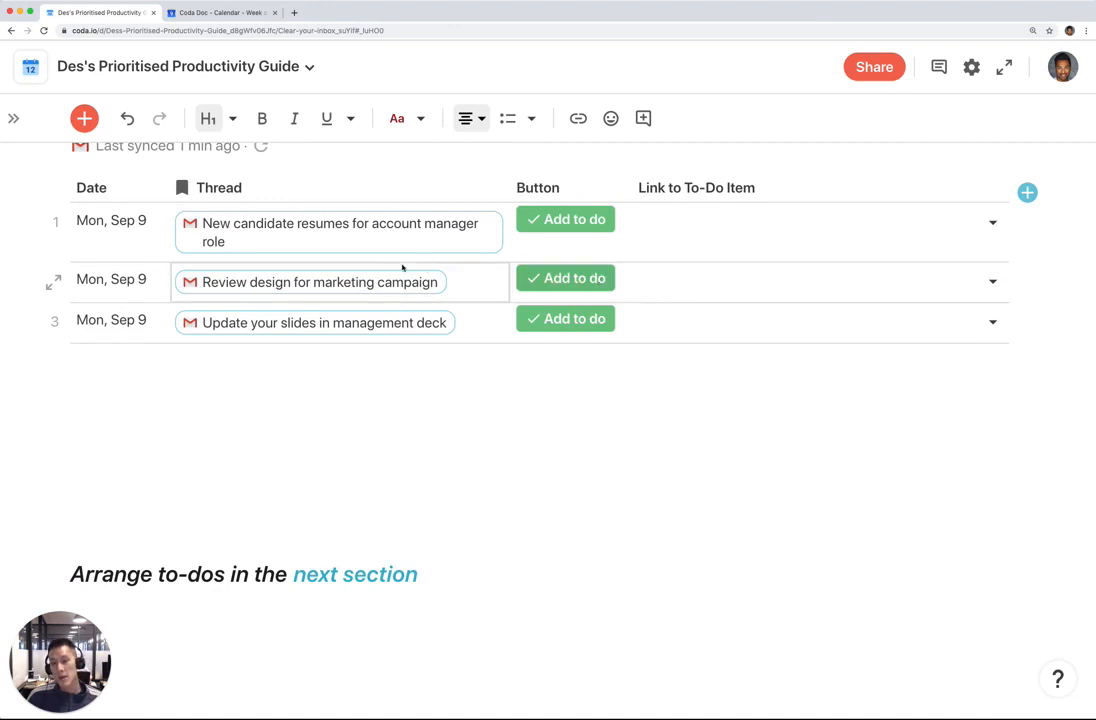
click(340, 232)
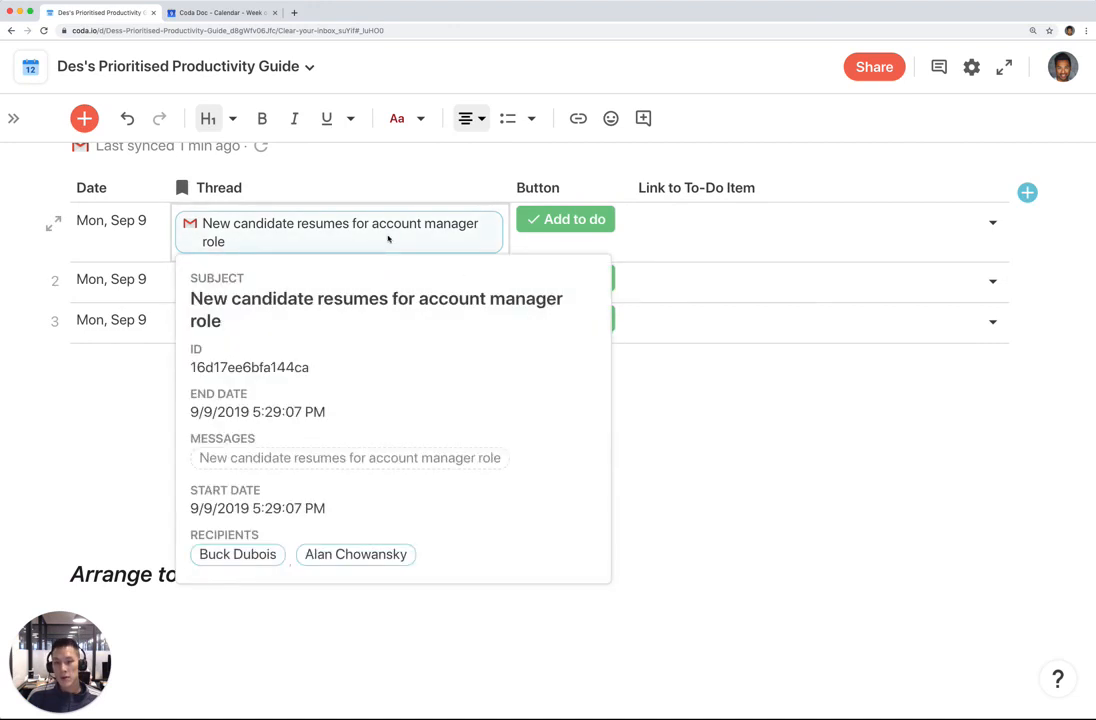
Link the threads to Read resumes and Create marketing plan, and add the slides email as a new to-do
click(818, 232)
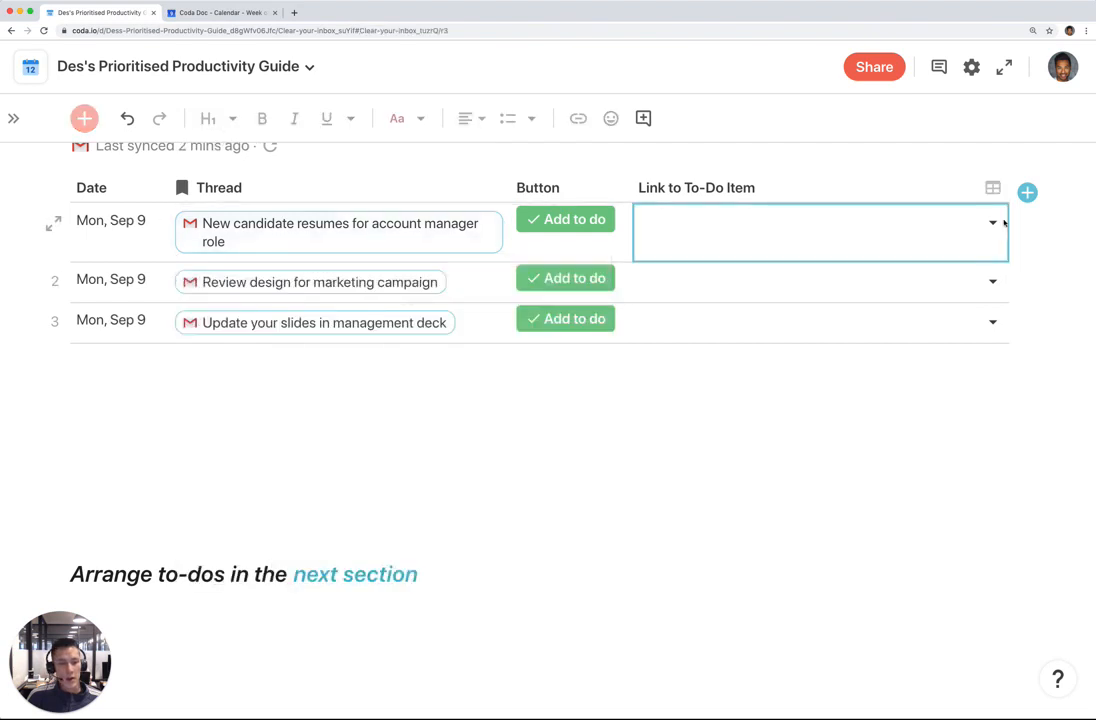
click(990, 222)
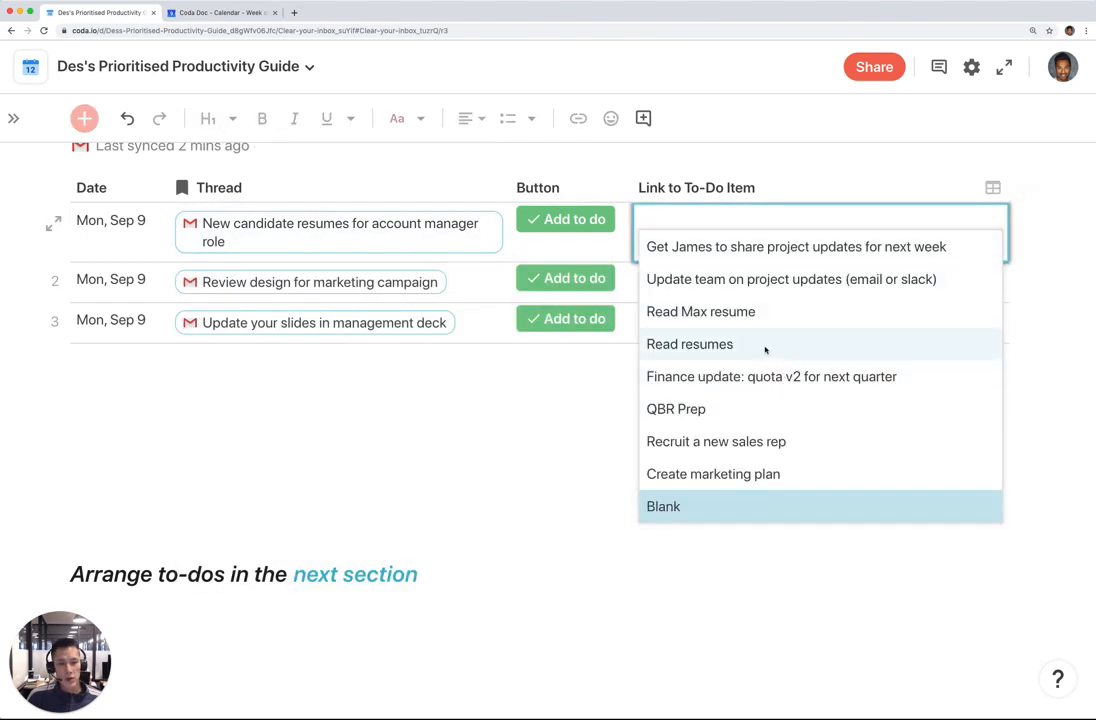
click(688, 344)
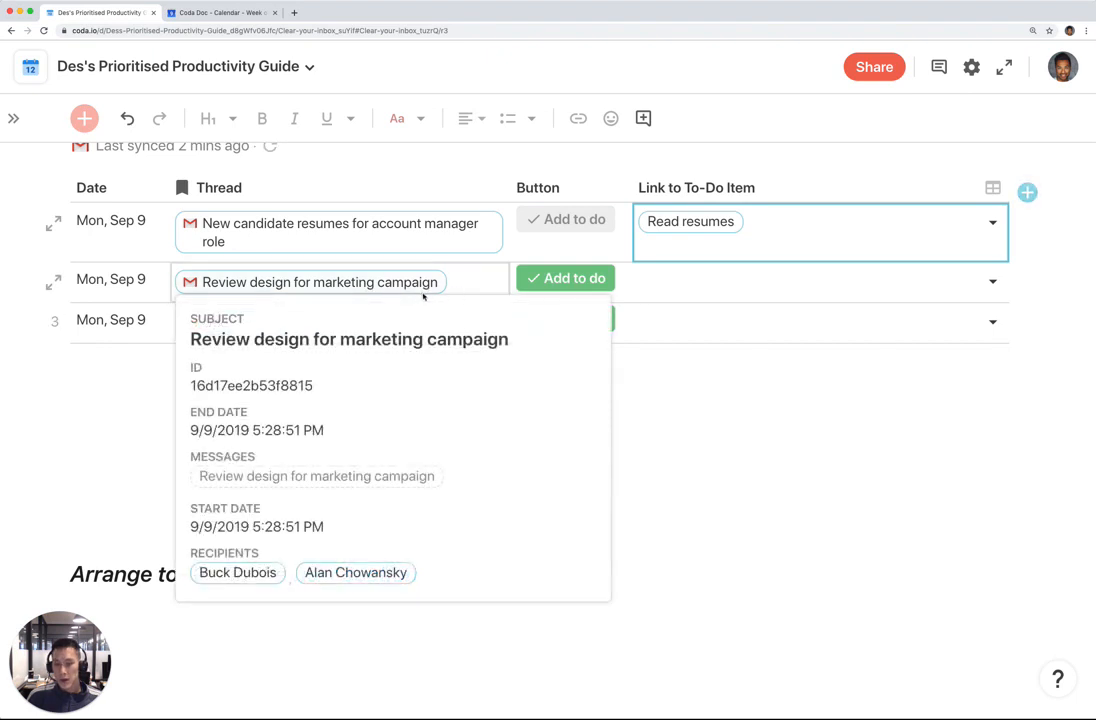
click(820, 280)
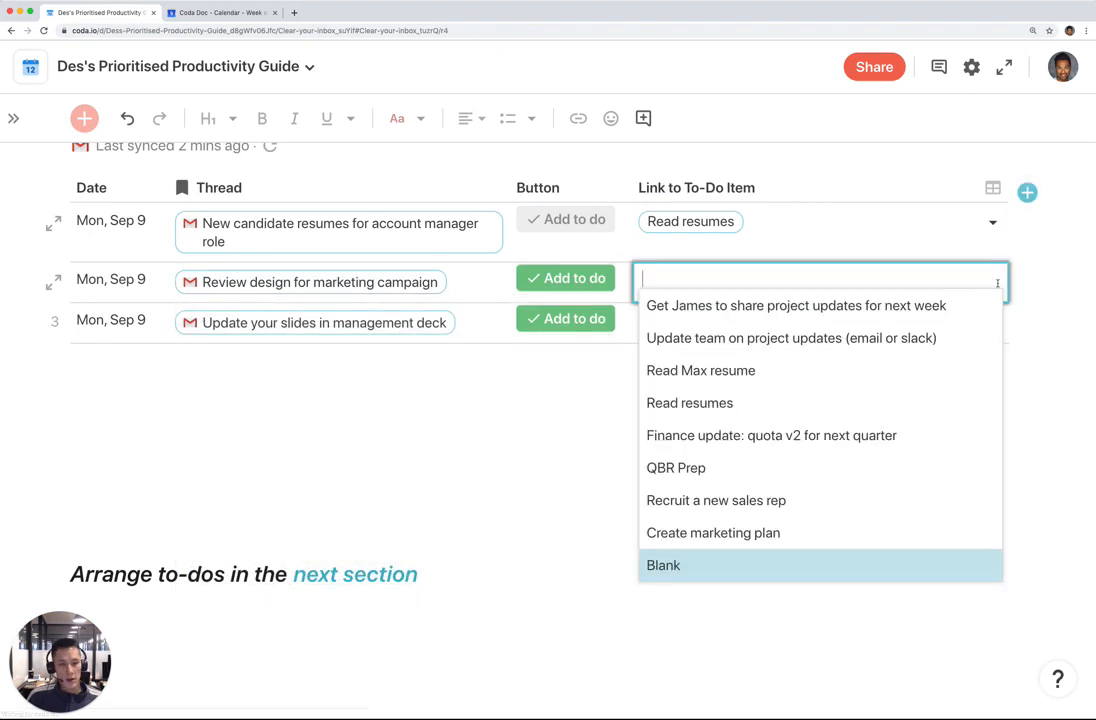
mouse_move(712, 532)
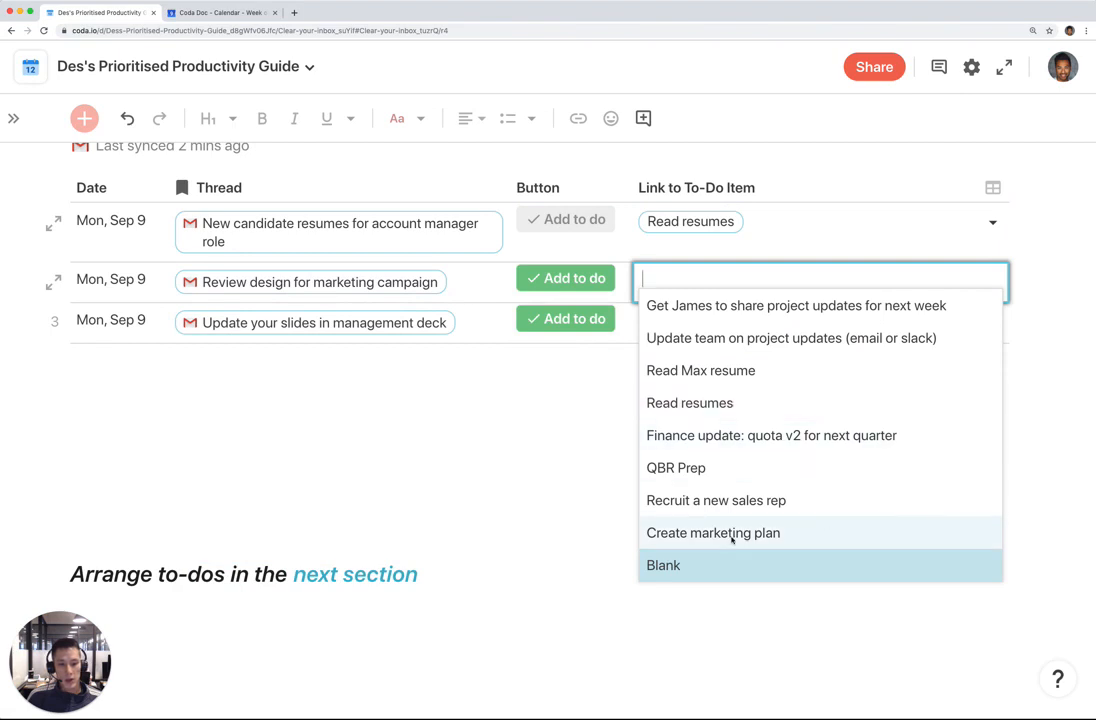
click(712, 532)
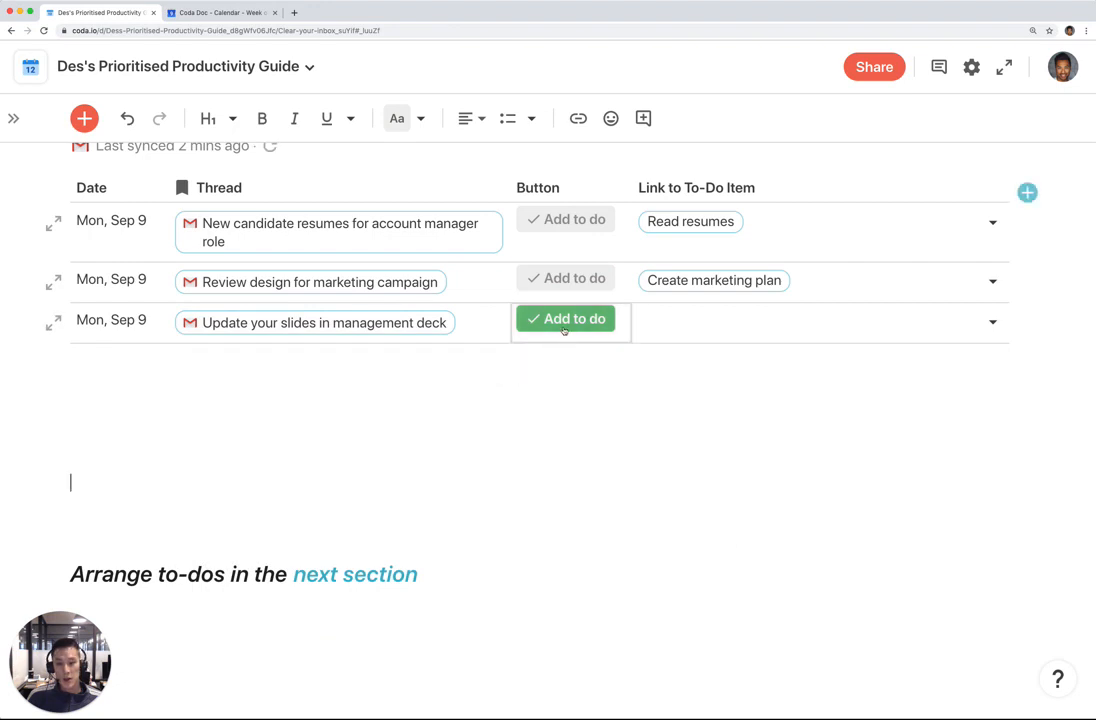
click(564, 318)
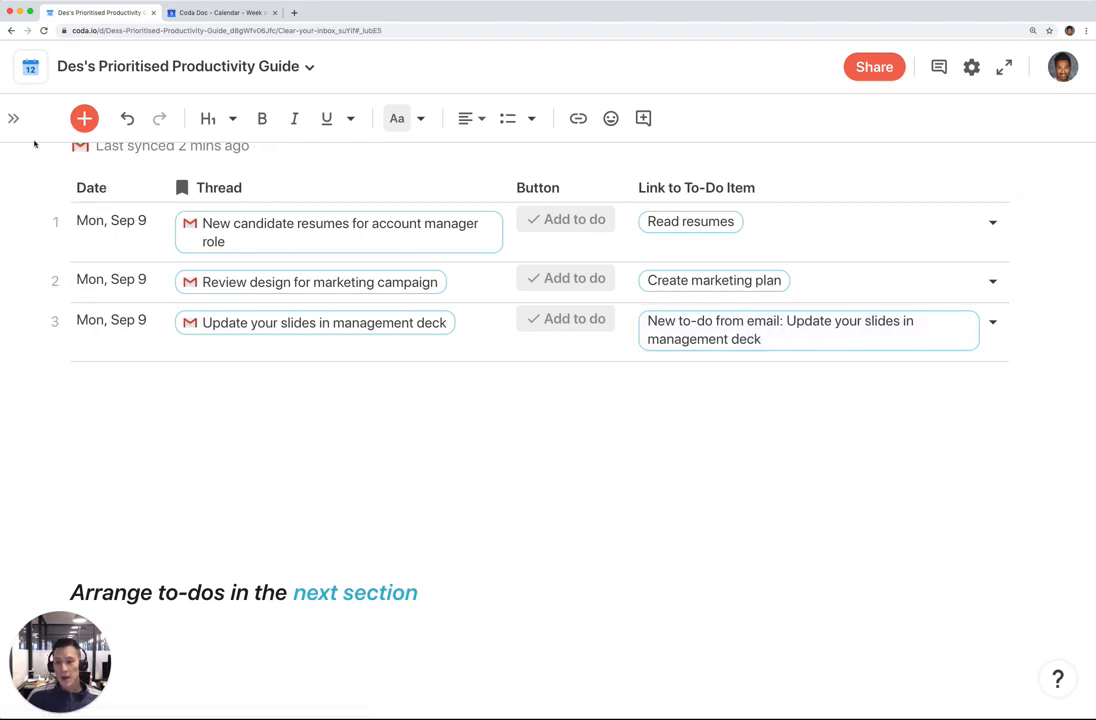
Check the To Dos list for the new to-do and return to the inbox page
click(14, 118)
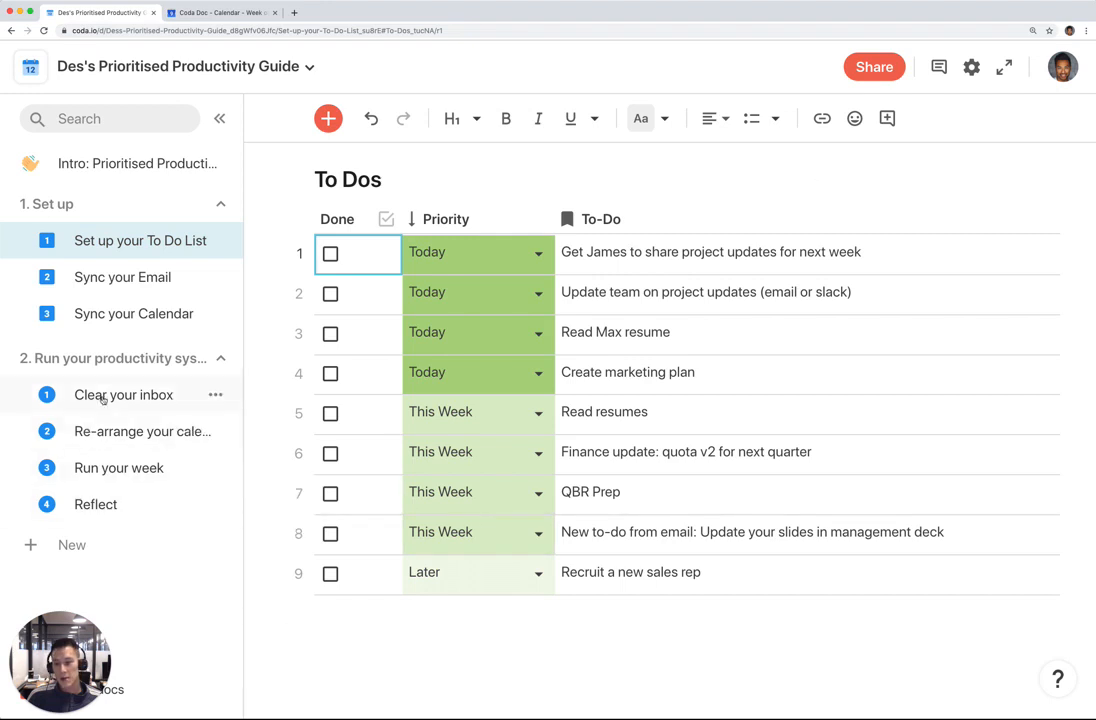
click(124, 394)
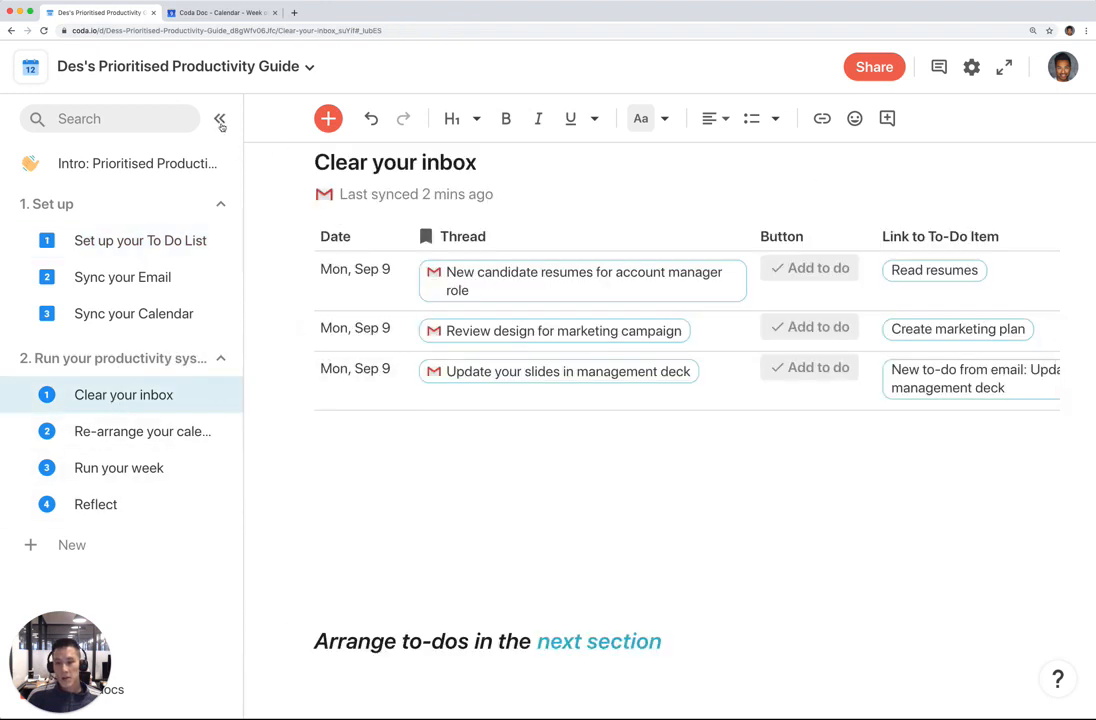
click(220, 118)
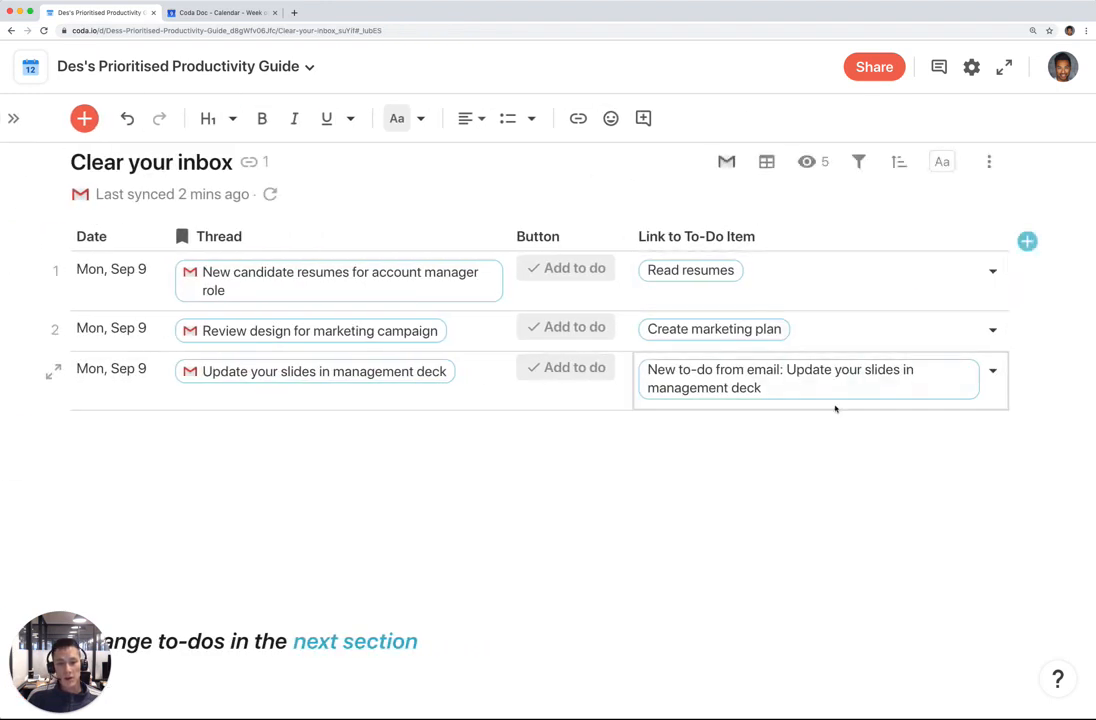
click(14, 120)
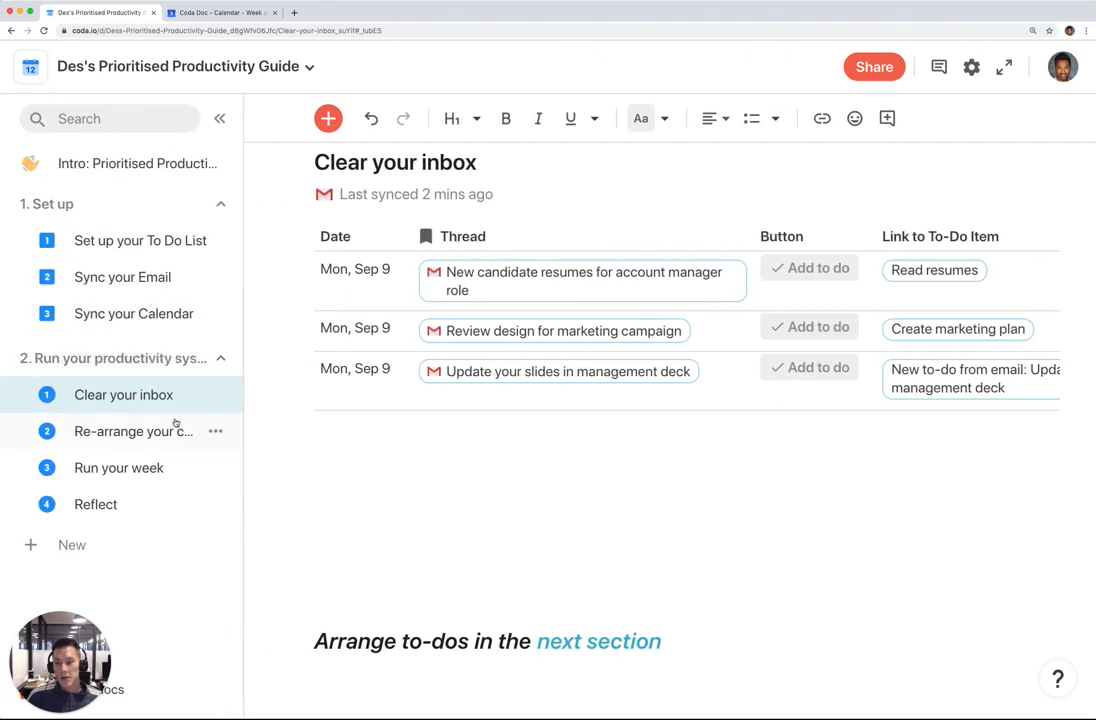
On Re-arrange your Calendar, link the marketing plan to-do to the marketing meeting event
click(132, 432)
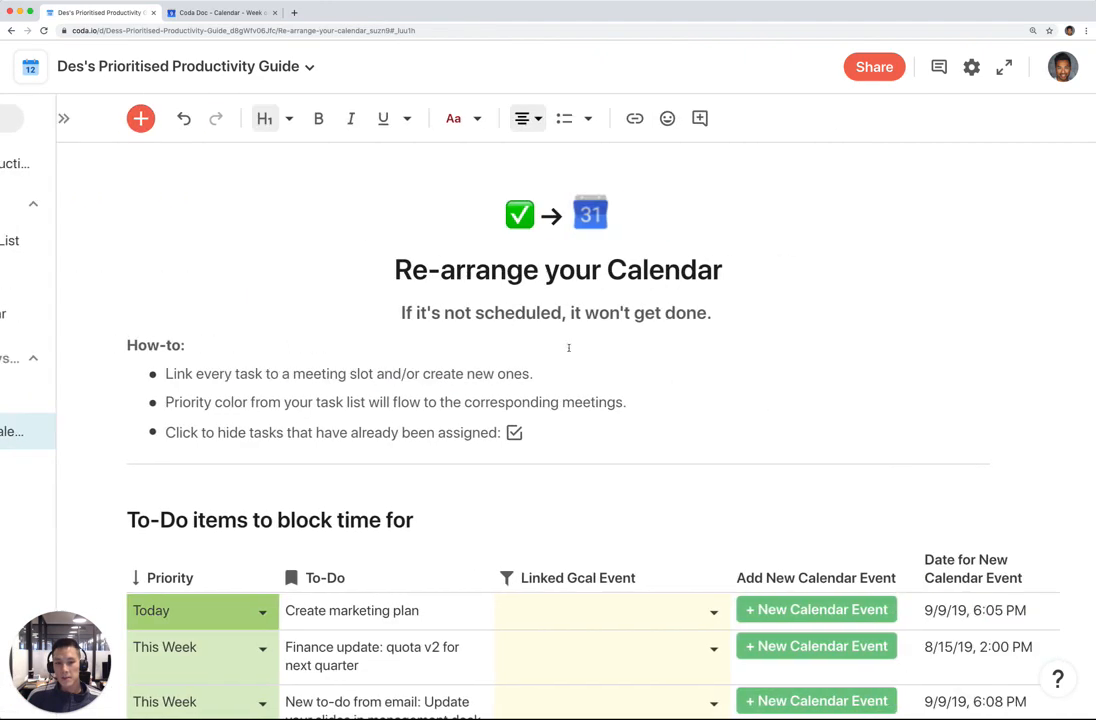
scroll(down, 3)
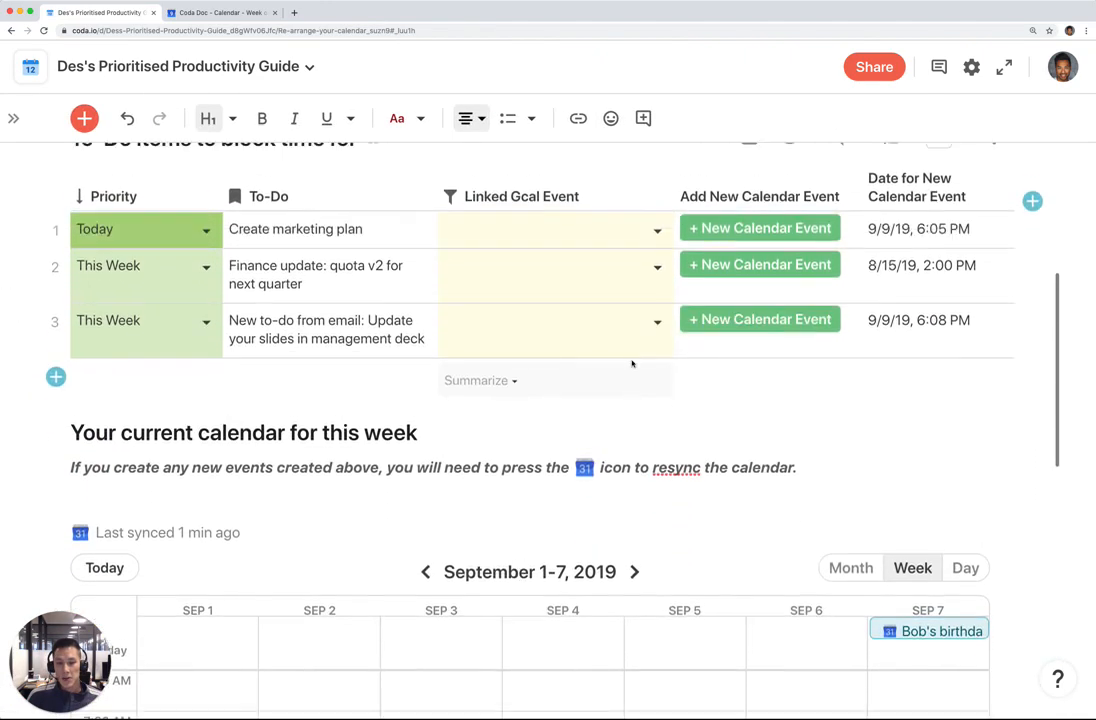
scroll(up, 3)
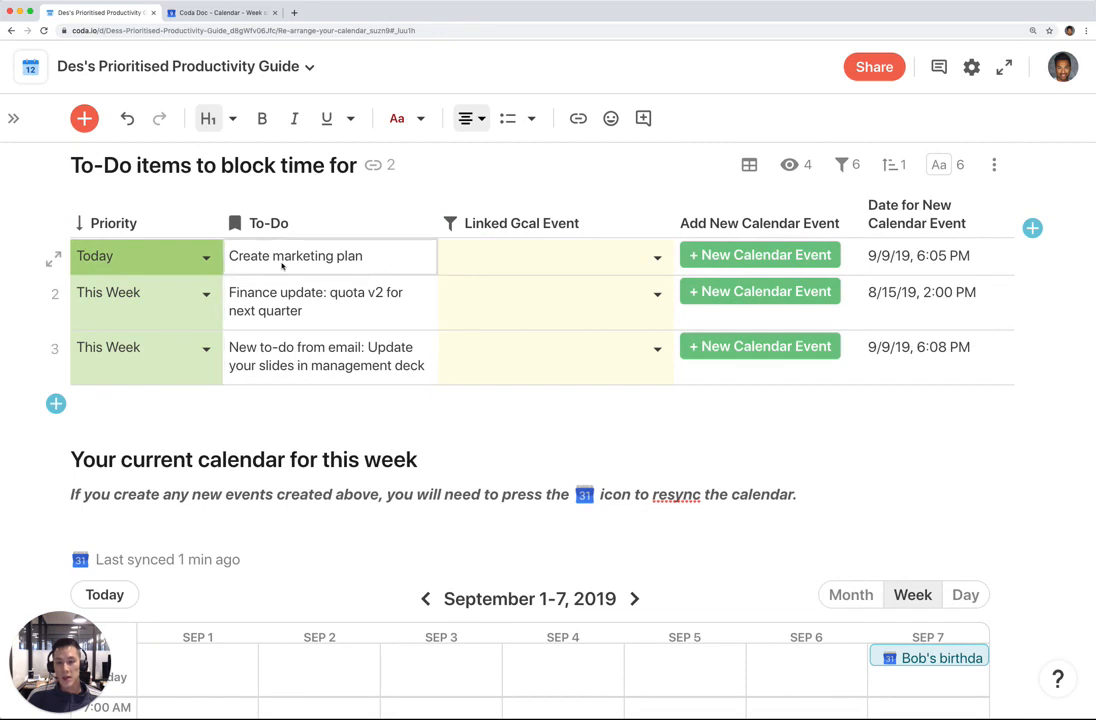
mouse_move(400, 272)
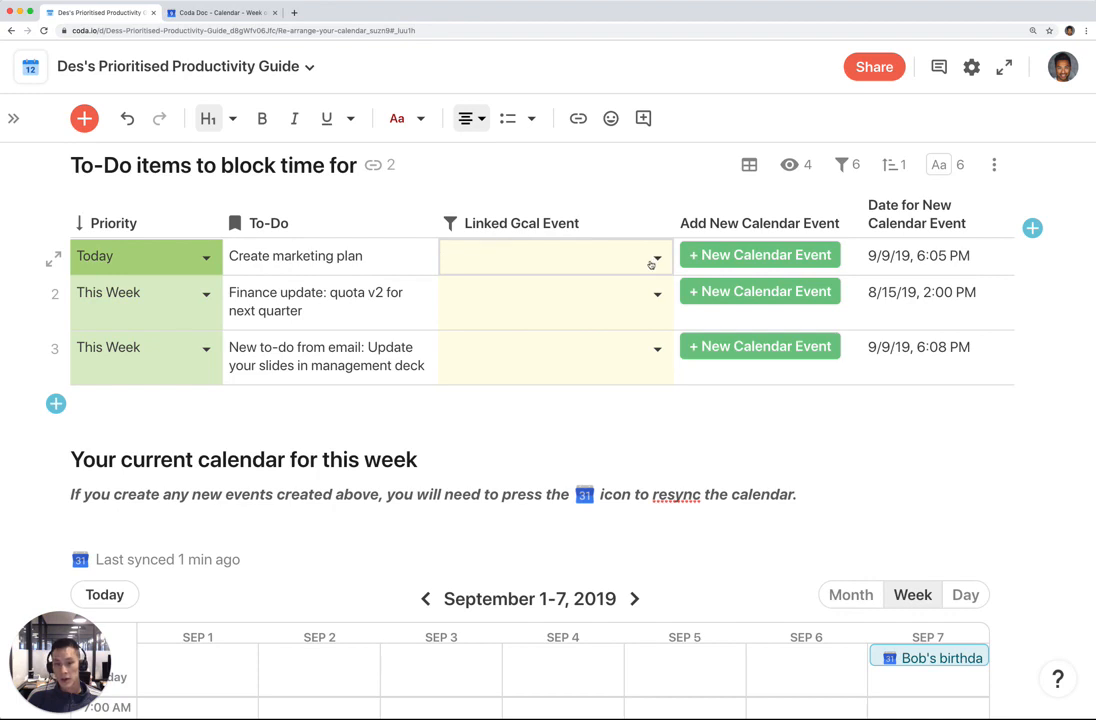
click(556, 256)
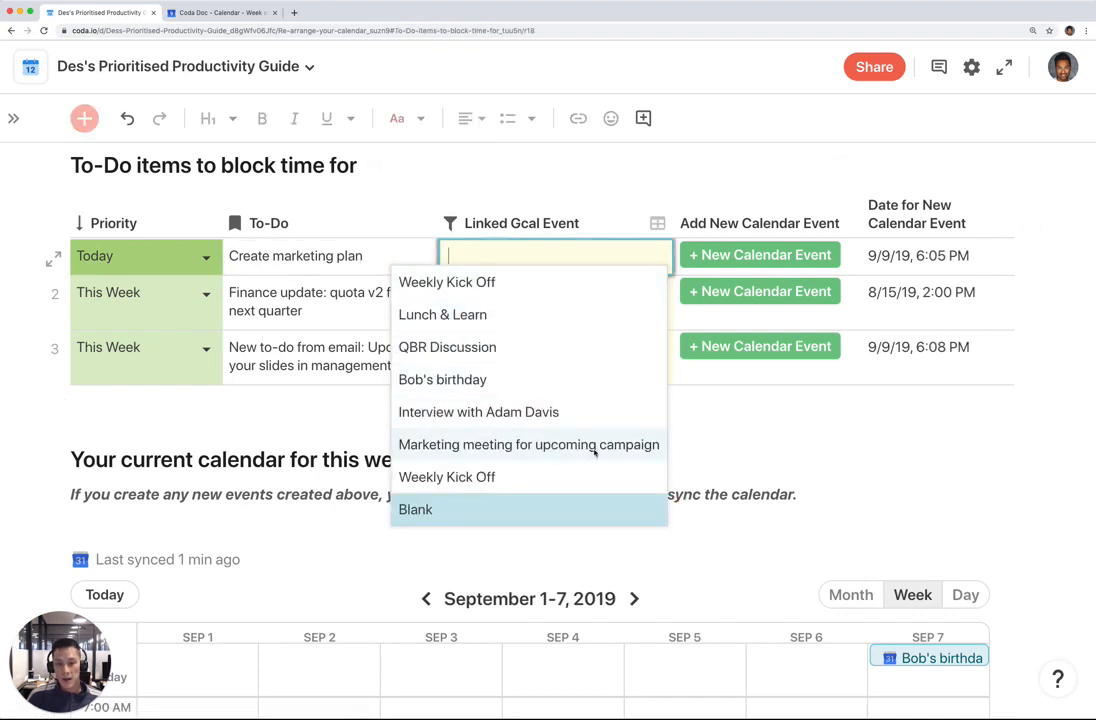
mouse_move(448, 348)
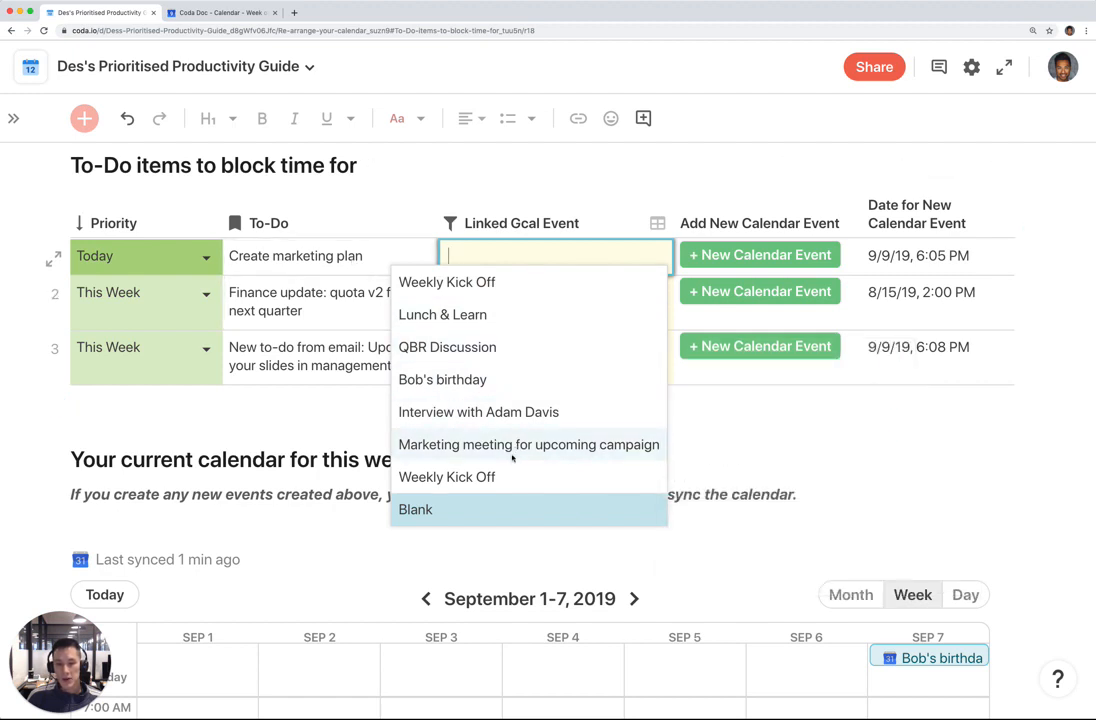
click(528, 444)
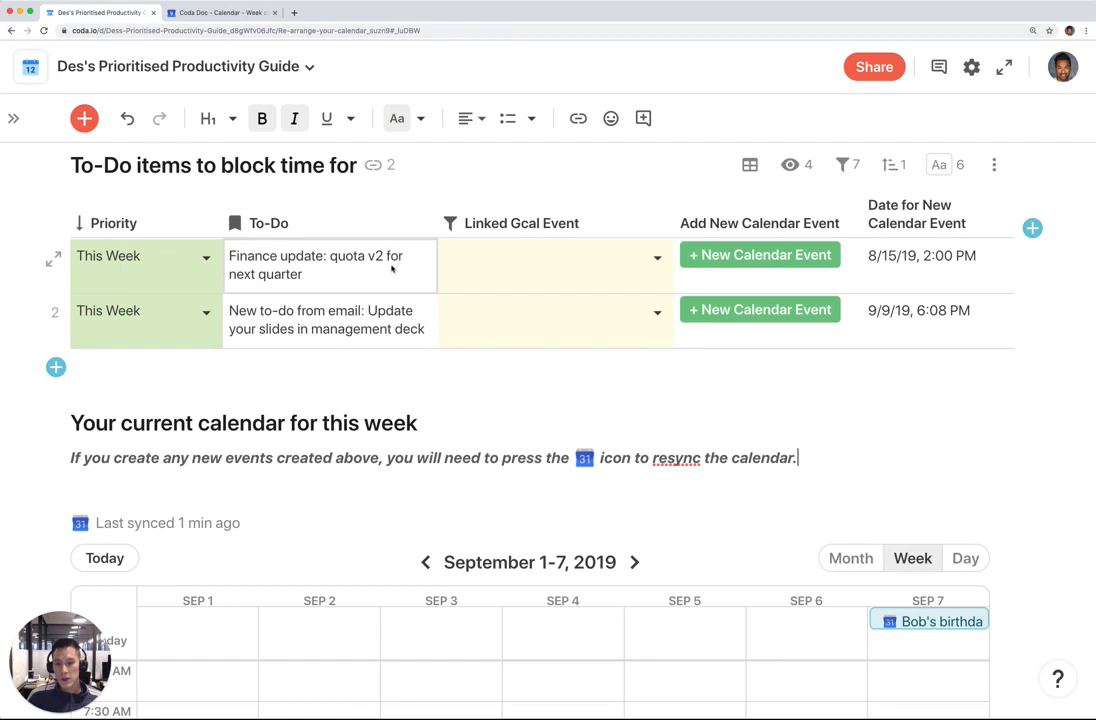
Set the finance update to-do's date to 9/10/19 10:00 AM and create its calendar event
click(556, 264)
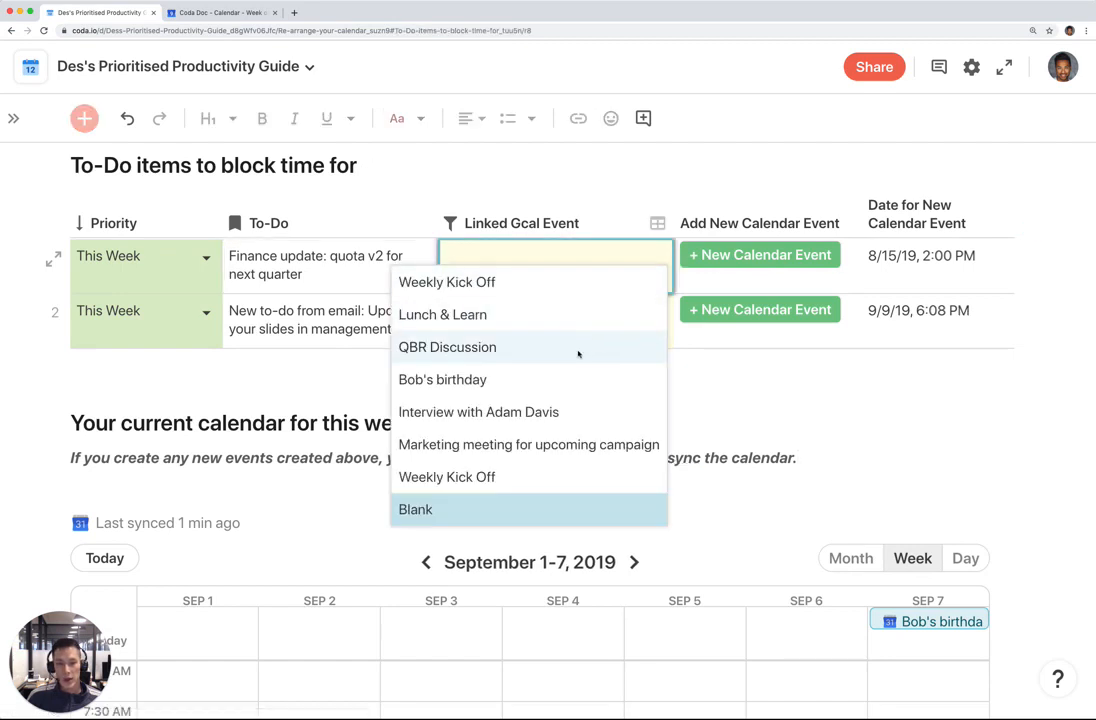
mouse_move(528, 444)
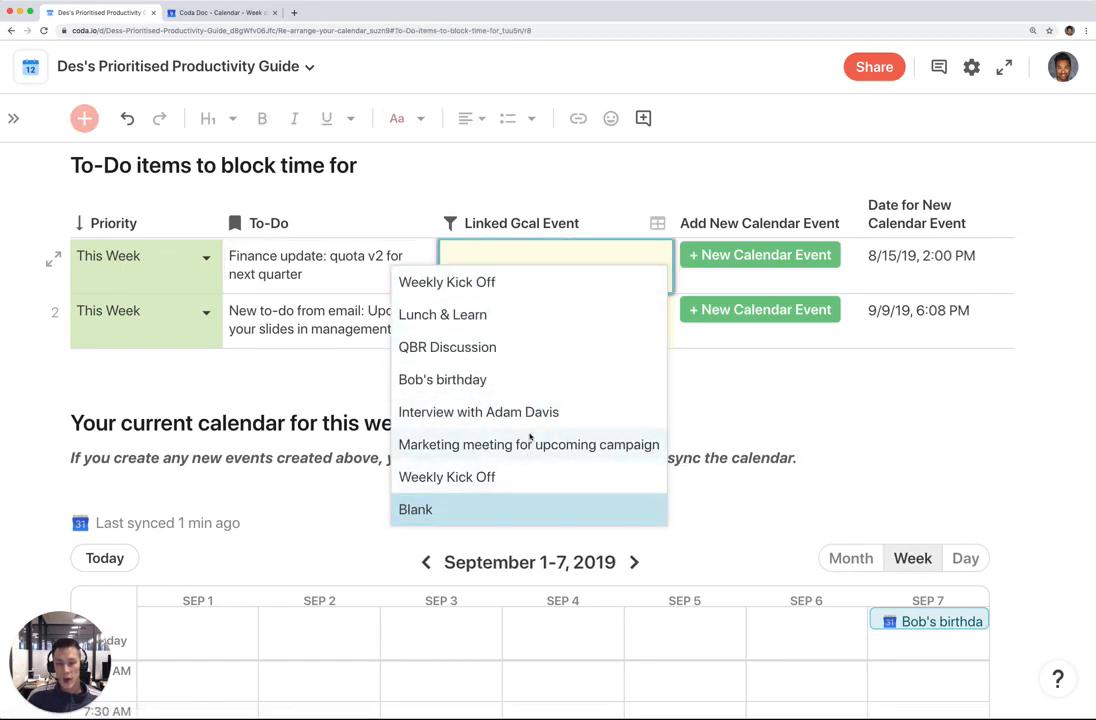
click(416, 510)
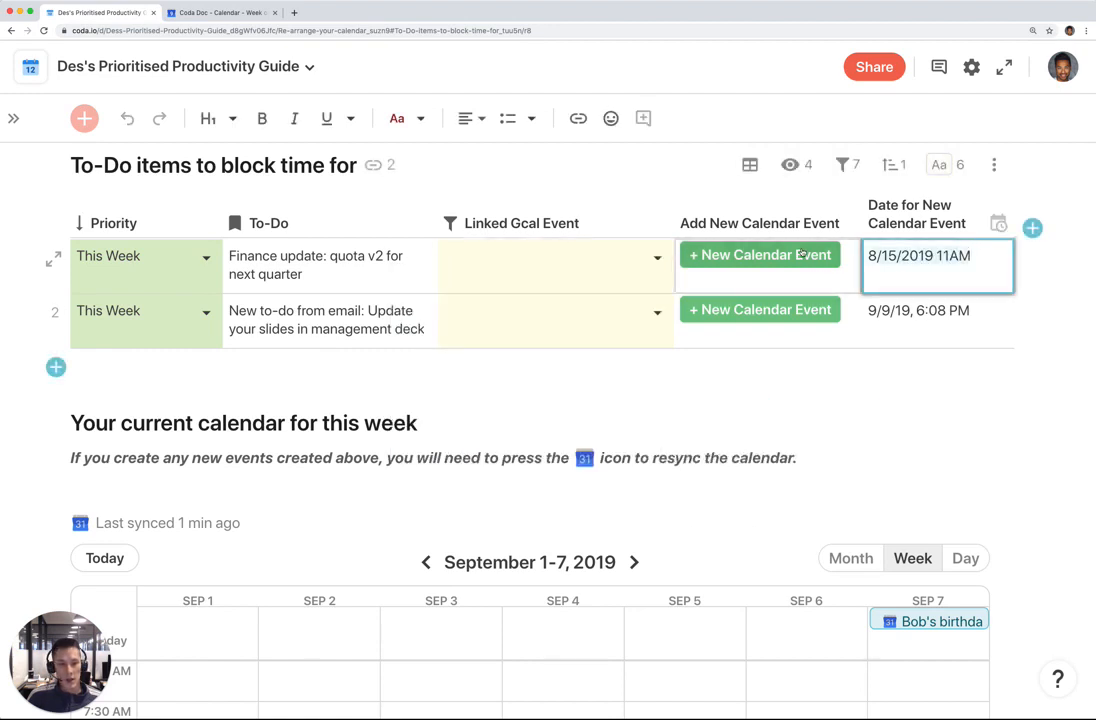
text(9/)
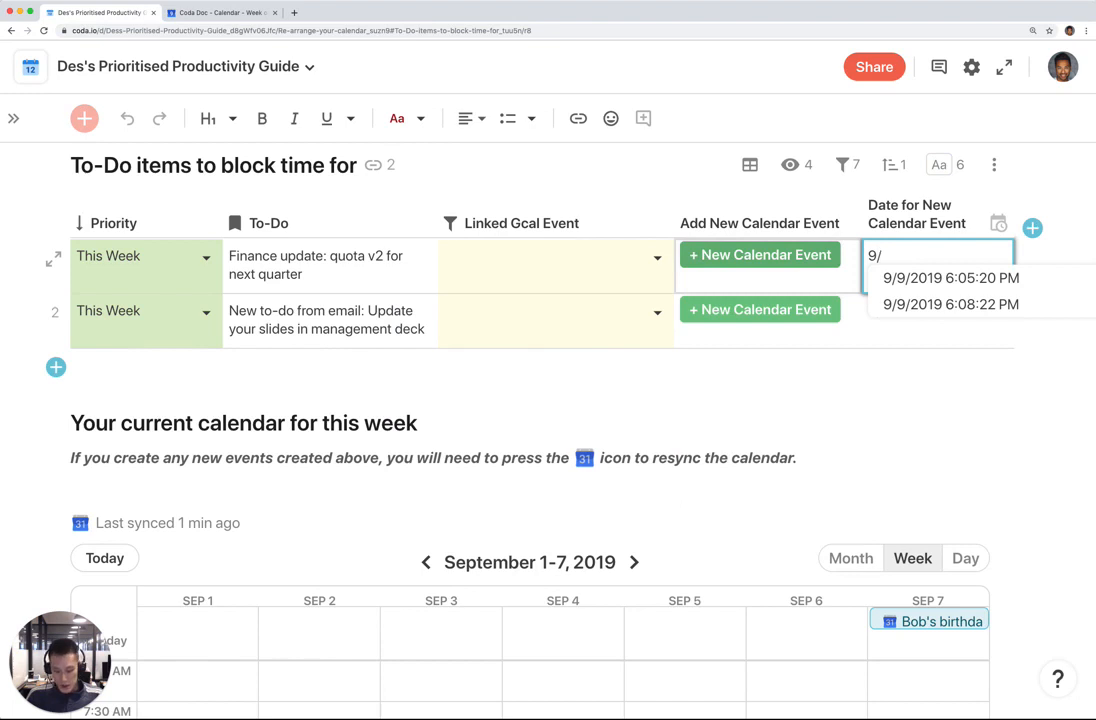
text(10/19, 10:00 AM)
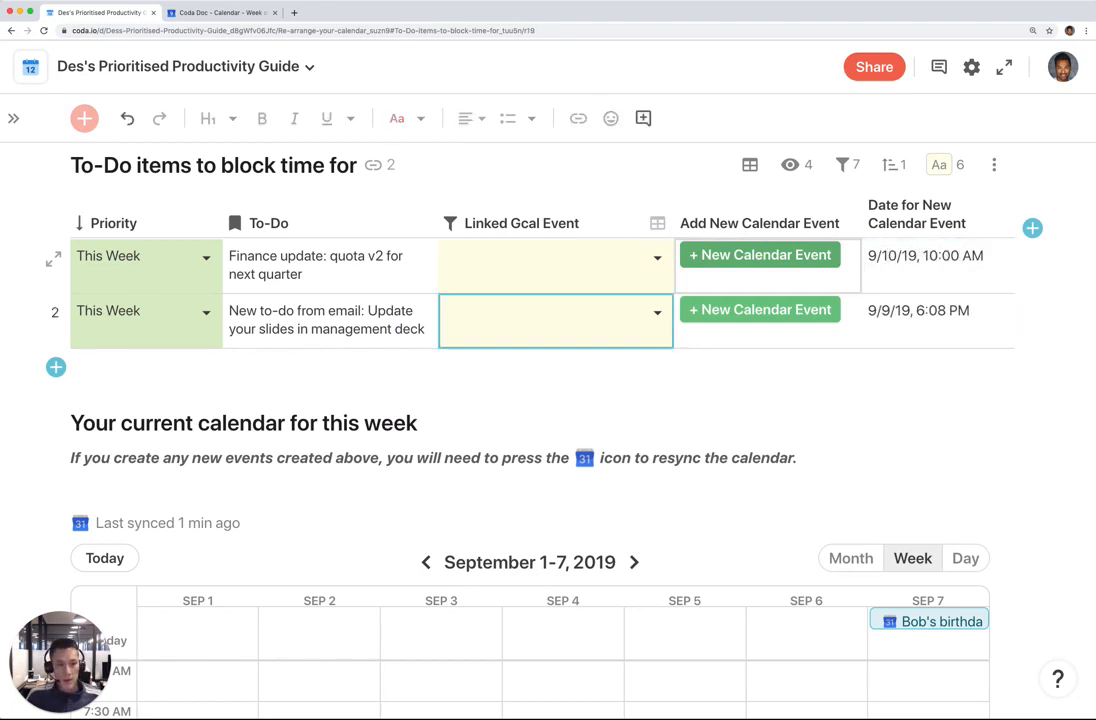
click(760, 254)
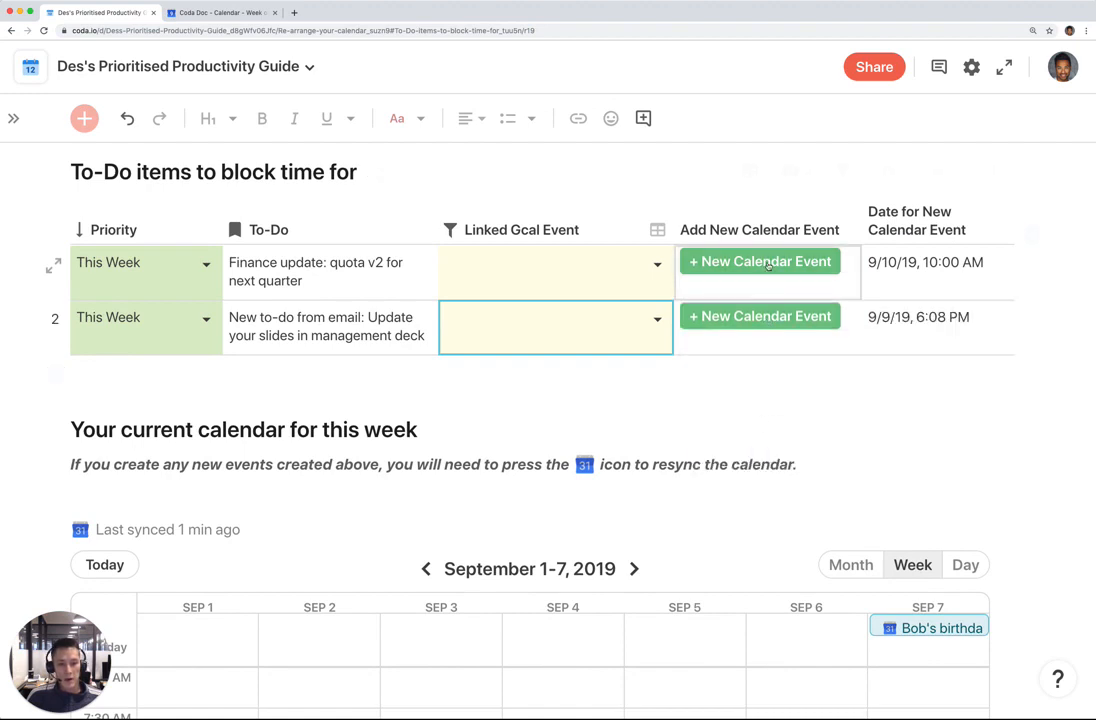
click(760, 260)
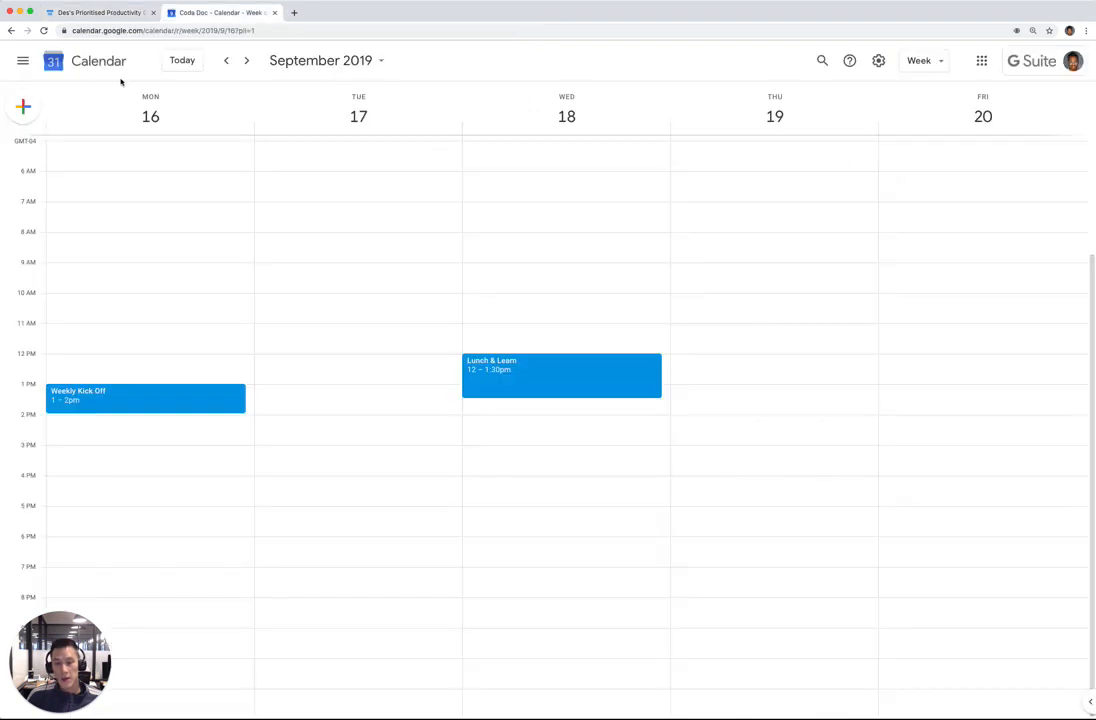
Show the week of September 9 in Google Calendar with the Tuesday 10 AM finance event
click(226, 60)
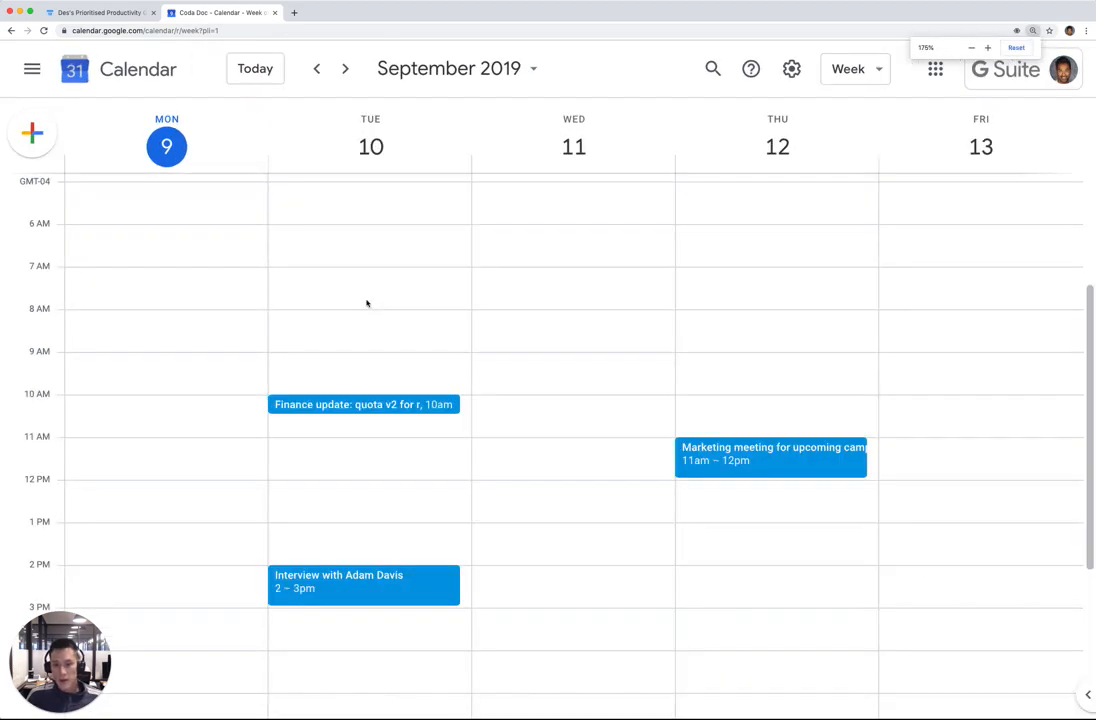
scroll(up, 3)
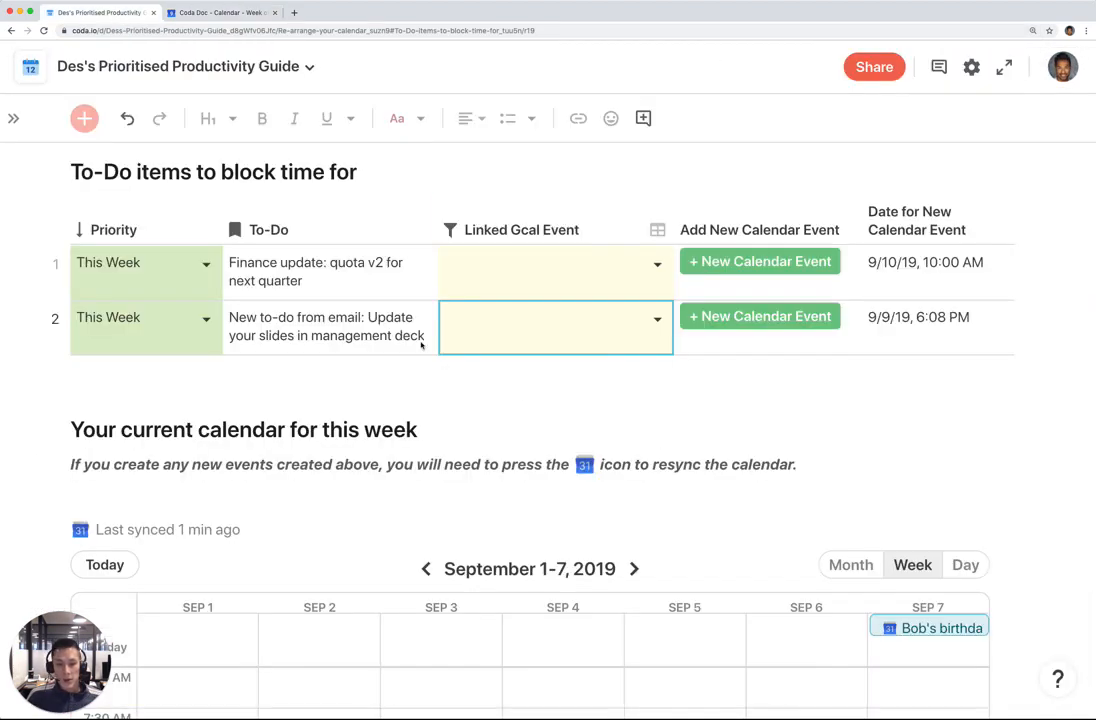
Set the slides to-do's date to 9/12/19 3:00 PM and create its calendar event
click(330, 336)
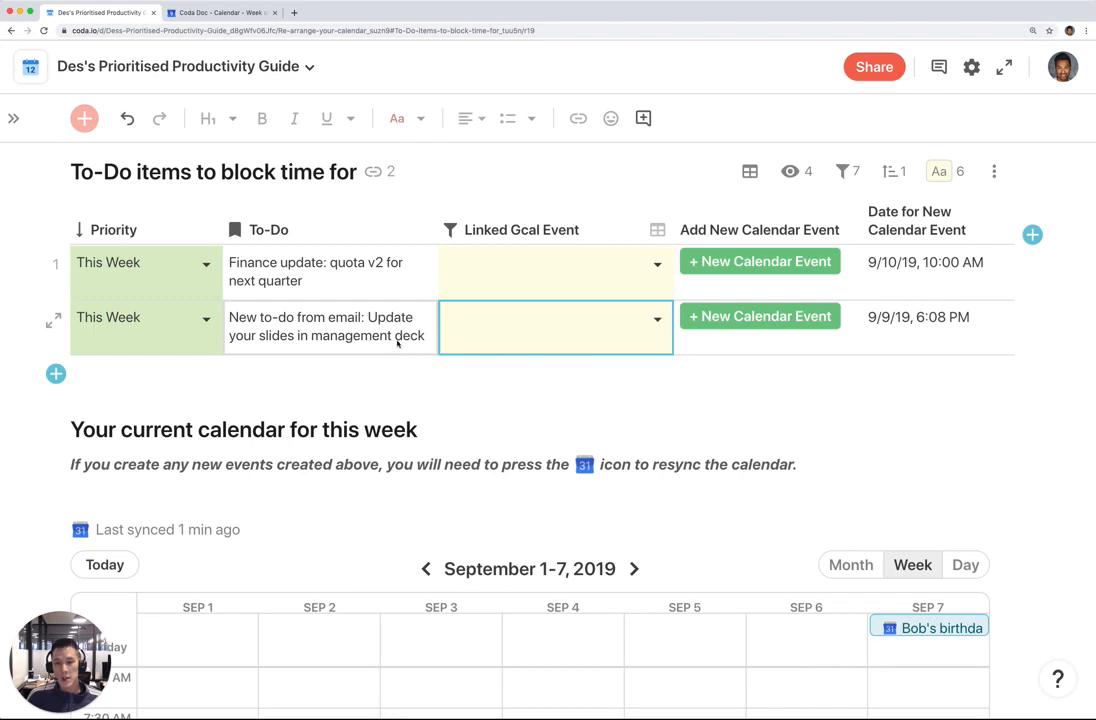
click(936, 316)
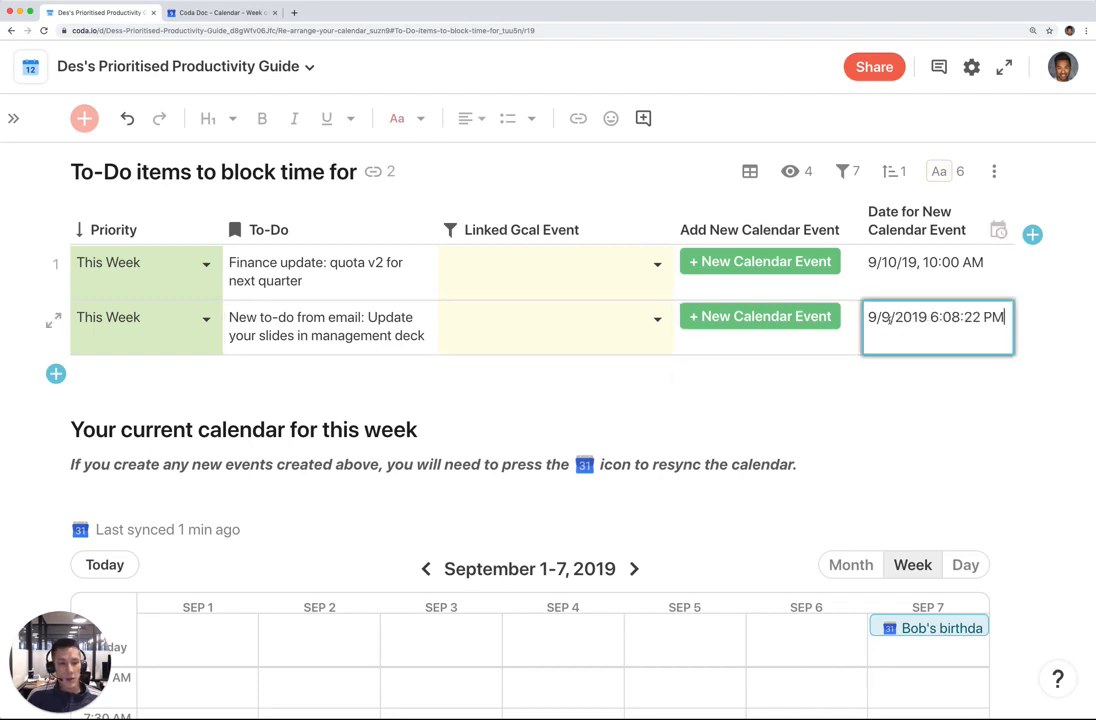
text(9/12)
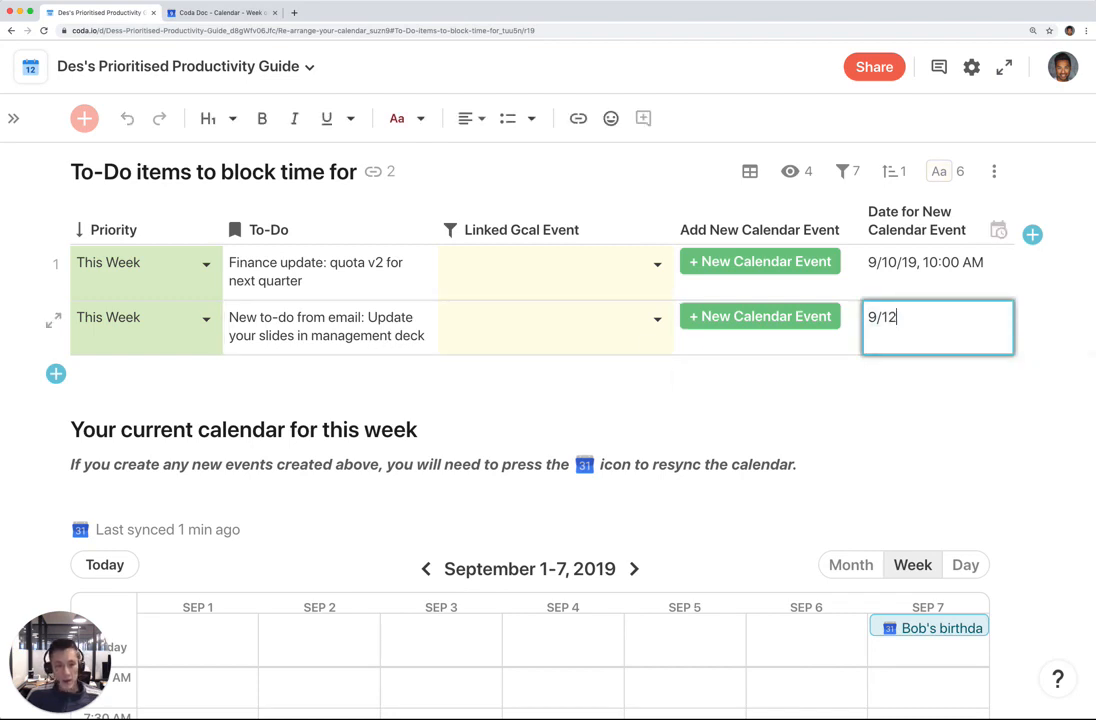
text(/19, 3:00 PM)
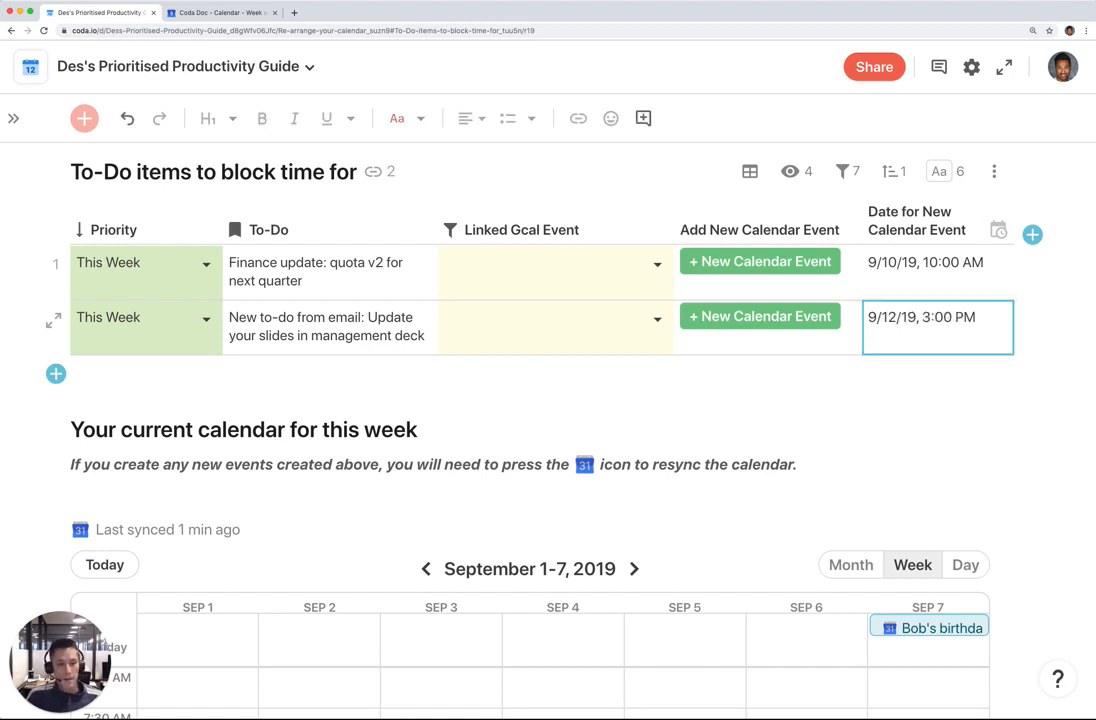
click(760, 316)
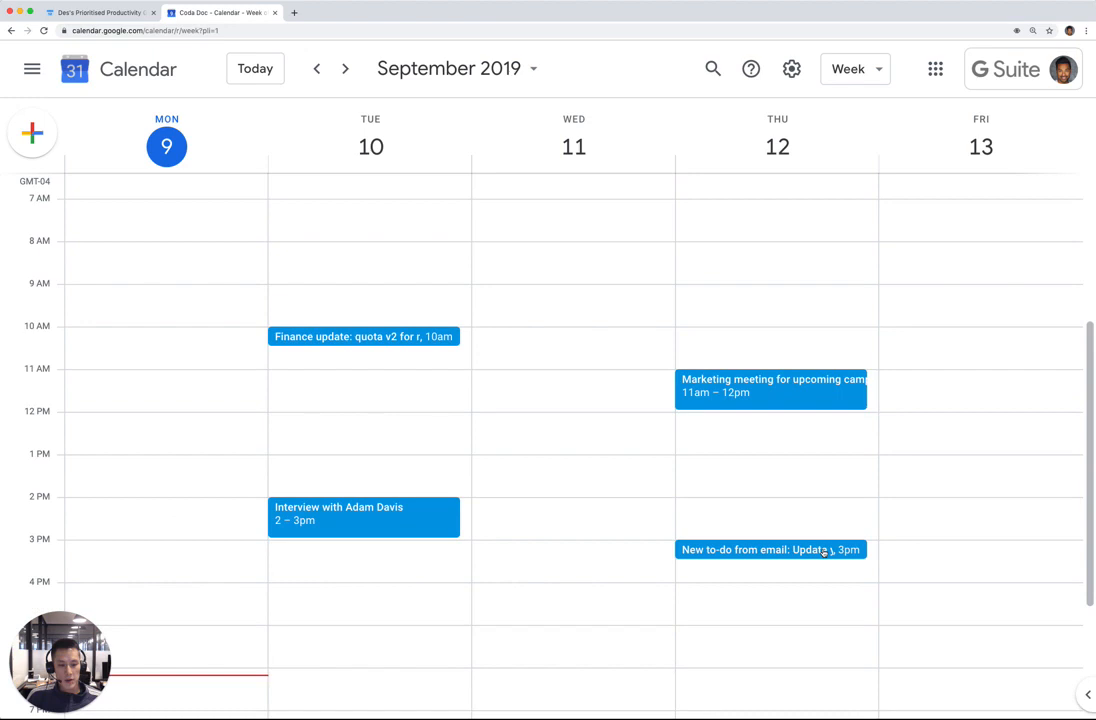
View the new slides event on Thursday Sep 12 at 3 PM in Google Calendar
click(770, 548)
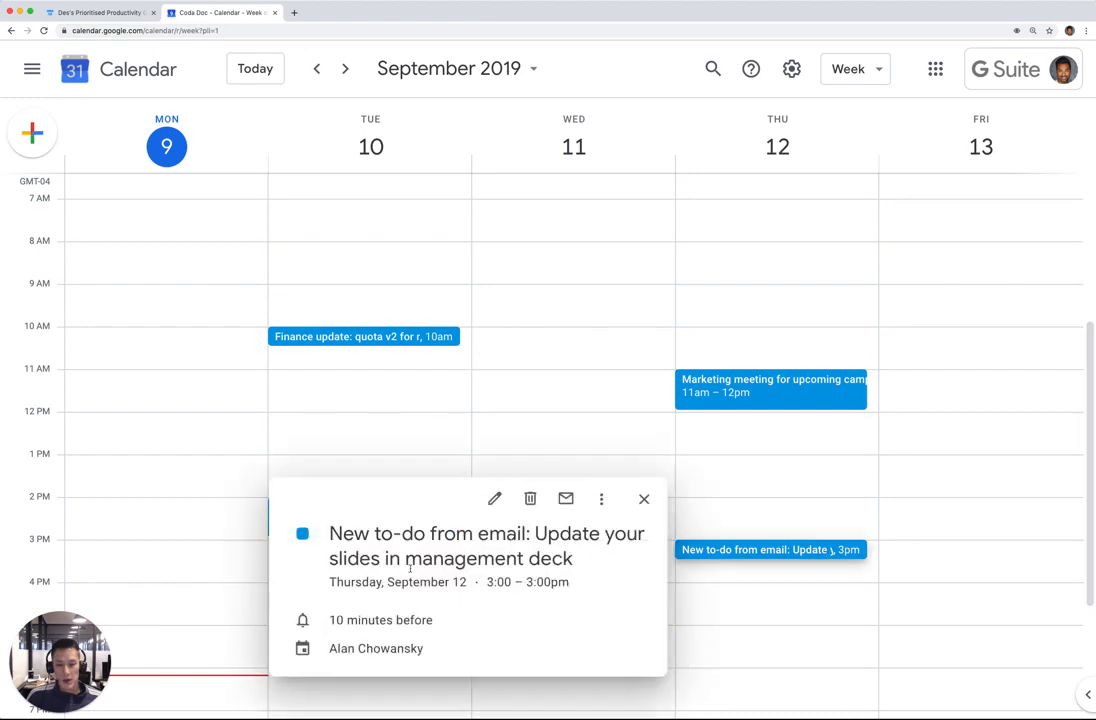
click(644, 500)
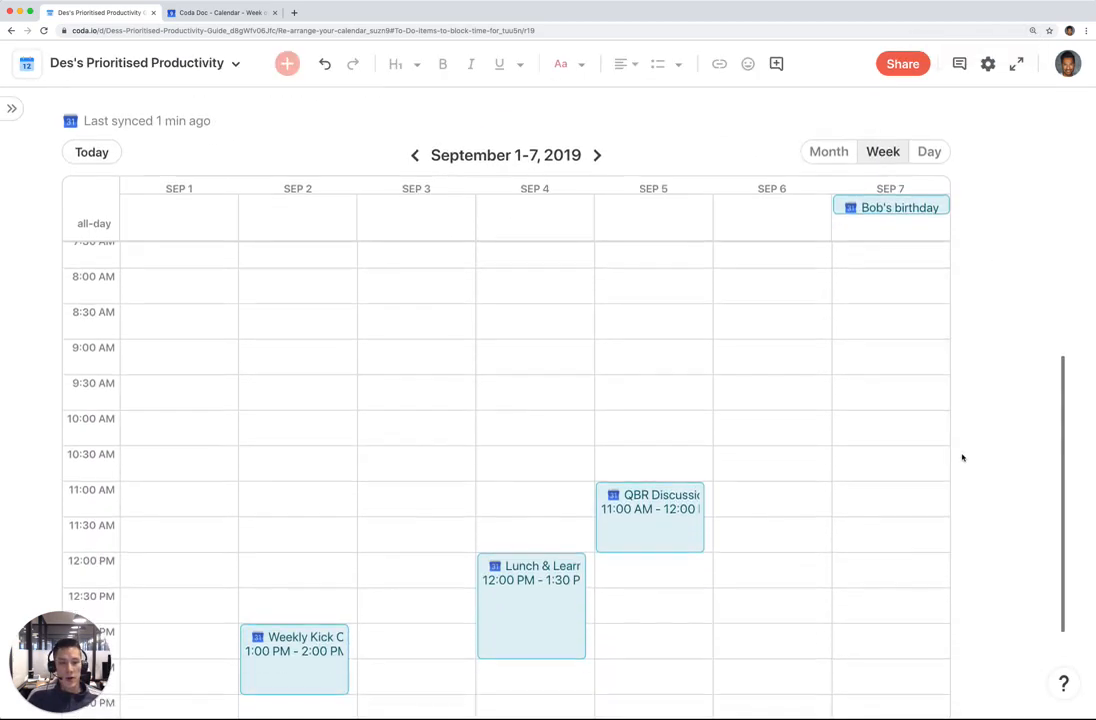
Move the embedded calendar to the week of September 8–14
scroll(up, 3)
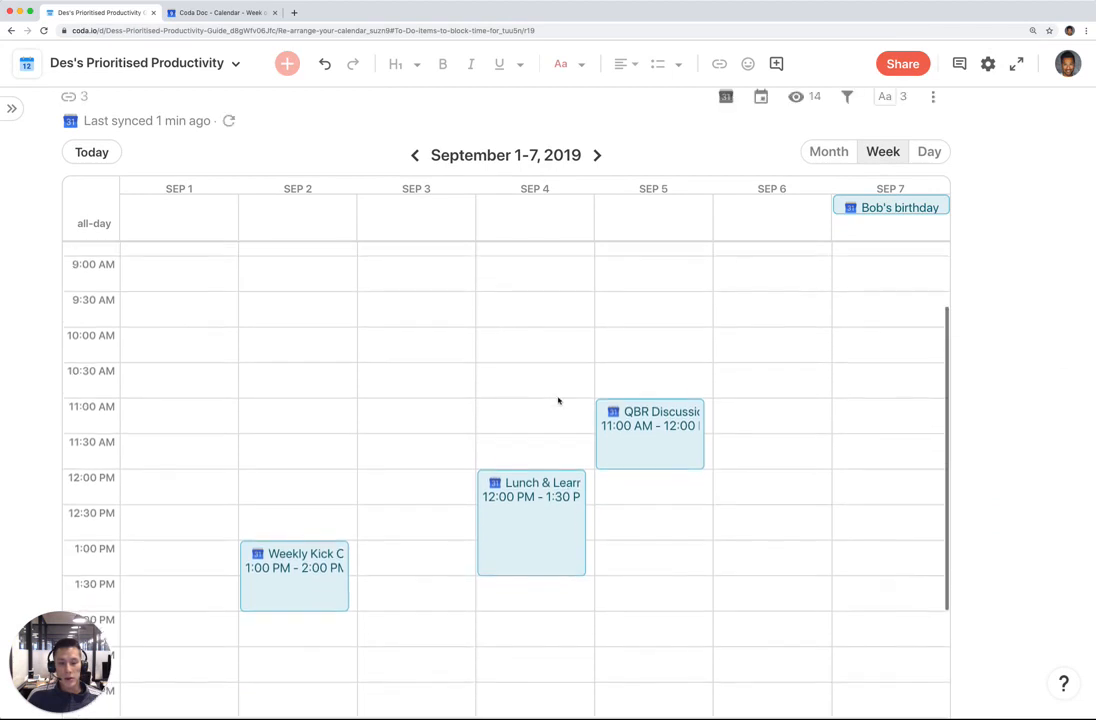
scroll(up, 3)
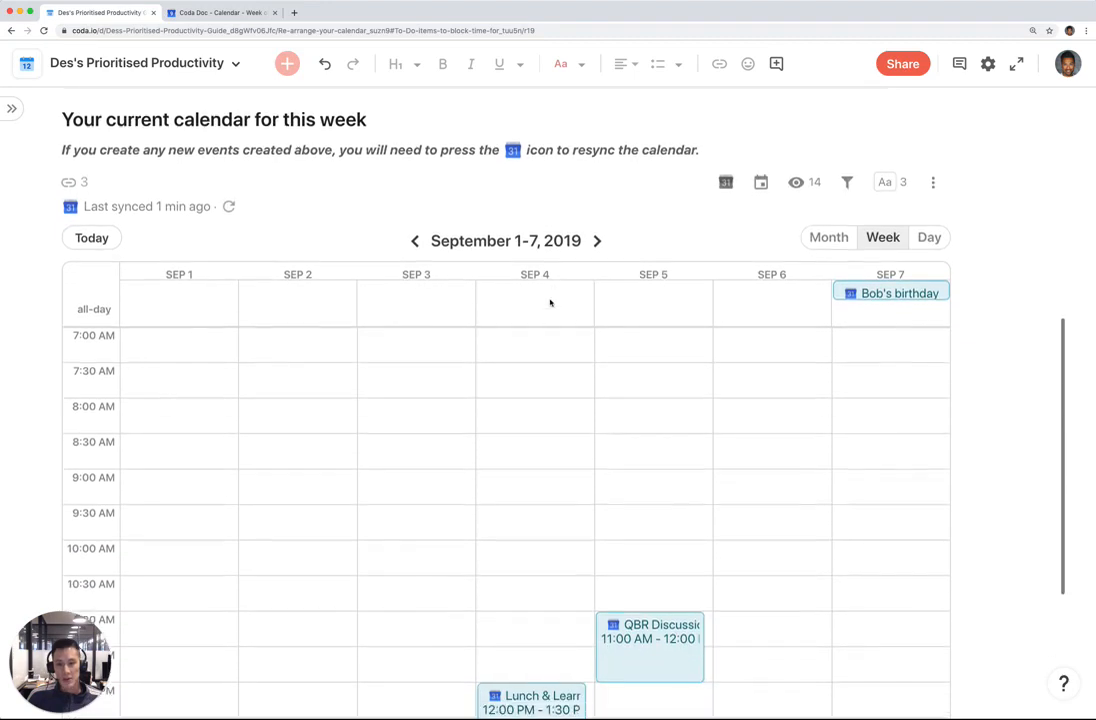
click(596, 240)
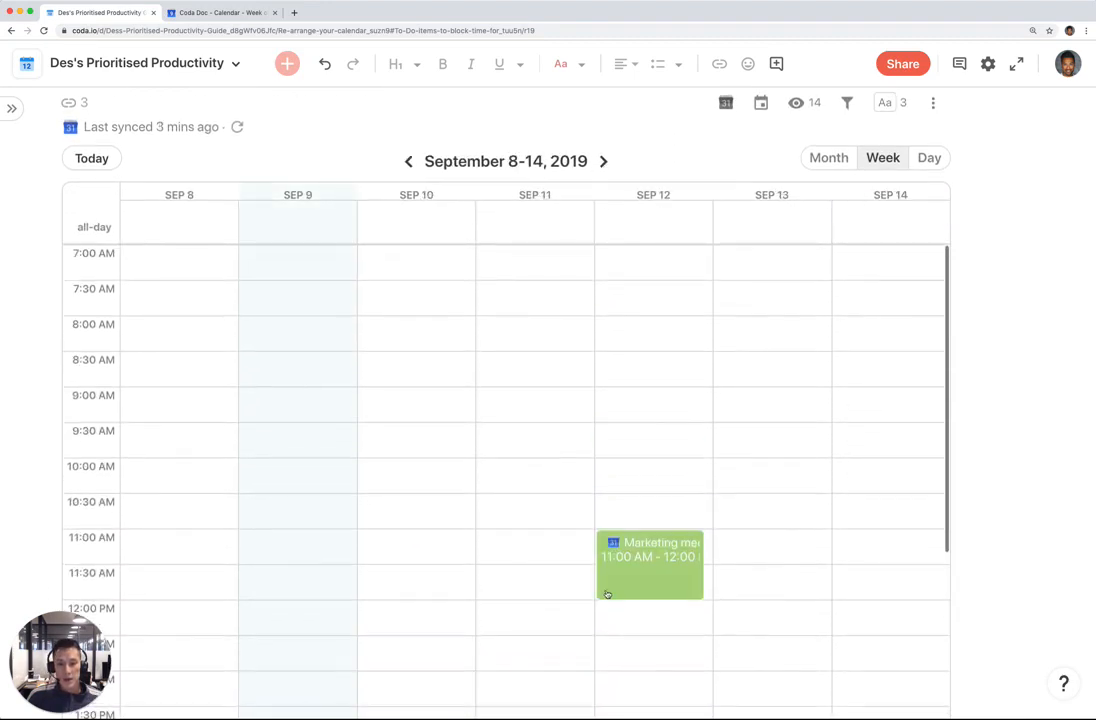
scroll(up, 3)
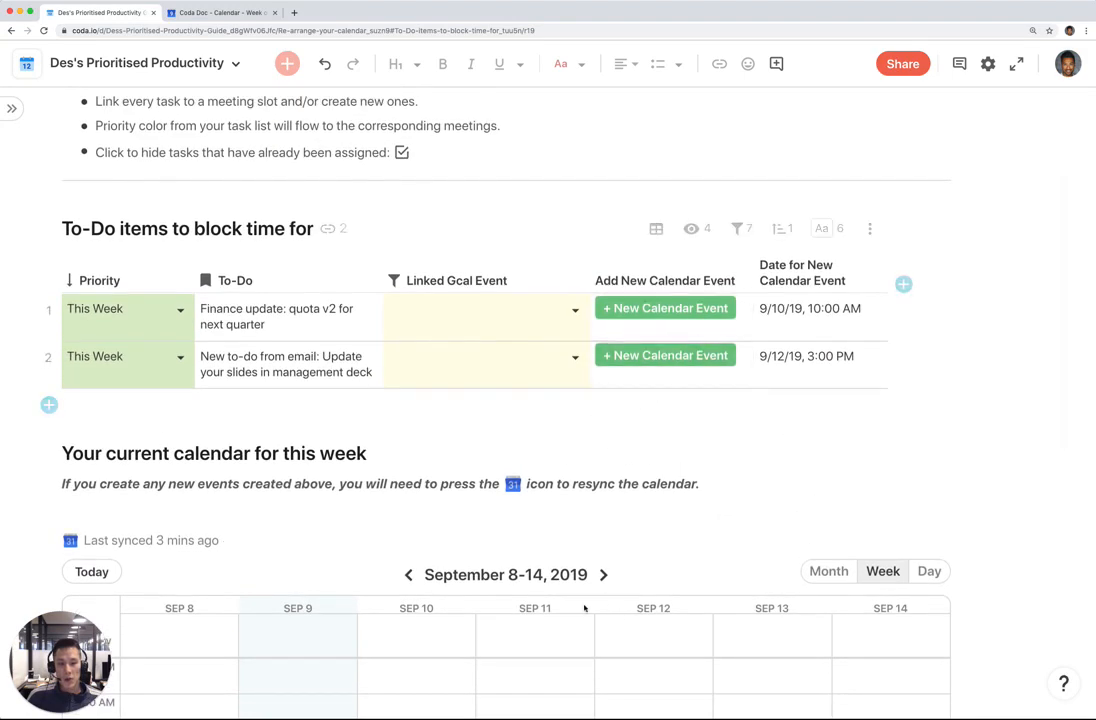
scroll(down, 3)
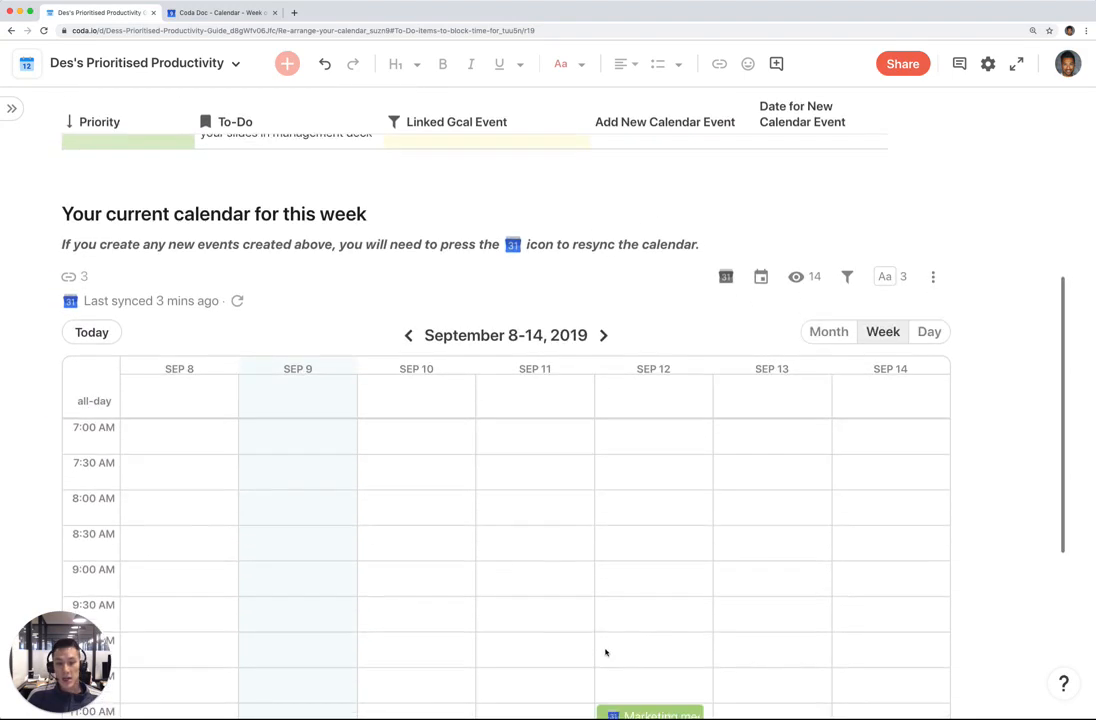
scroll(down, 3)
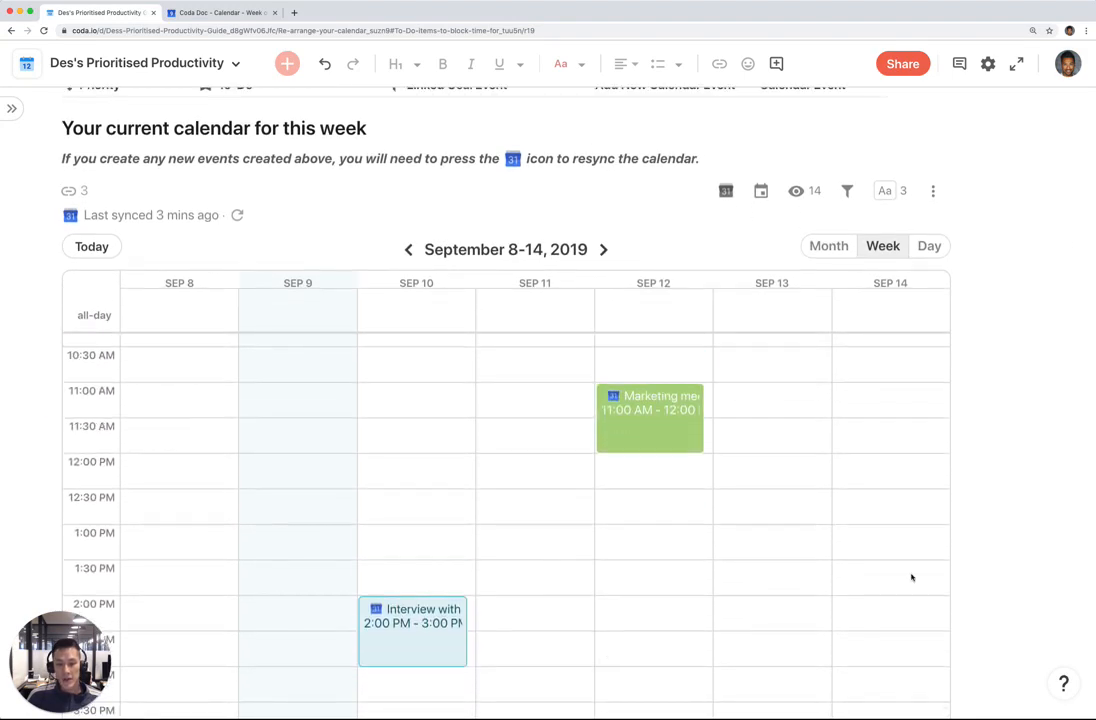
scroll(down, 3)
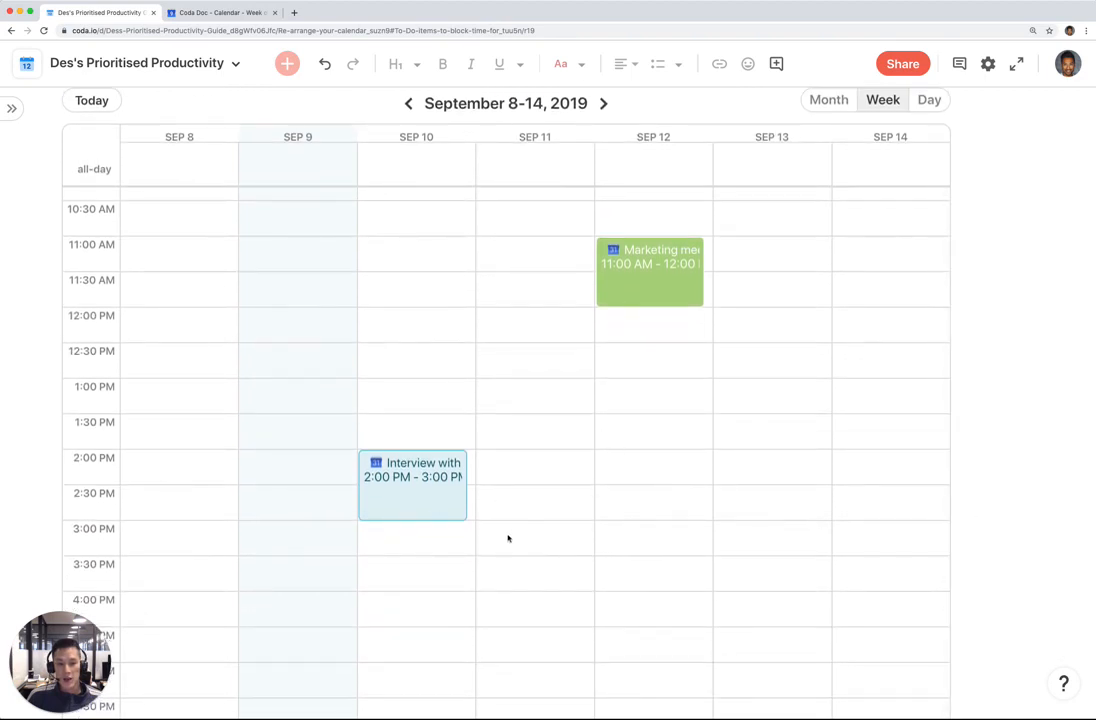
mouse_move(472, 324)
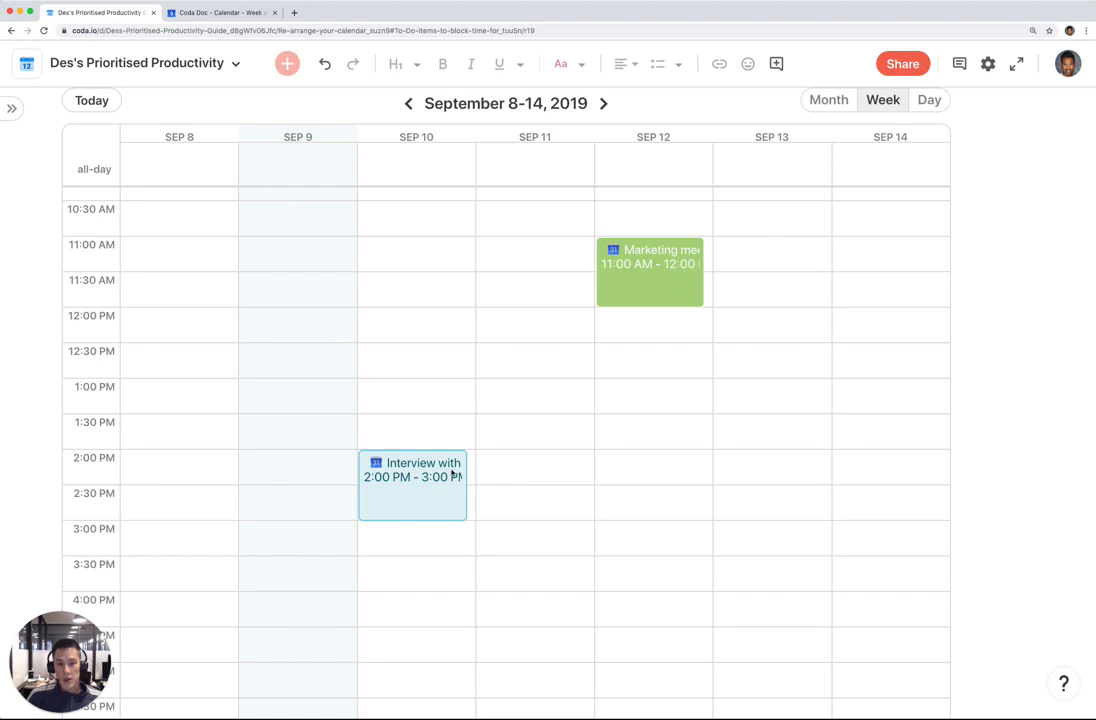
mouse_move(572, 312)
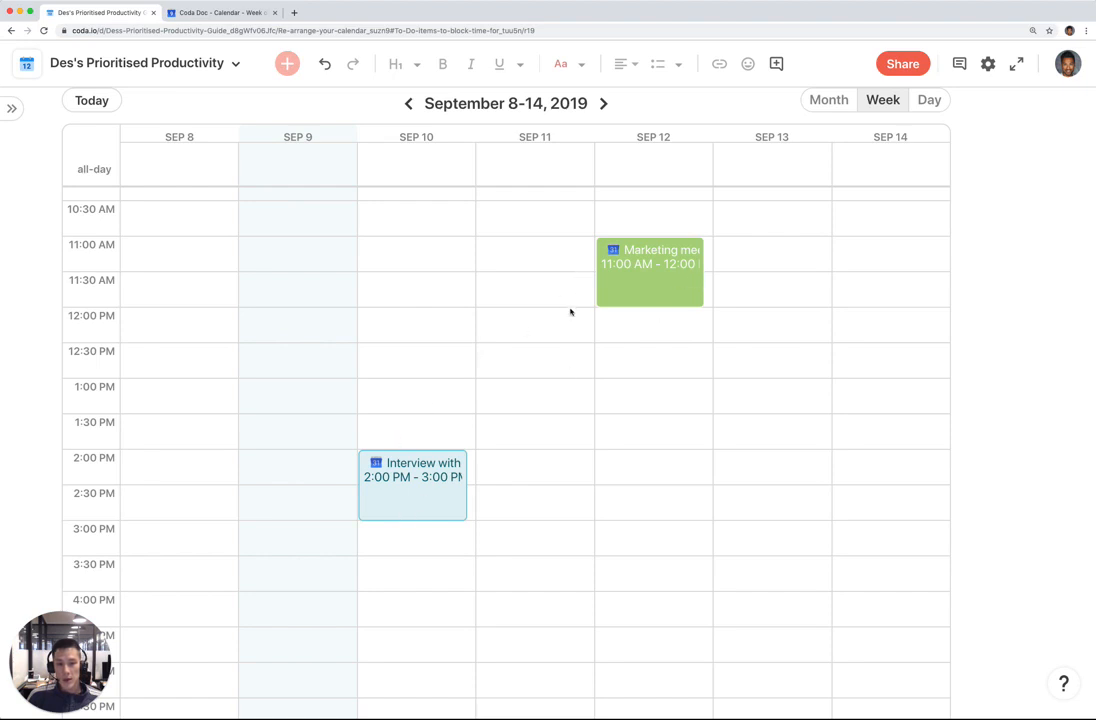
scroll(up, 3)
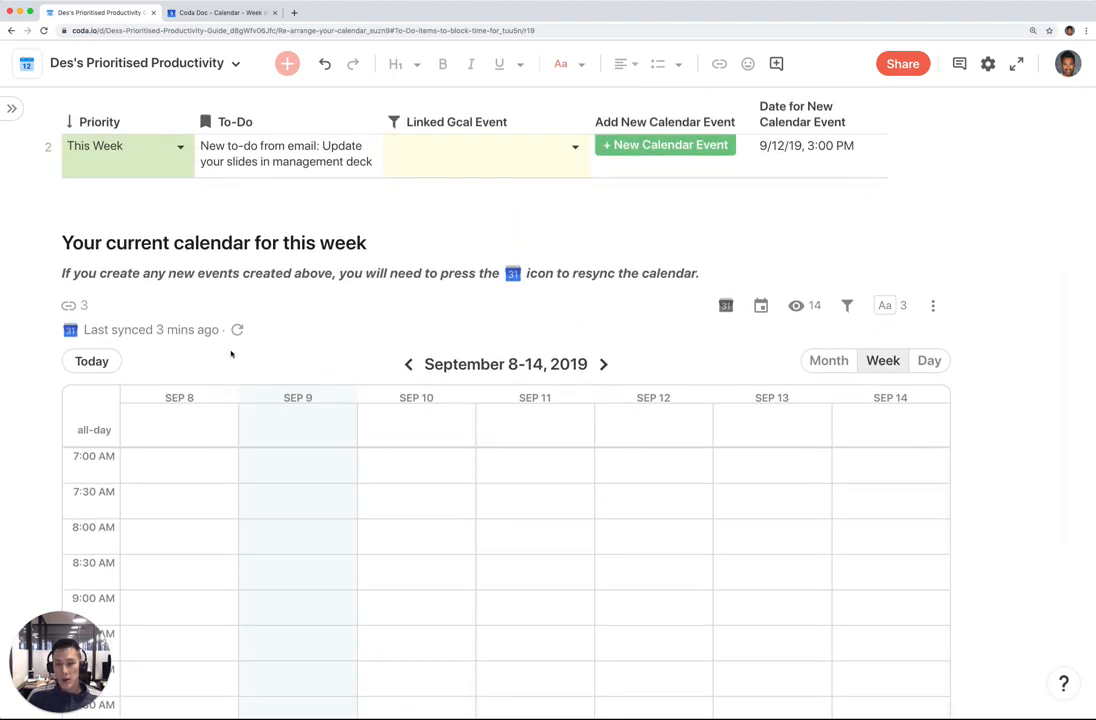
Resync the calendar and check the new 3:00 PM Sep 12 event against Google Calendar
click(236, 328)
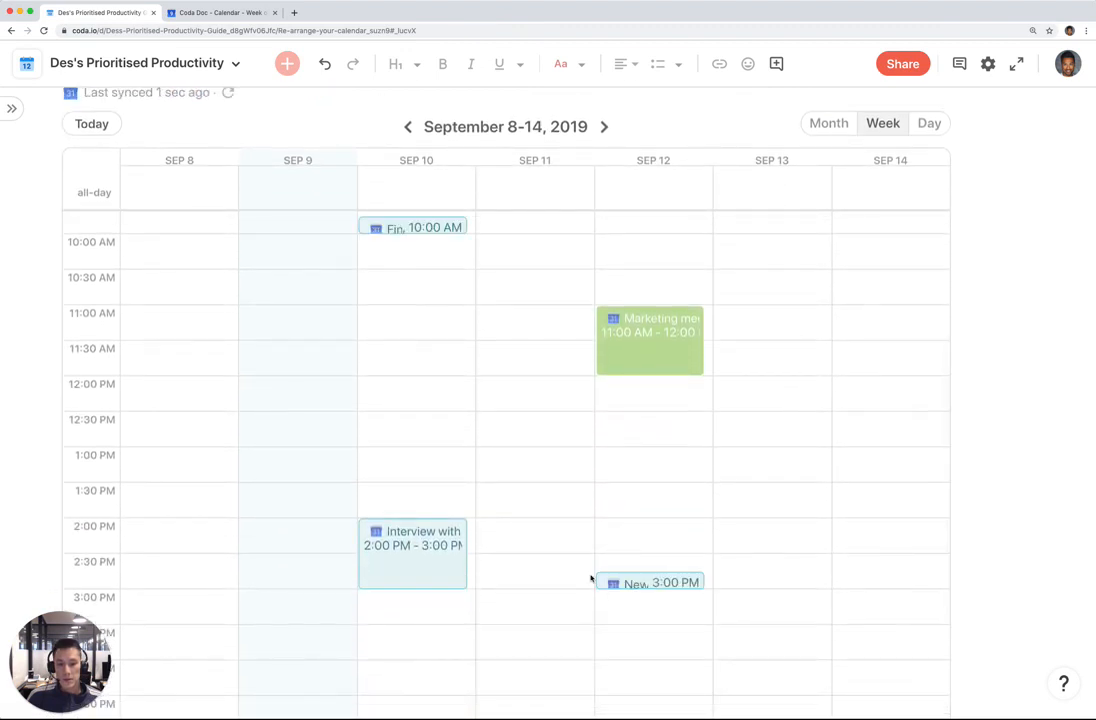
click(412, 228)
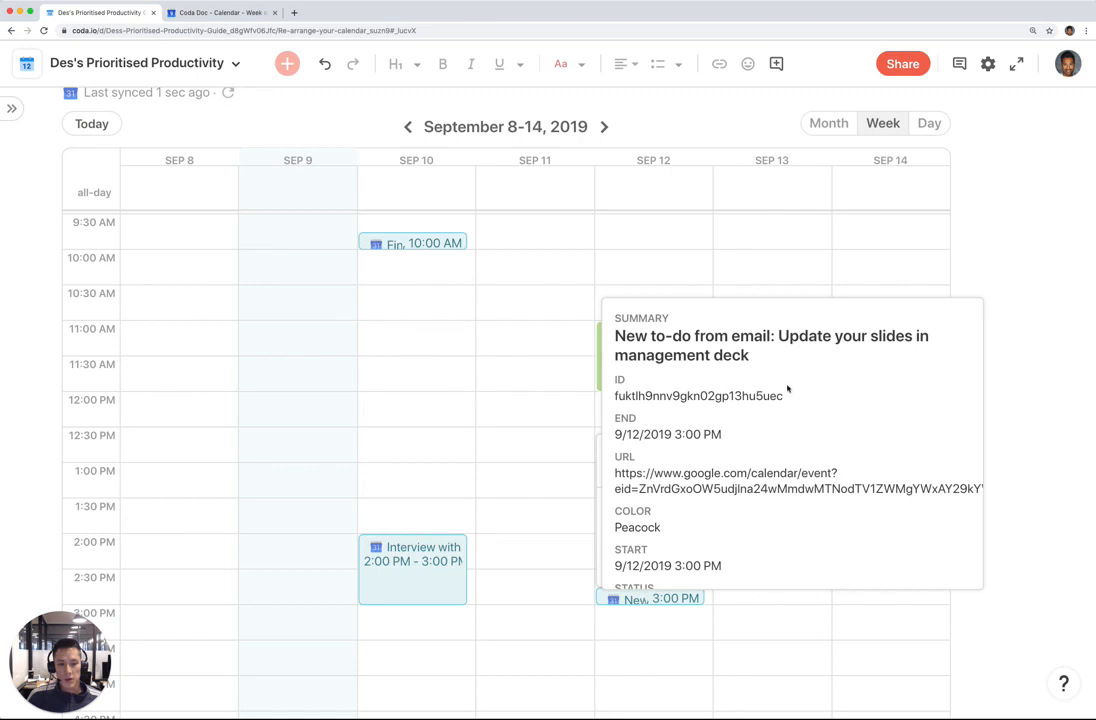
mouse_move(756, 438)
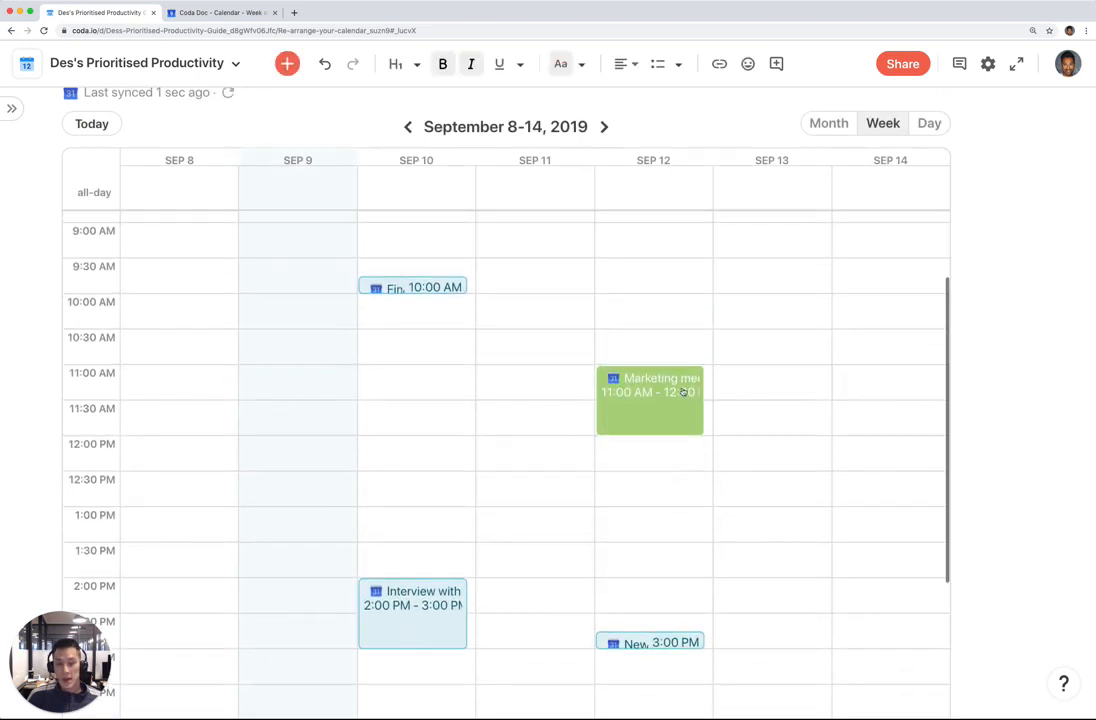
click(220, 12)
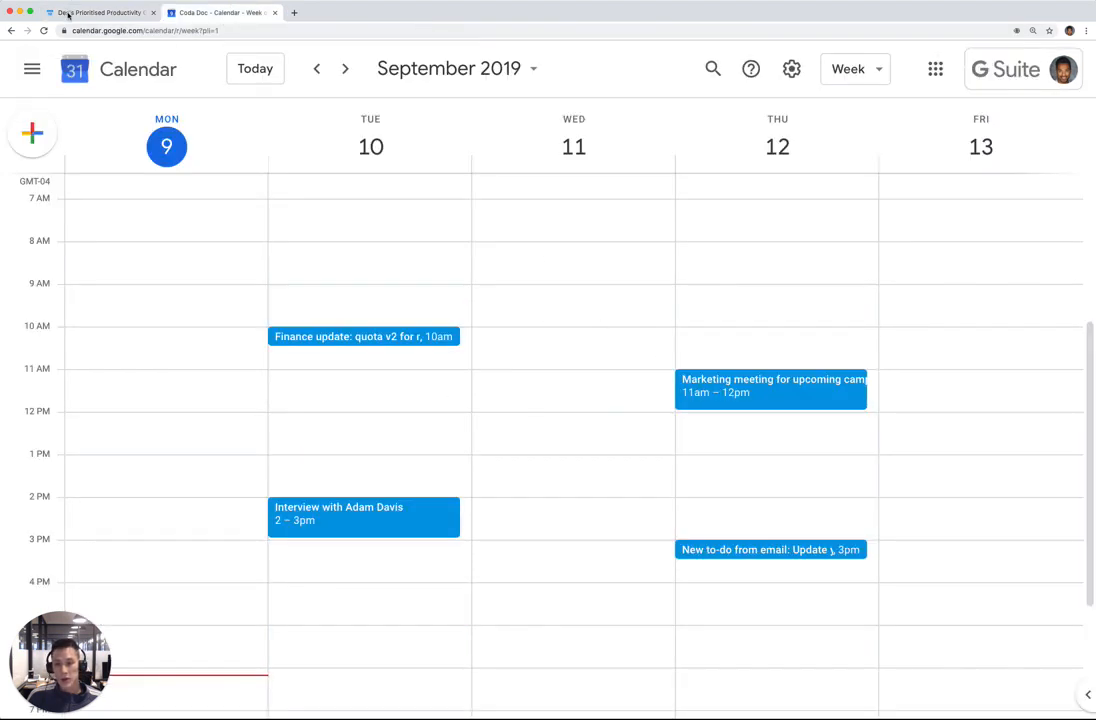
click(218, 12)
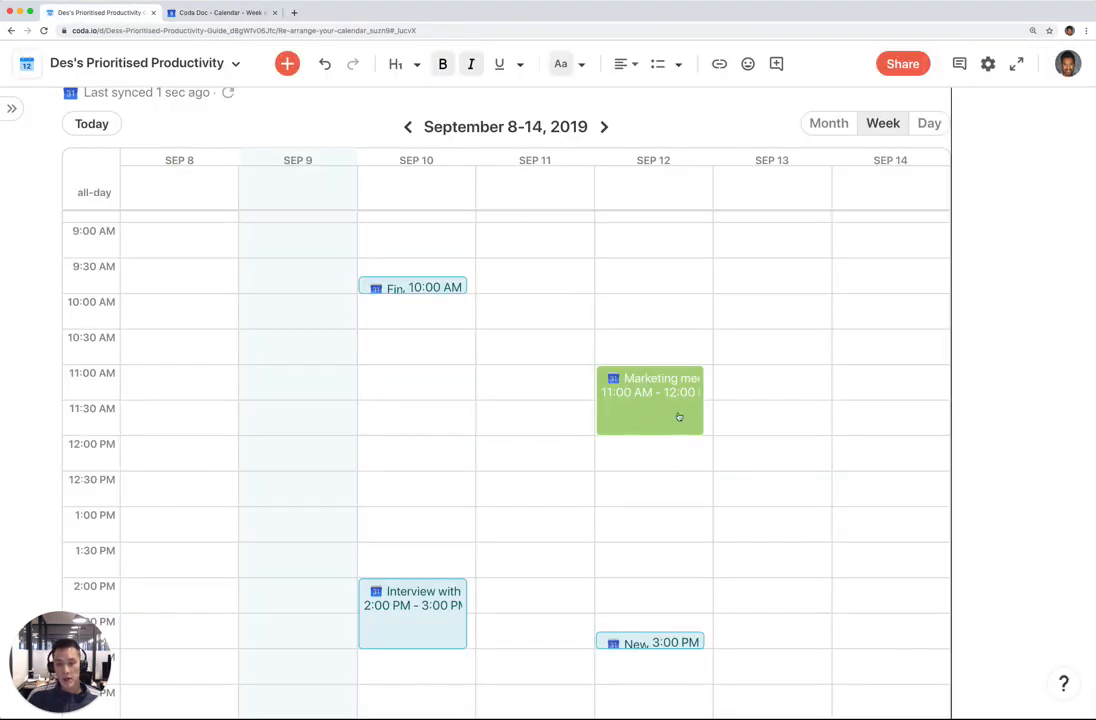
Go to the Run your week page and view this week's To do List
click(12, 108)
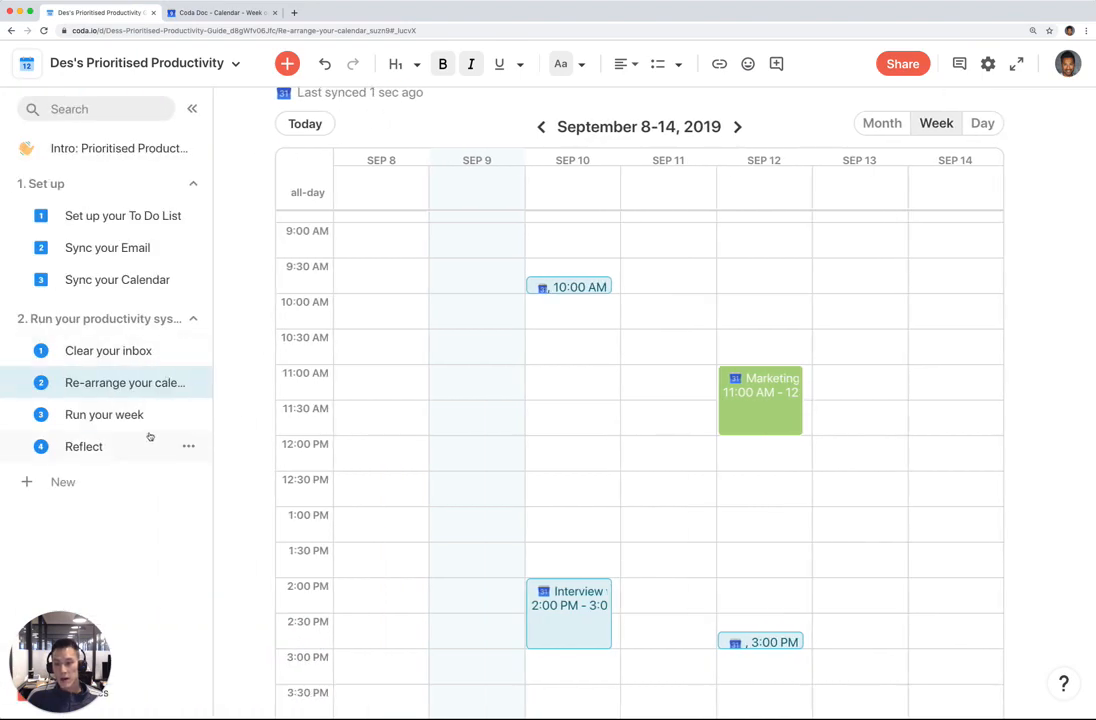
click(104, 414)
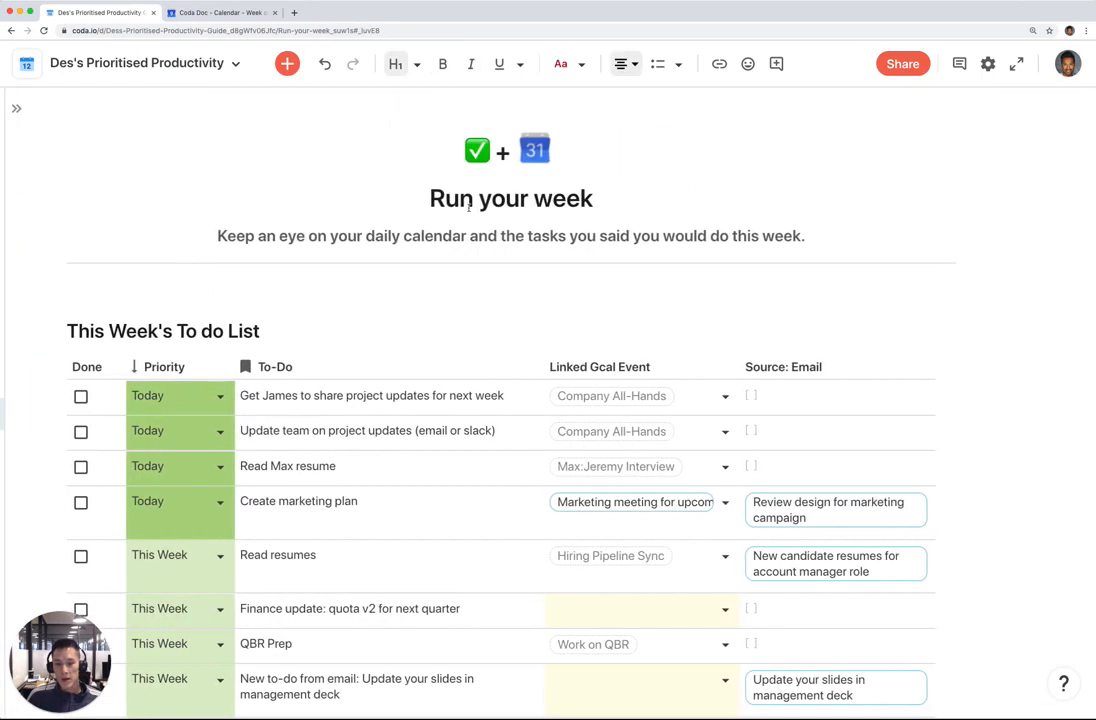
scroll(down, 3)
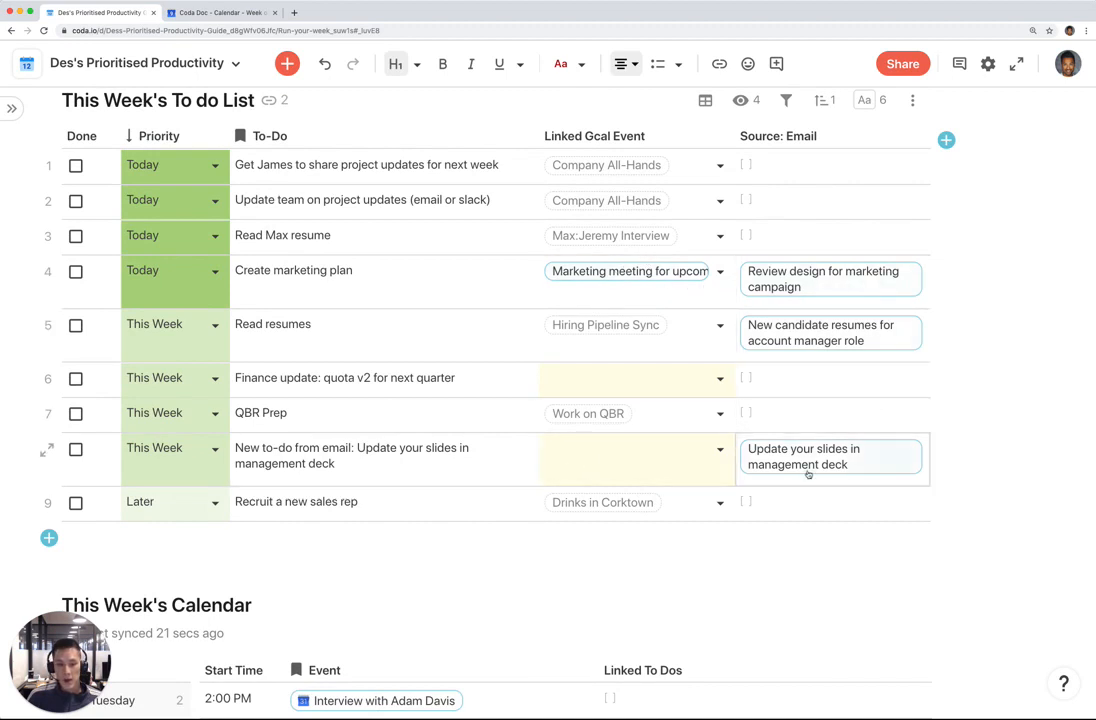
Review a to-do's source email and This Week's Calendar with the linked marketing meeting
click(384, 456)
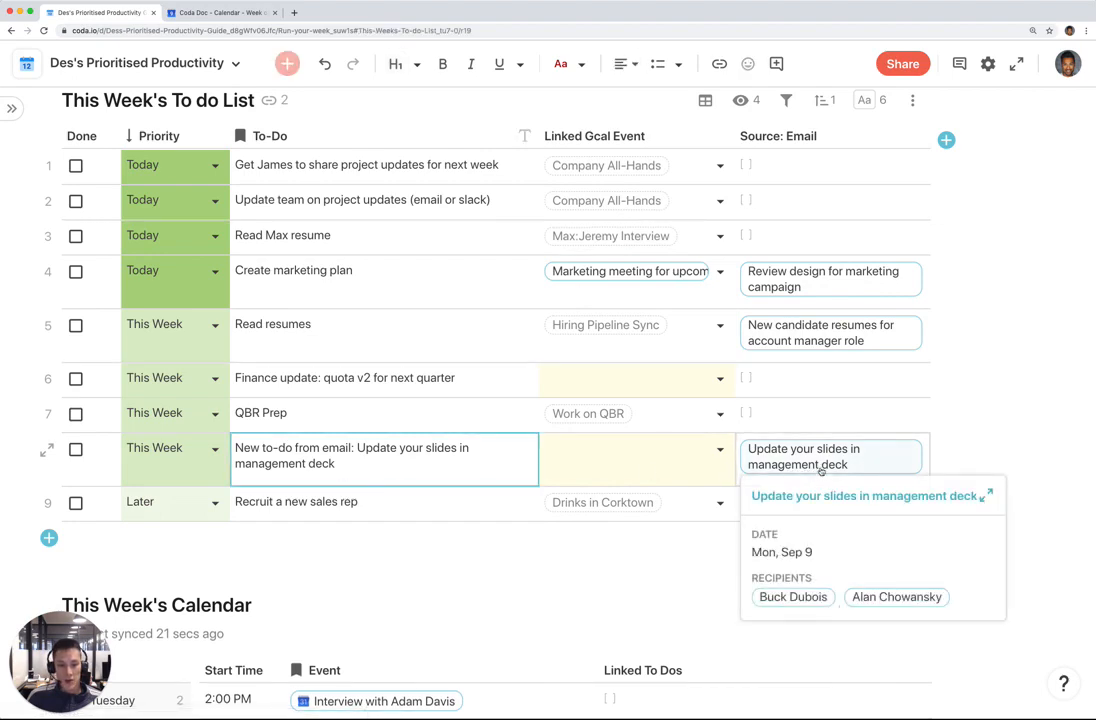
scroll(down, 3)
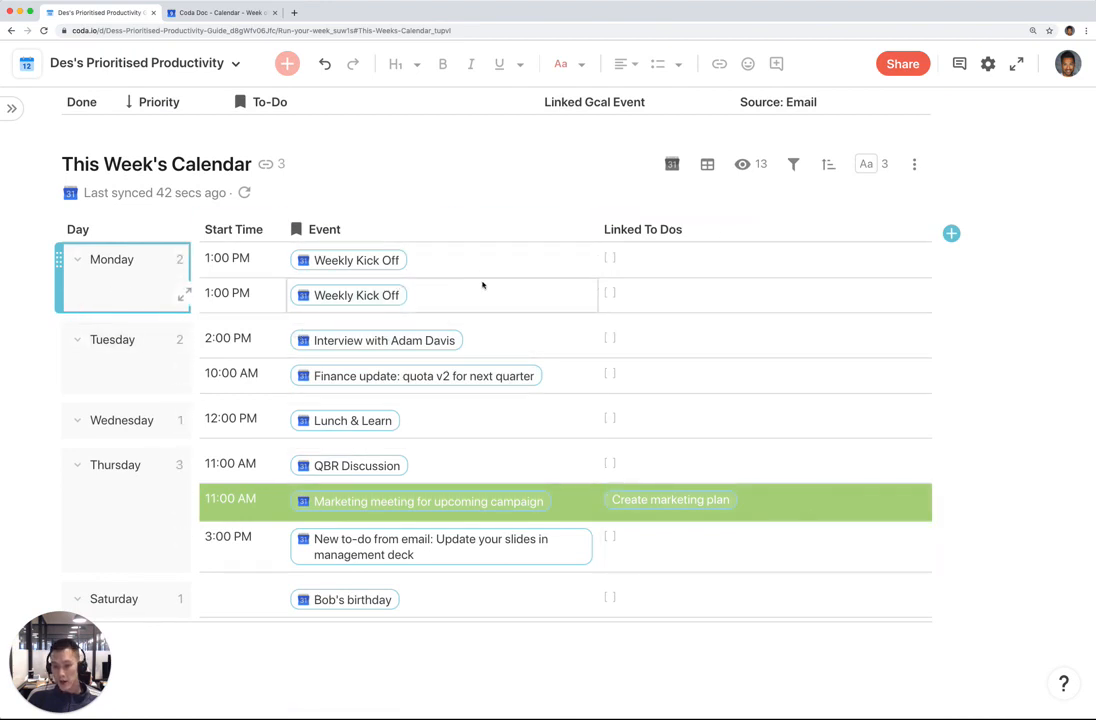
mouse_move(736, 298)
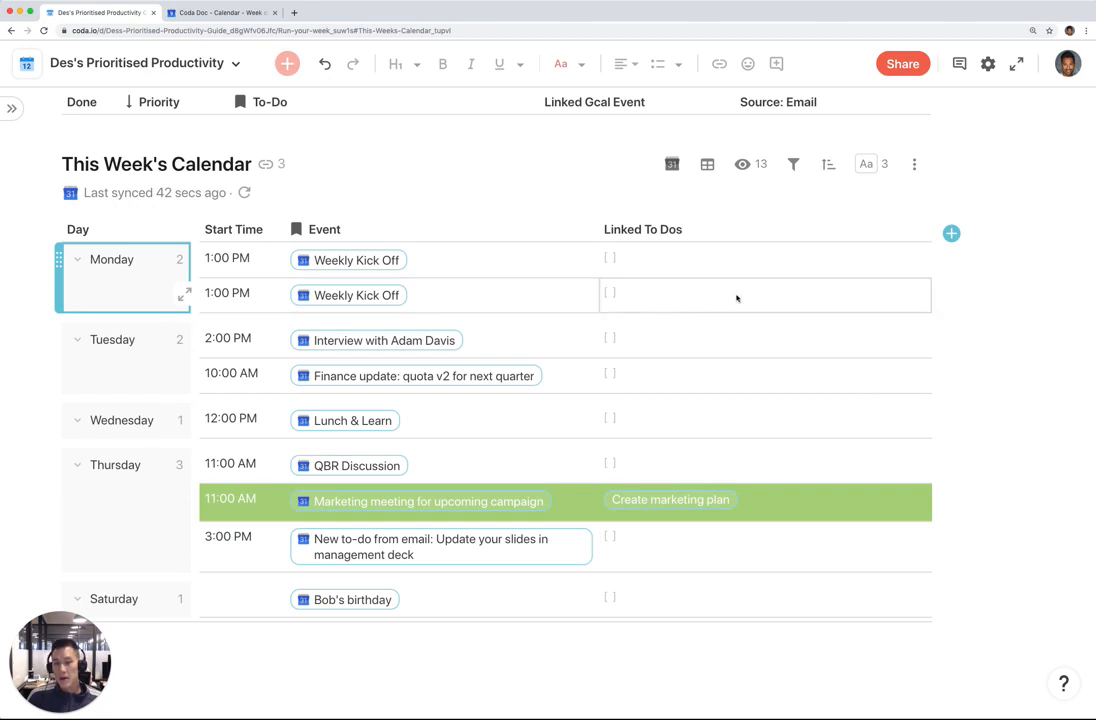
mouse_move(684, 296)
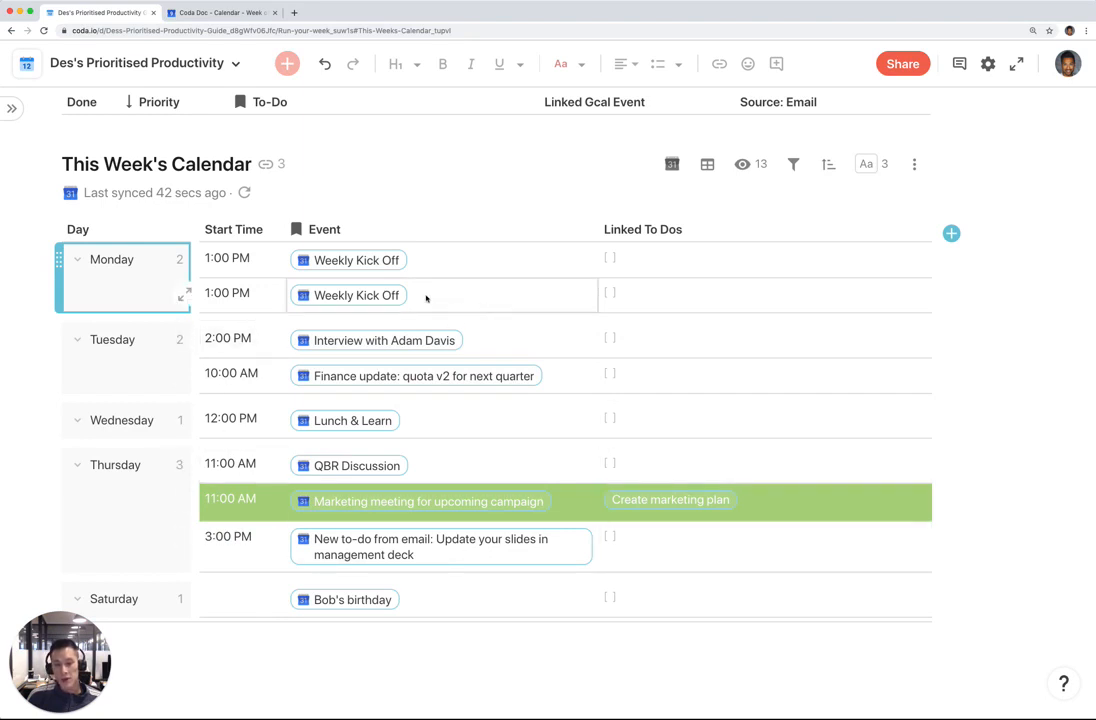
click(420, 376)
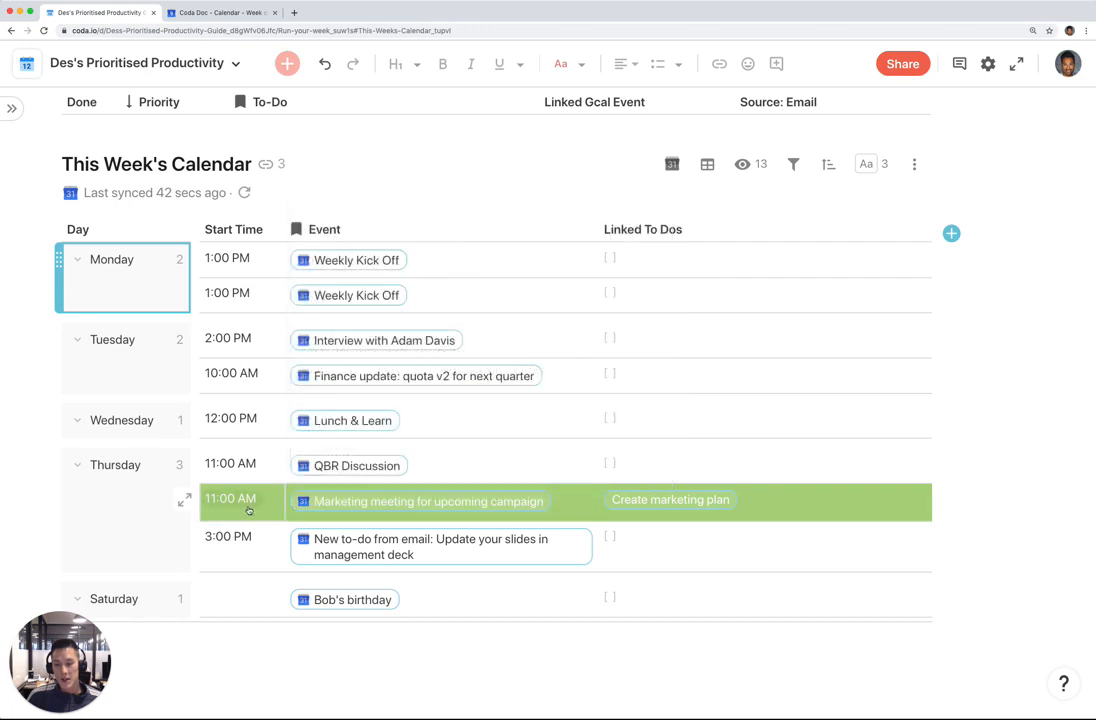
mouse_move(16, 142)
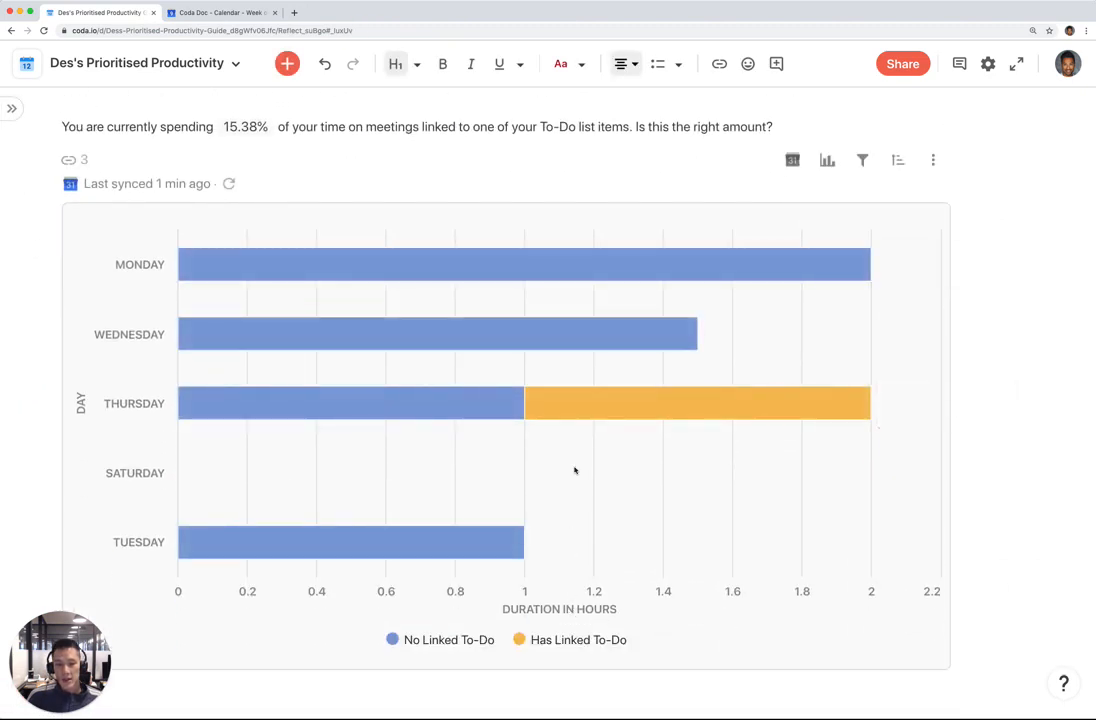
mouse_move(598, 418)
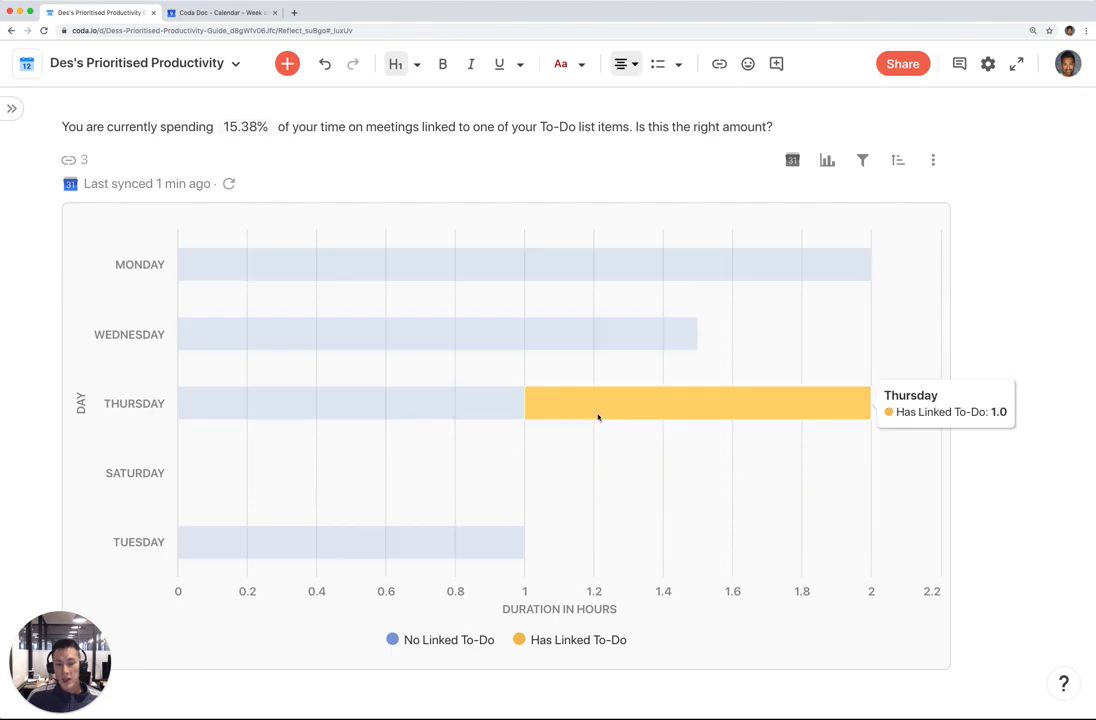
mouse_move(660, 412)
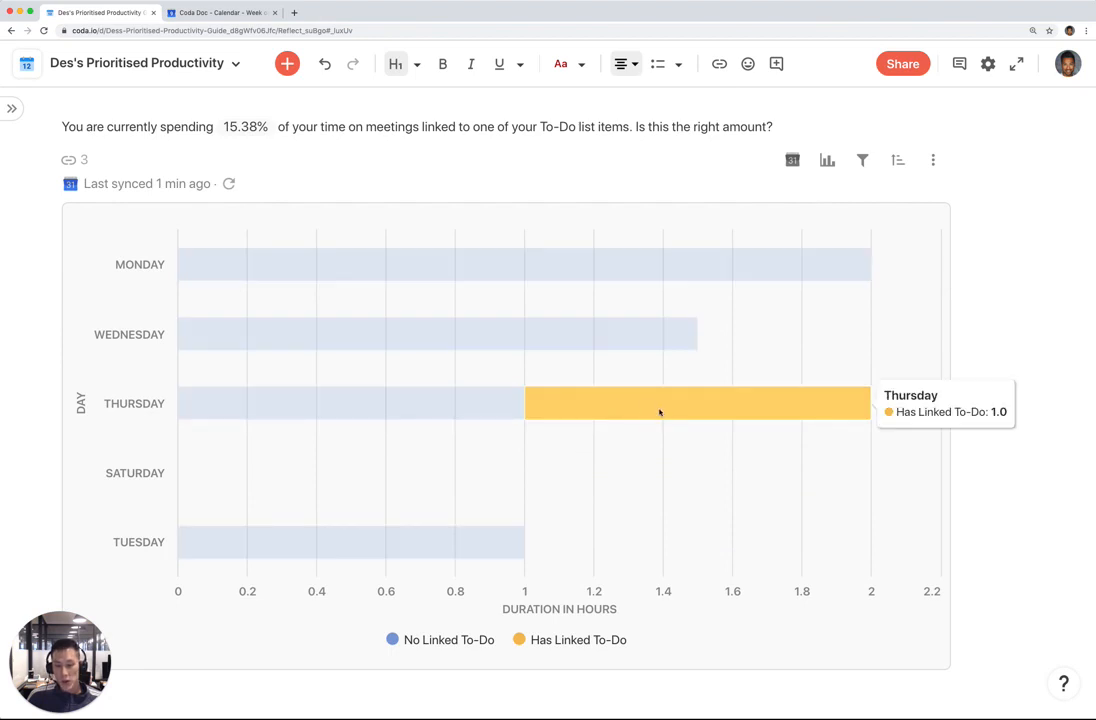
mouse_move(516, 412)
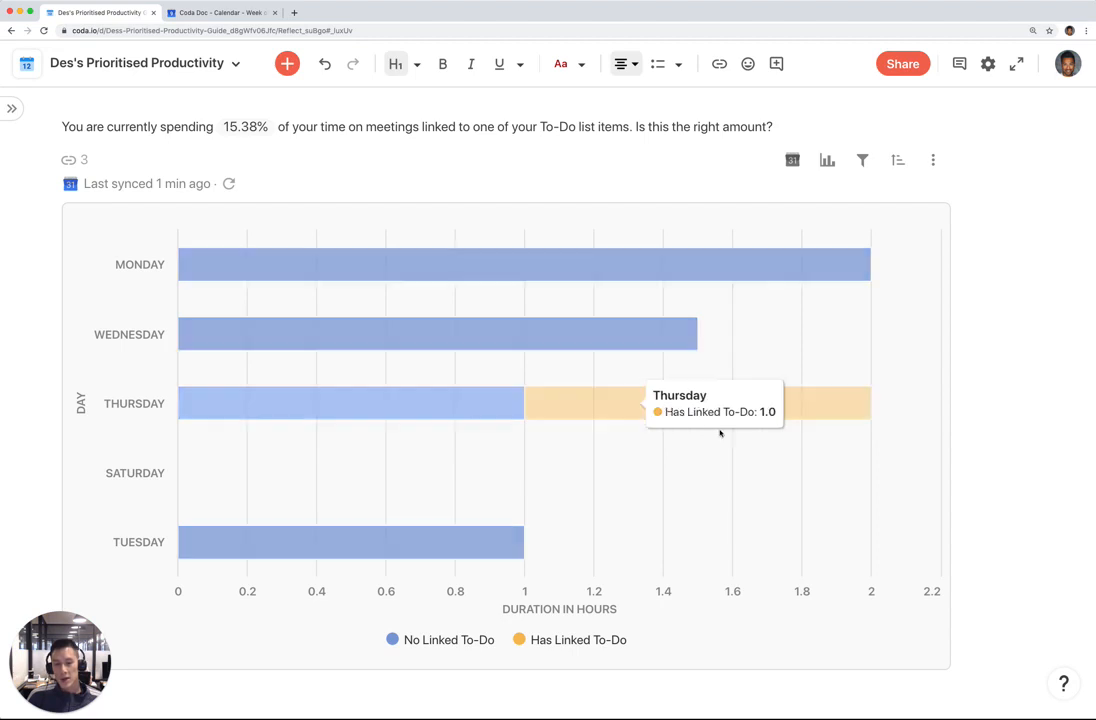
mouse_move(472, 480)
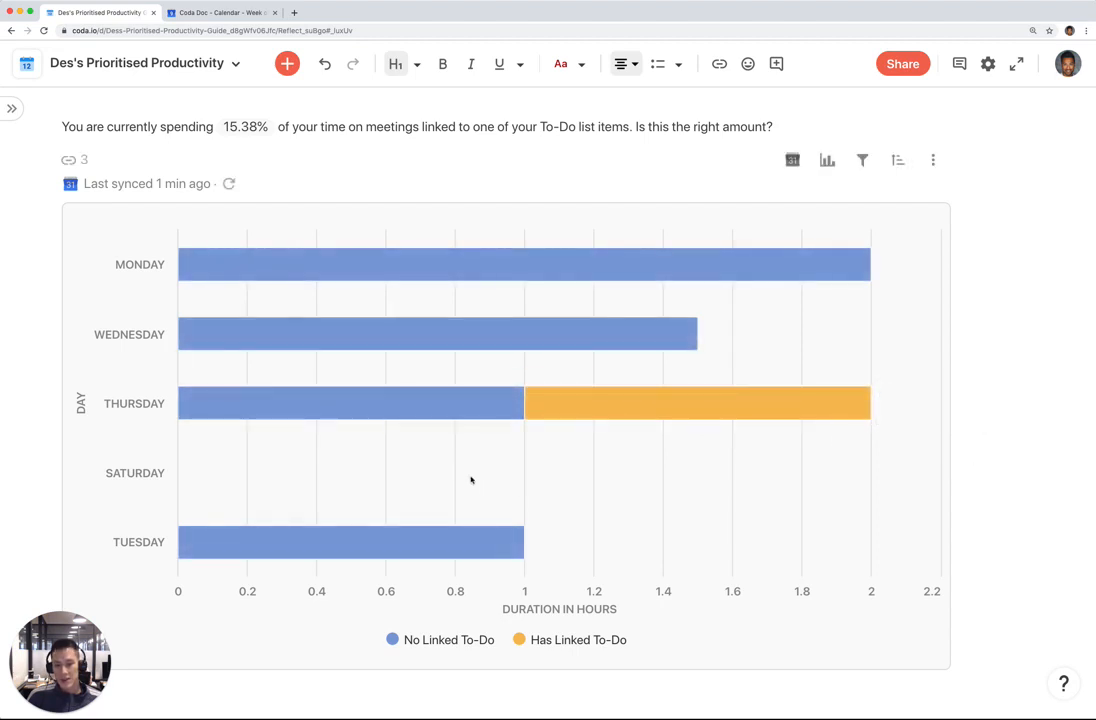
mouse_move(462, 406)
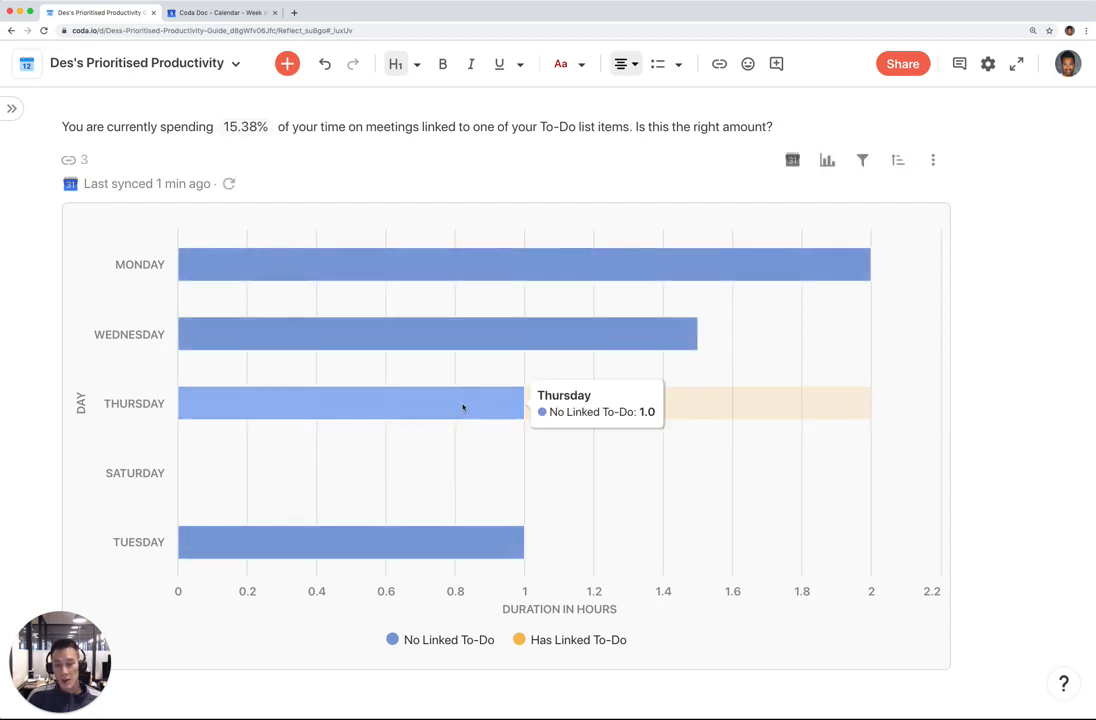
mouse_move(468, 380)
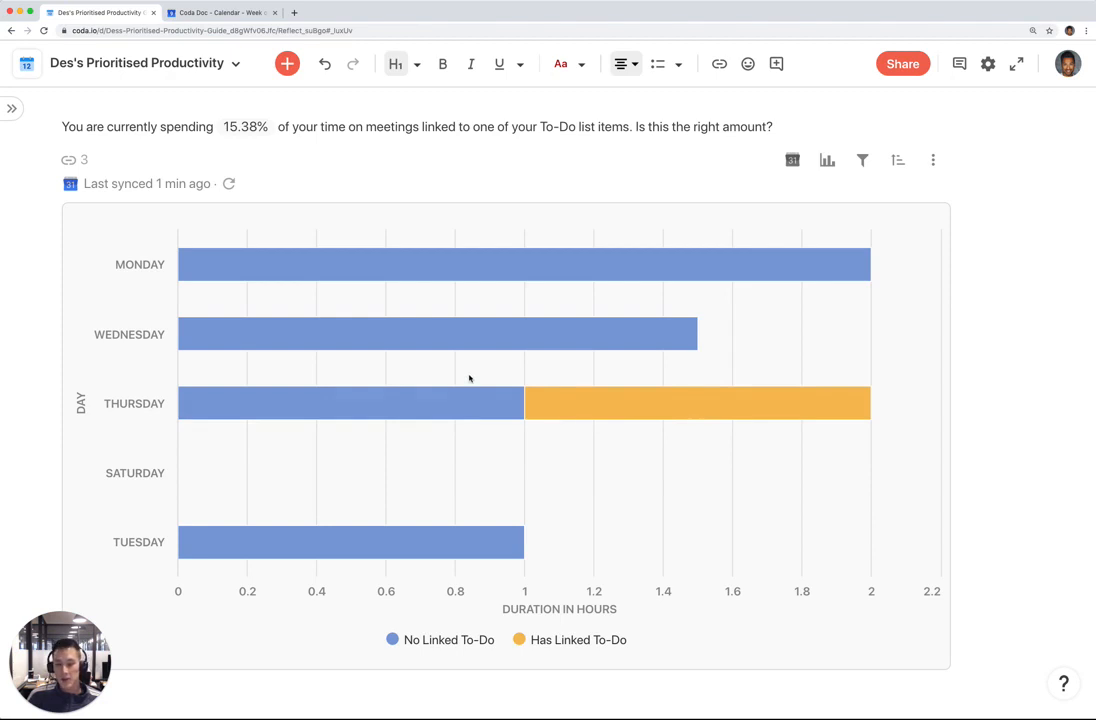
mouse_move(378, 320)
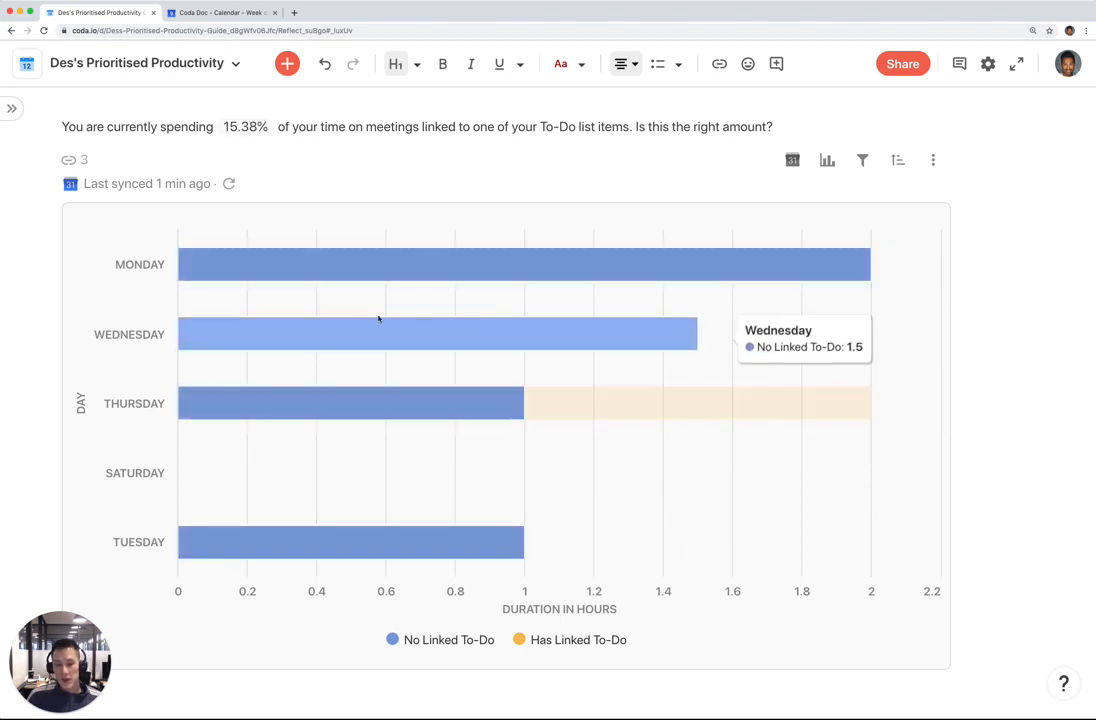
mouse_move(740, 404)
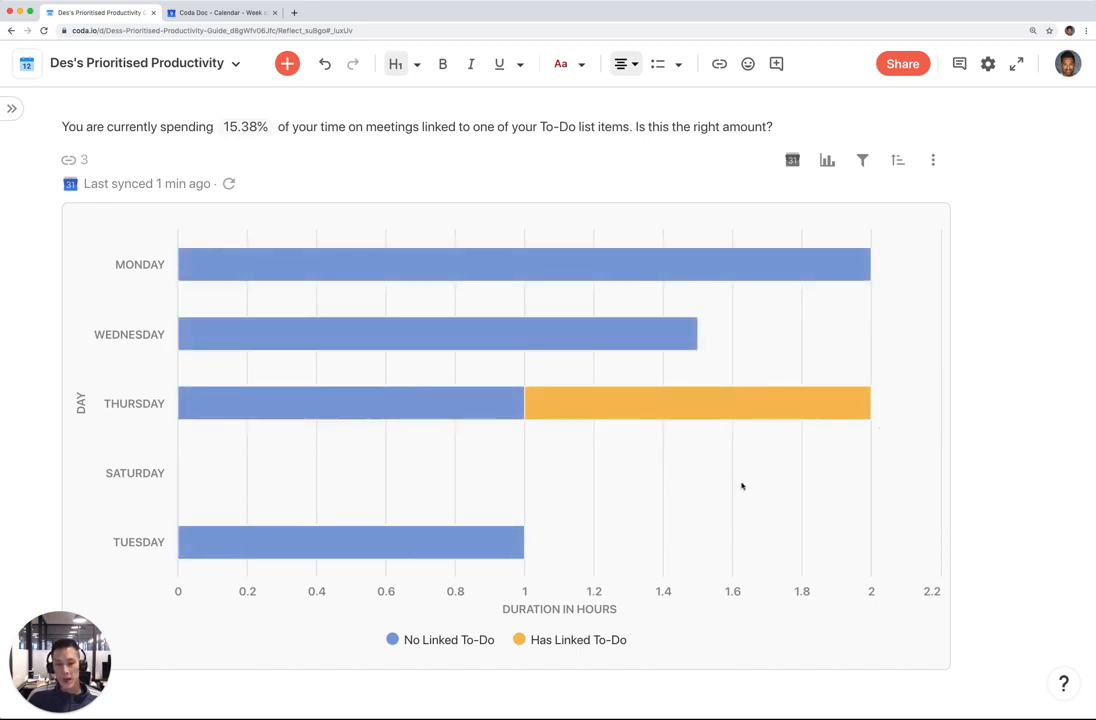
Return to the doc's Intro page and scroll up to the guide's title and author photo
click(12, 108)
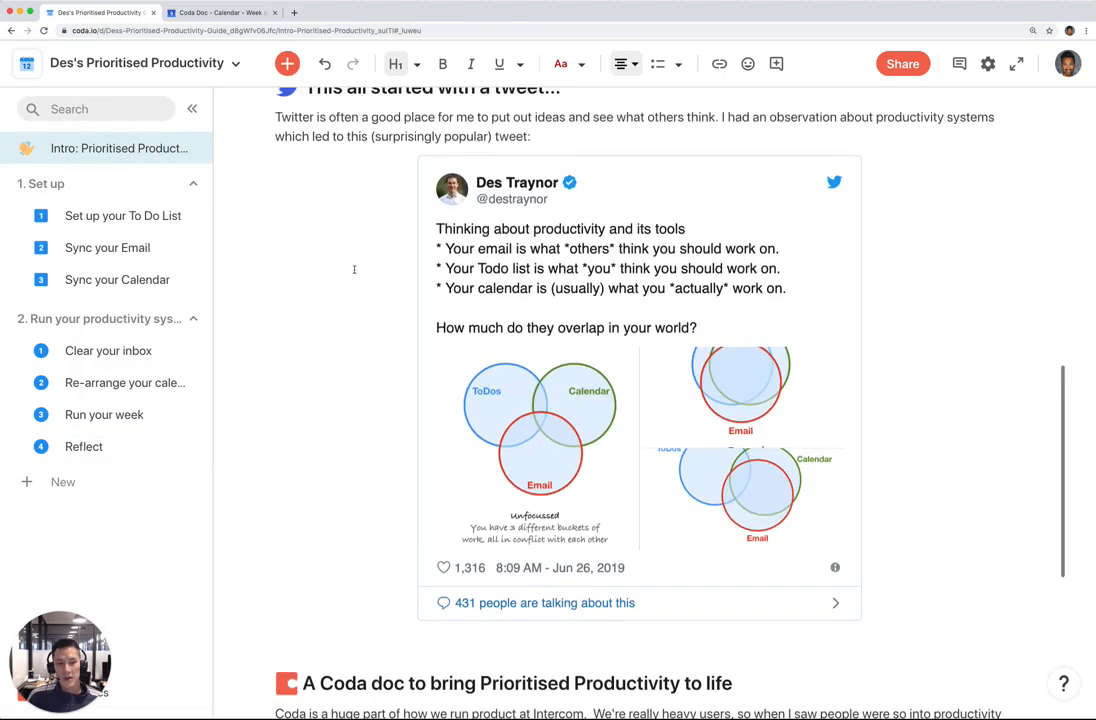
scroll(up, 3)
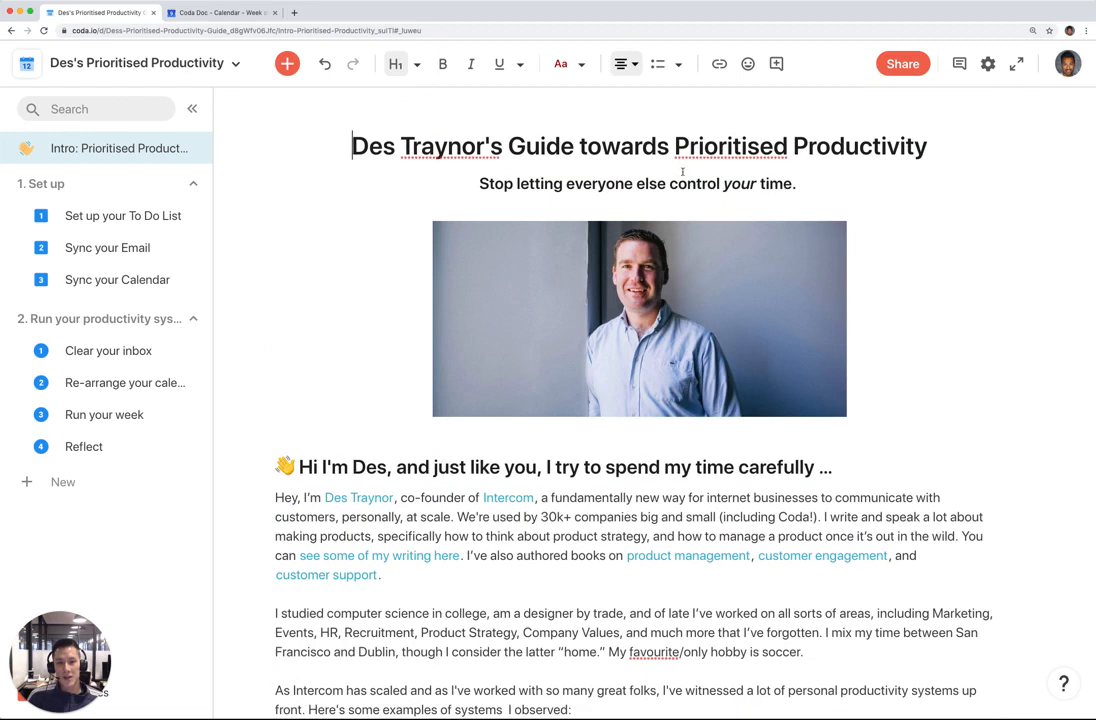